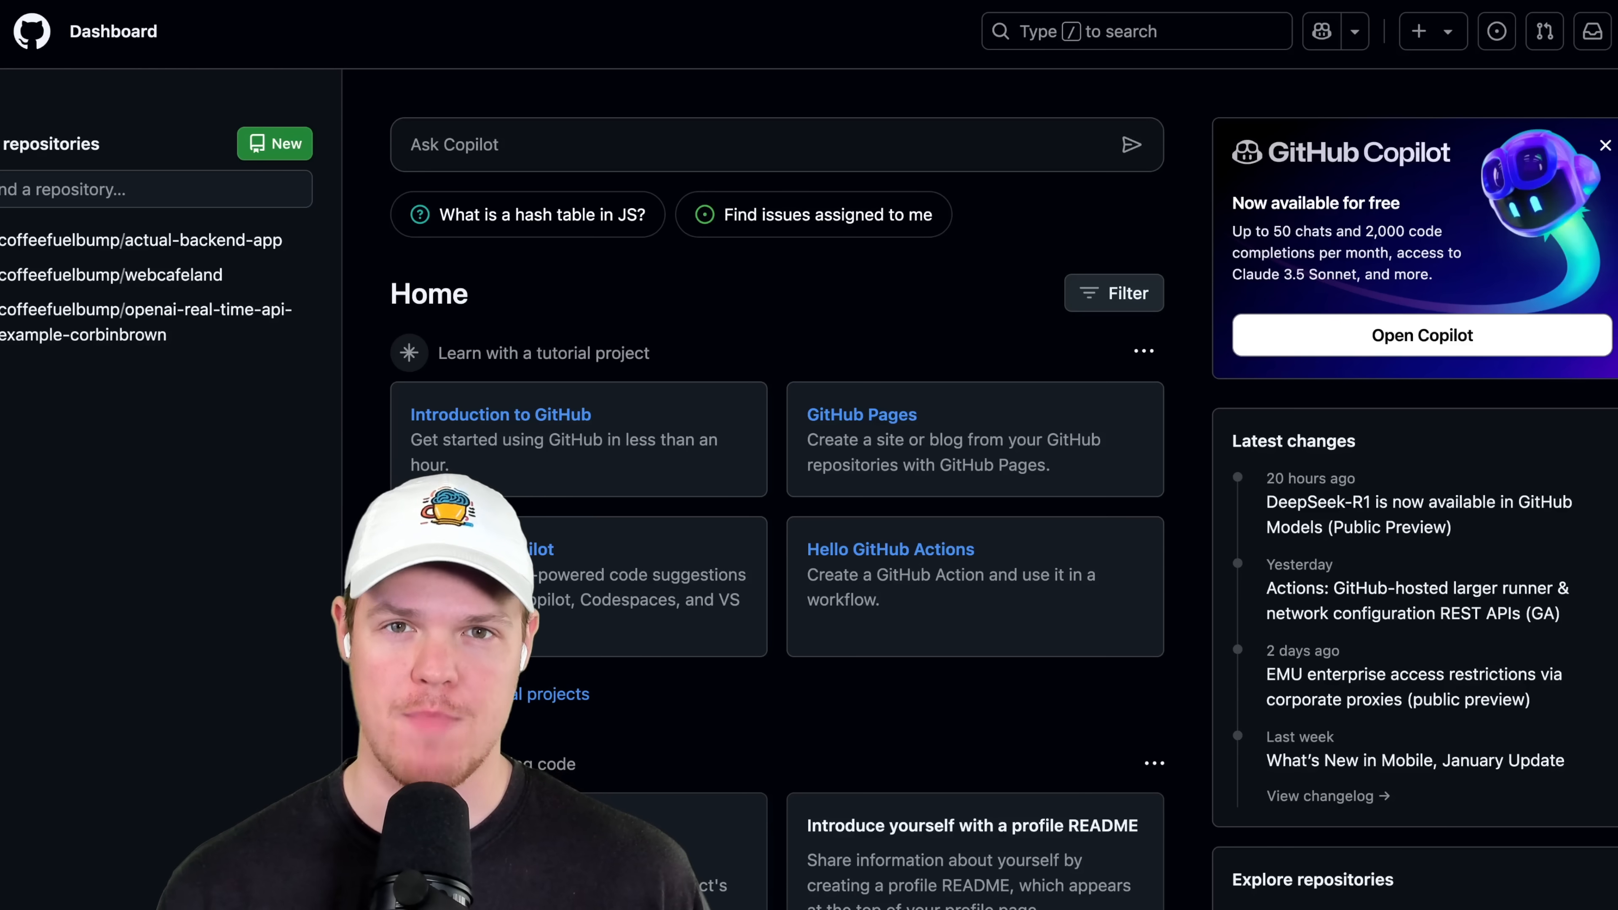
From the account menu, go to your own profile and review its overview and contributions.
click(36, 31)
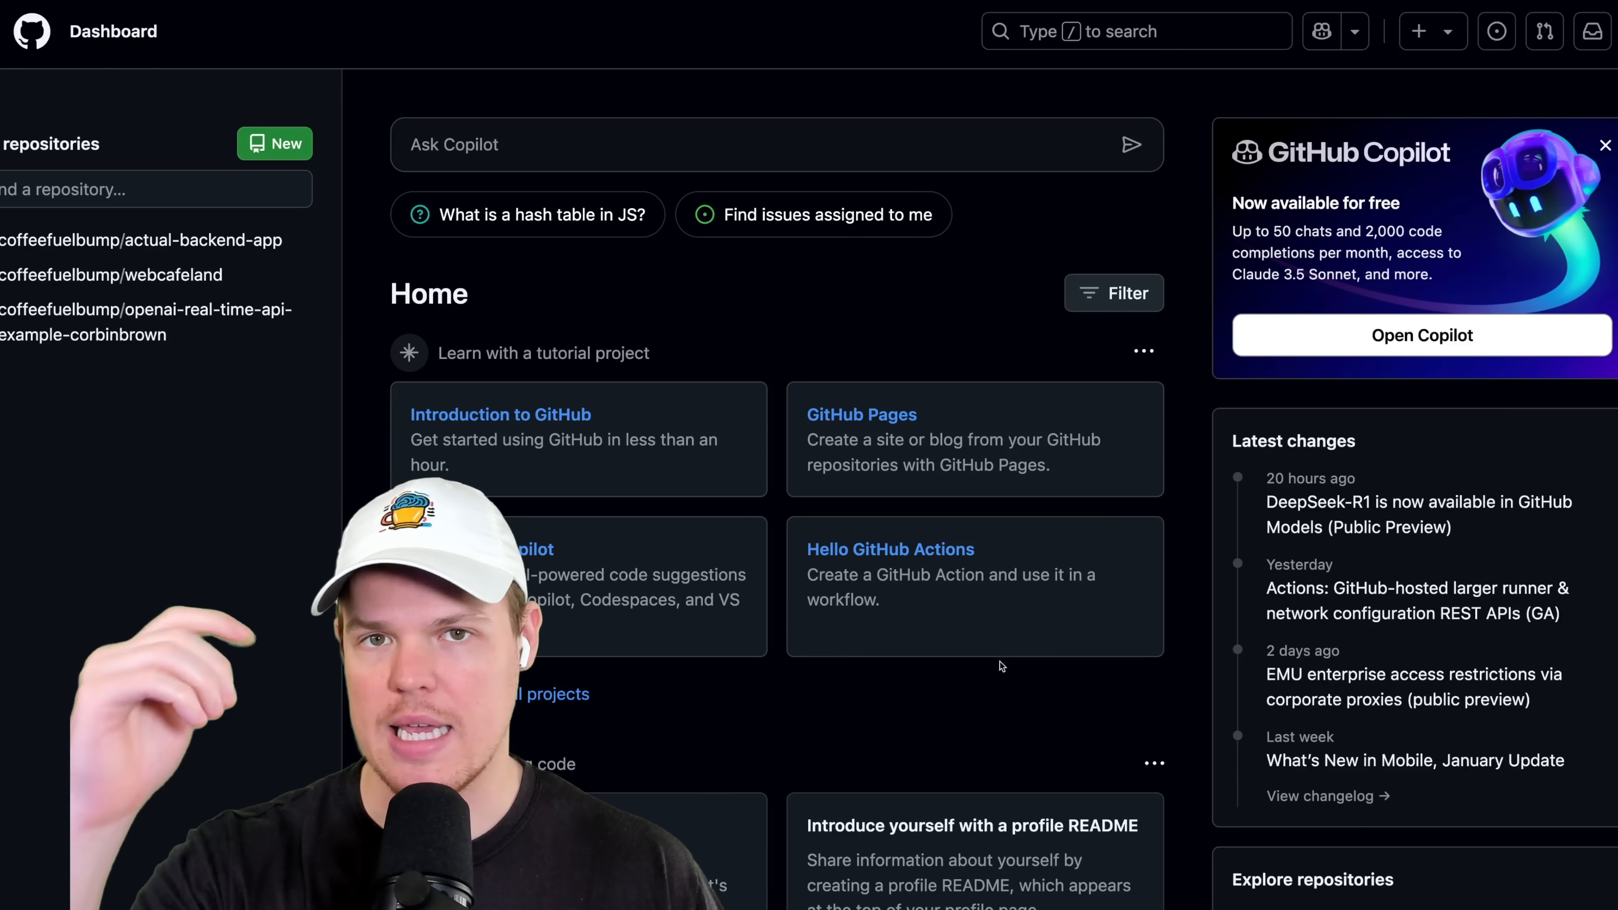
click(1605, 144)
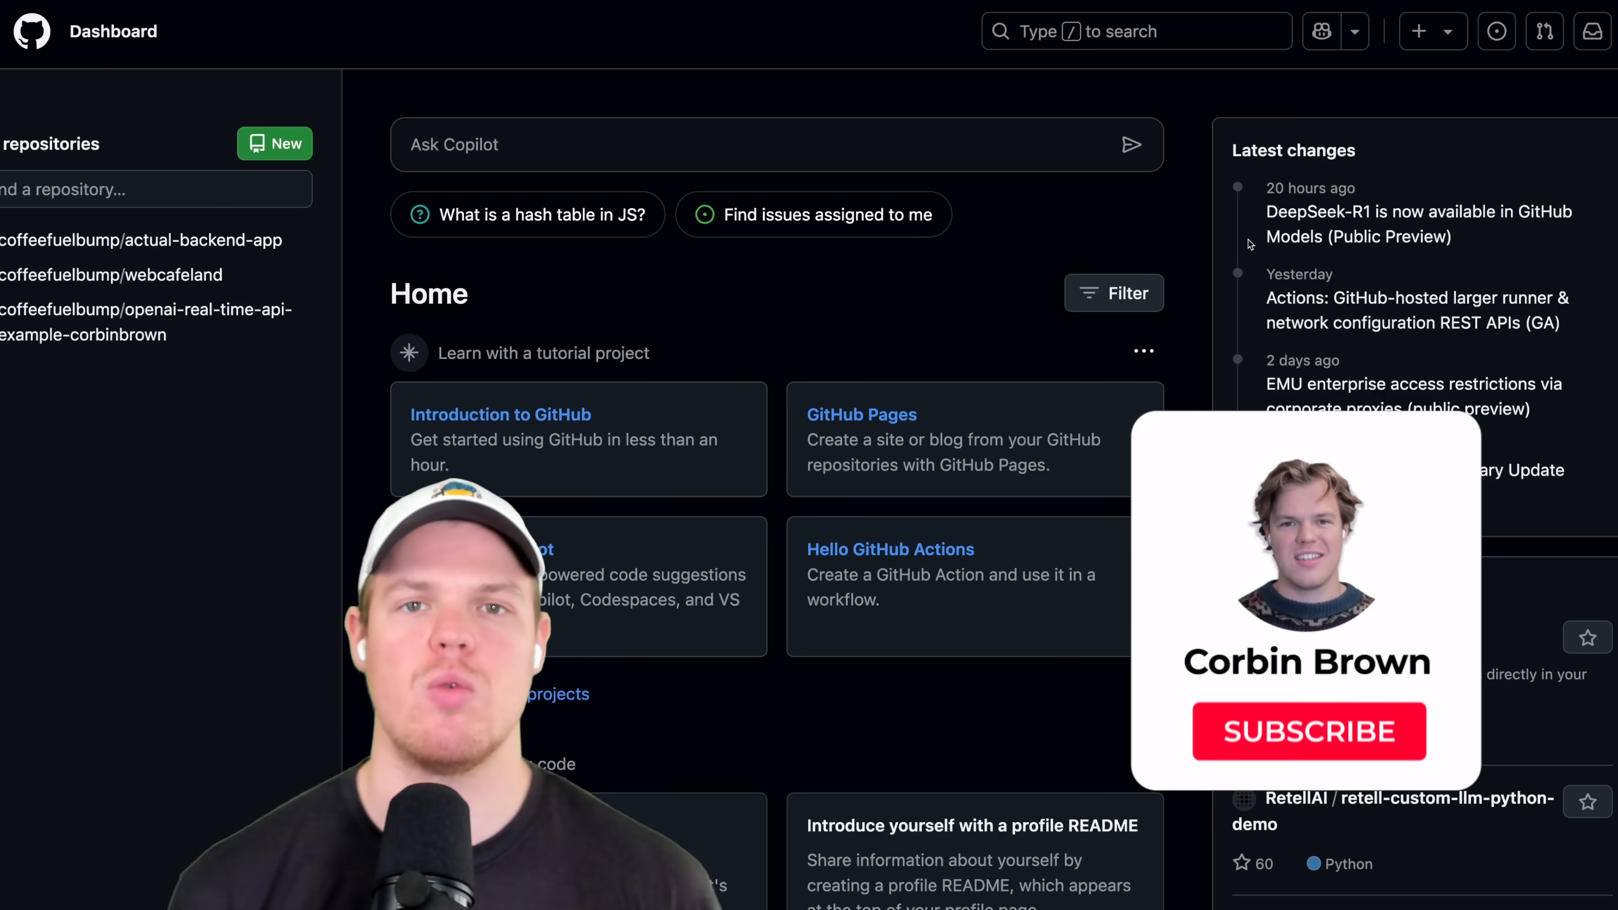
click(1309, 732)
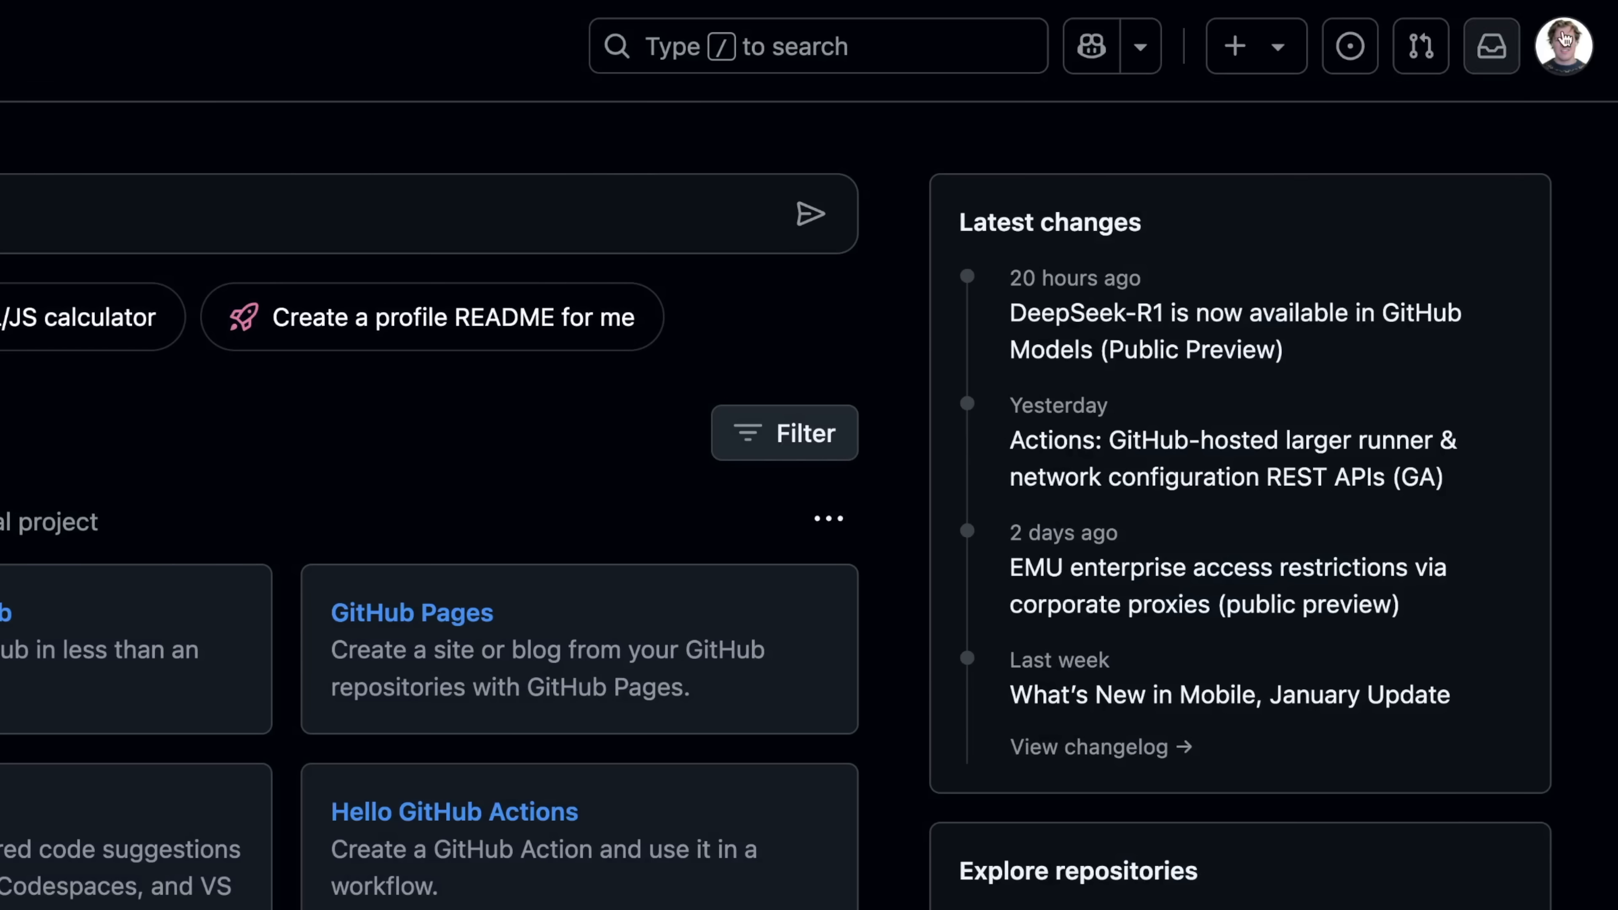
click(1563, 46)
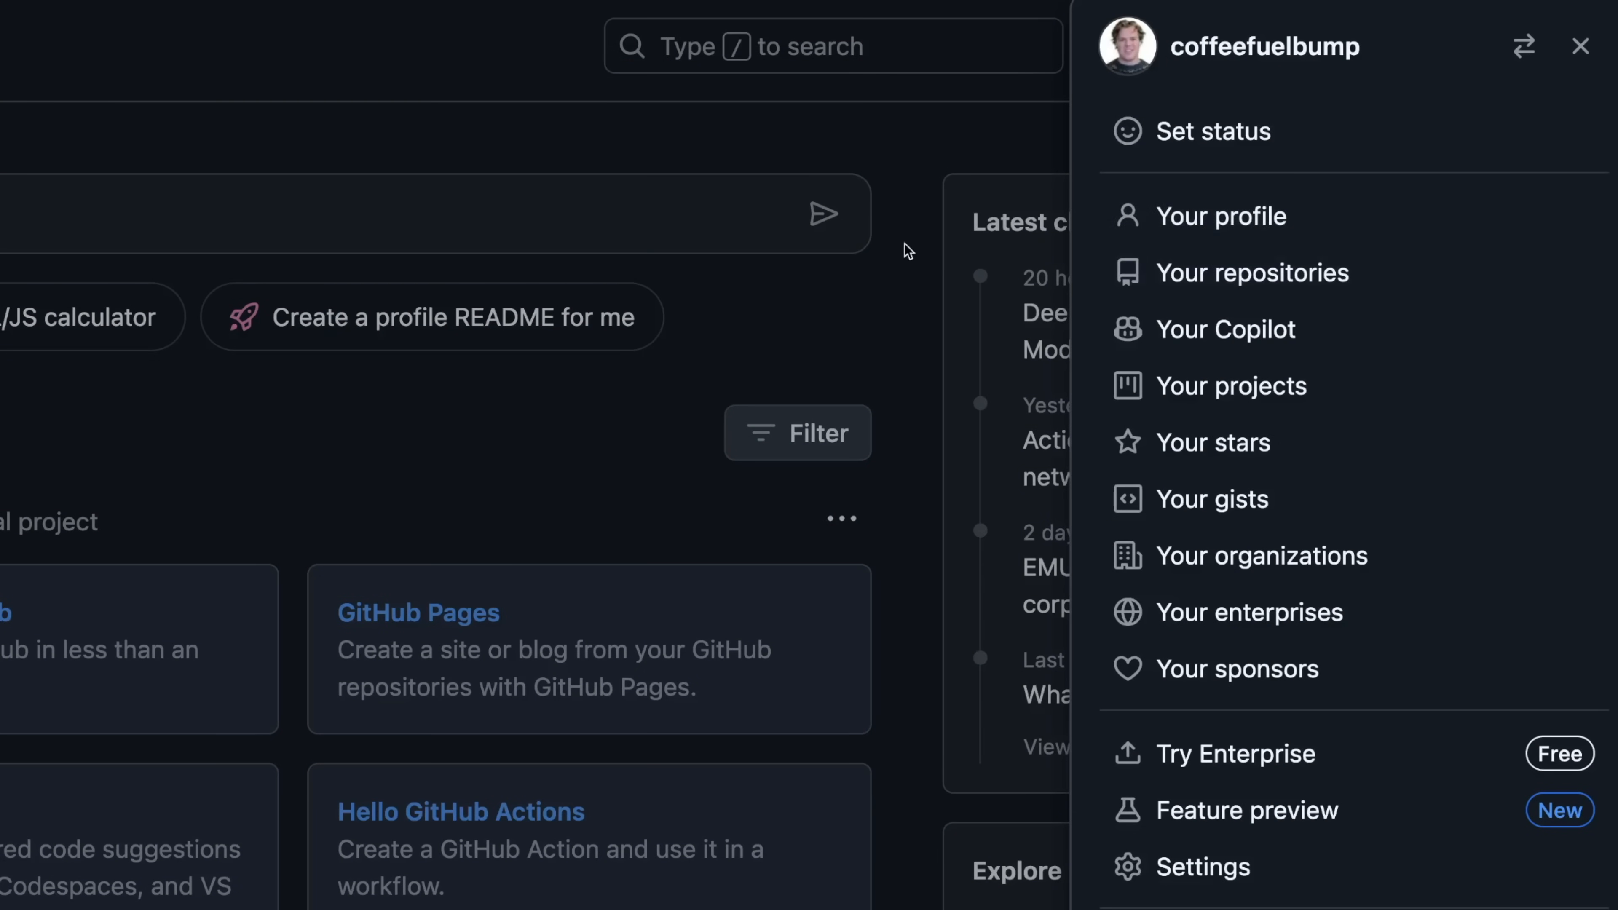
click(1225, 215)
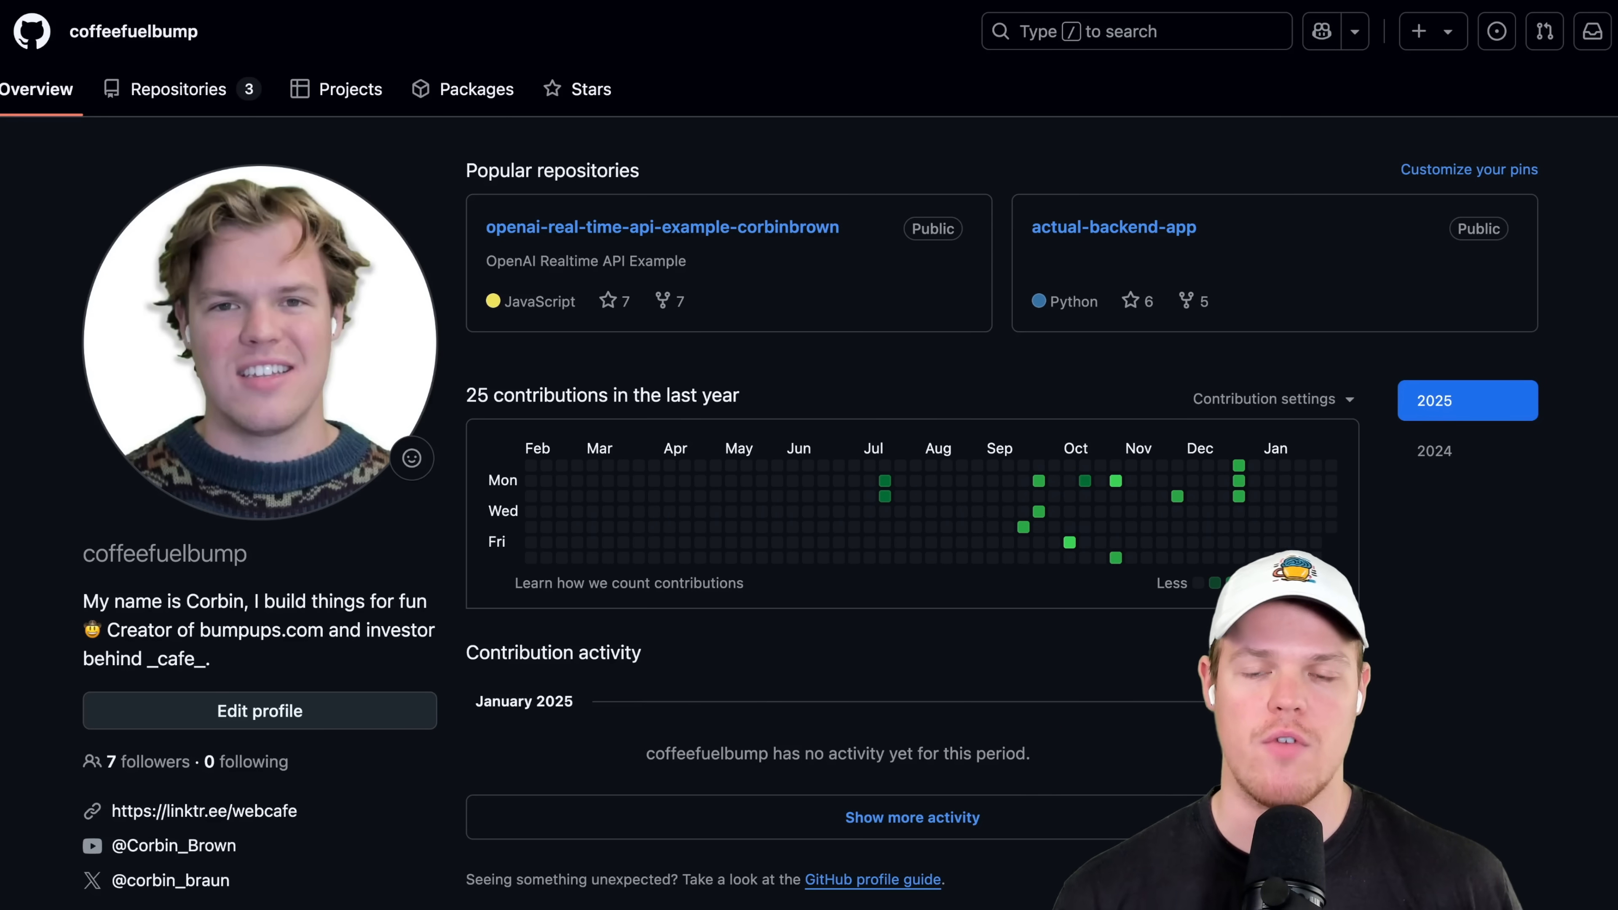
mouse_move(662, 227)
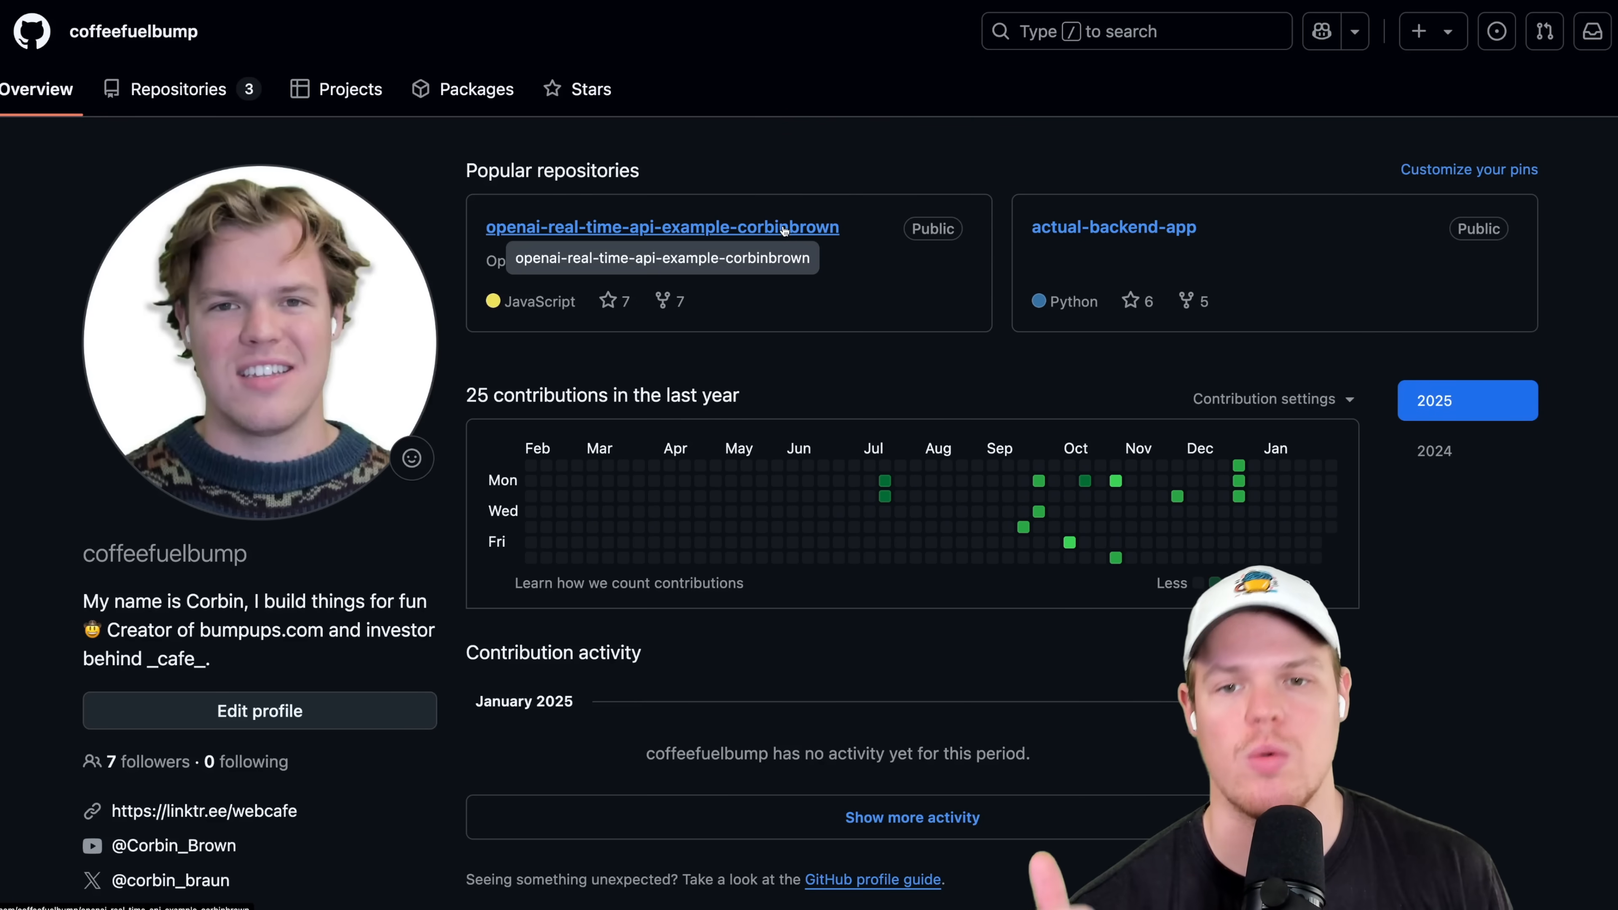
mouse_move(867, 142)
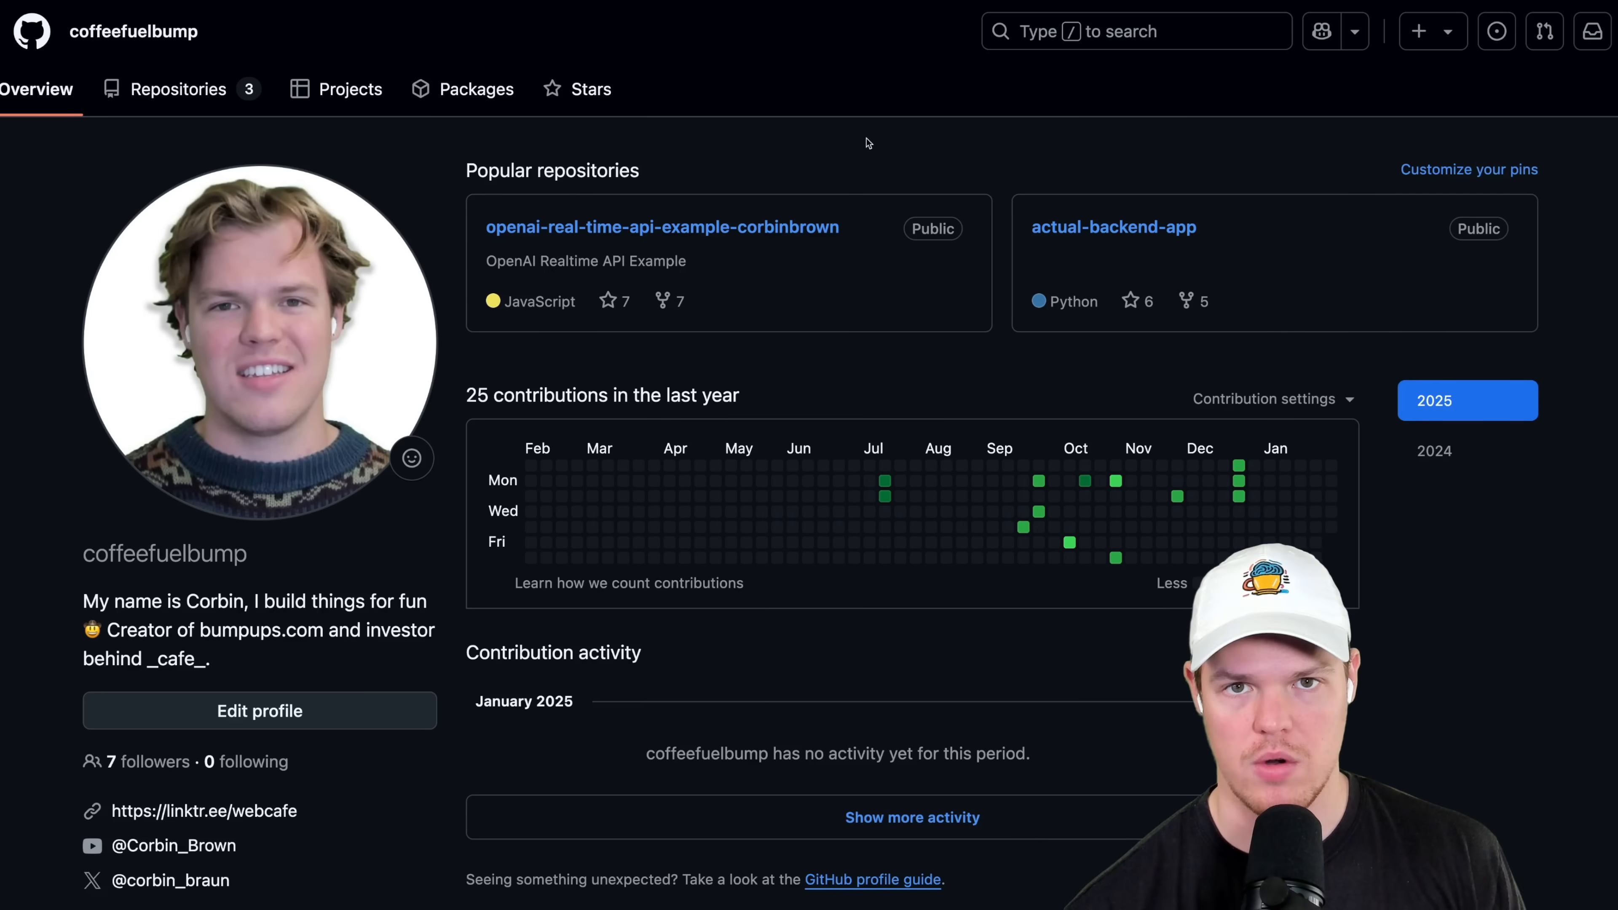
mouse_move(957, 139)
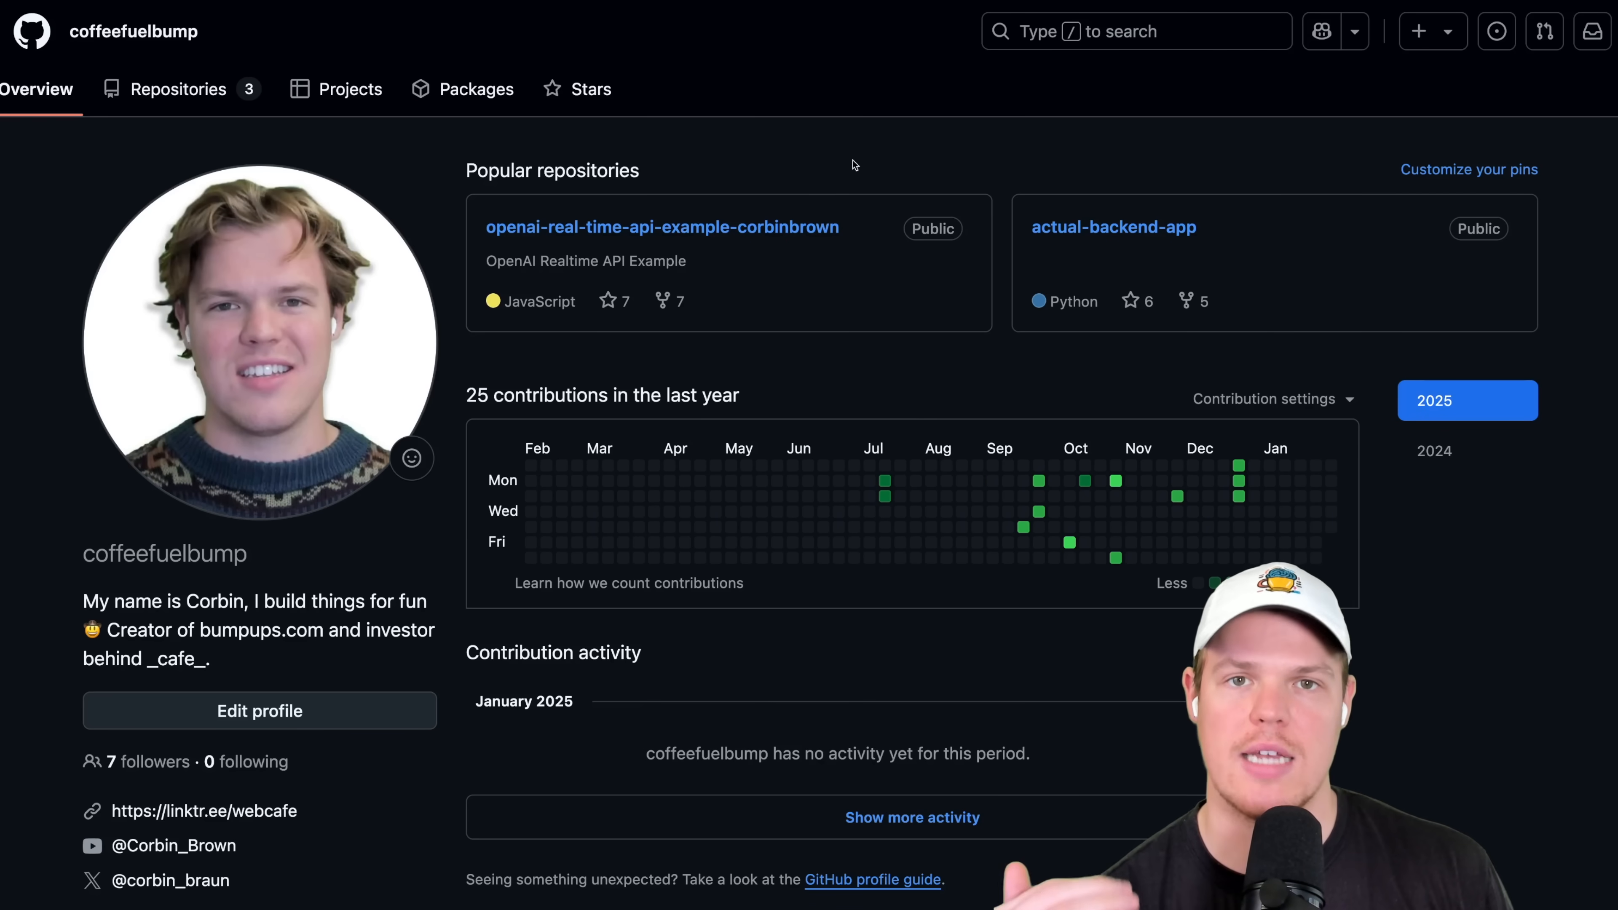
mouse_move(610, 169)
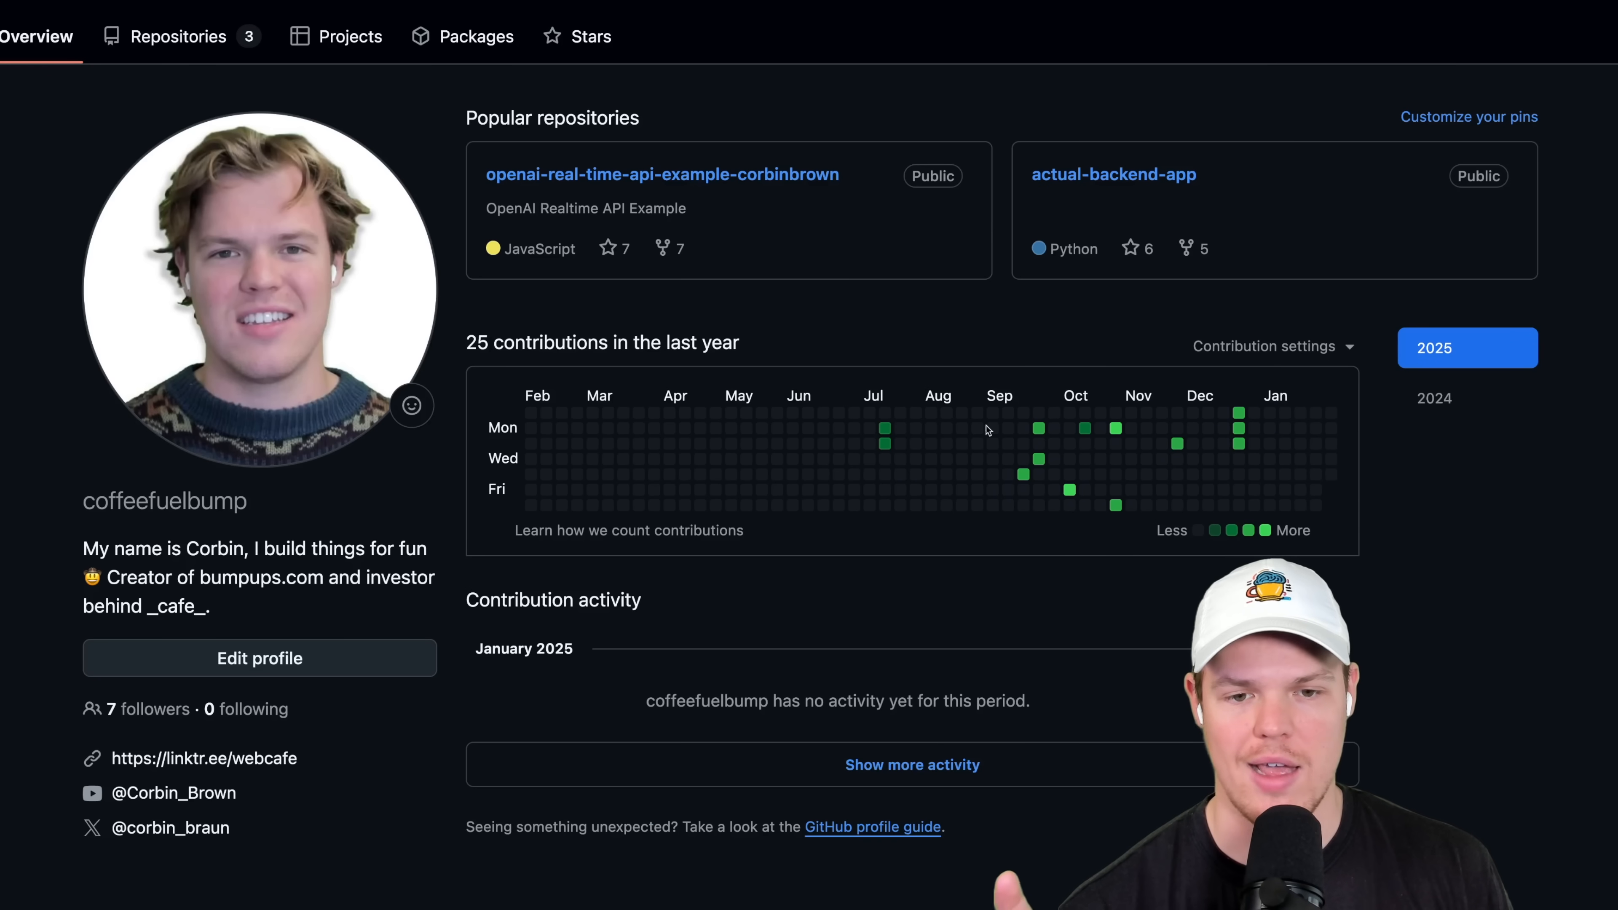
mouse_move(1027, 297)
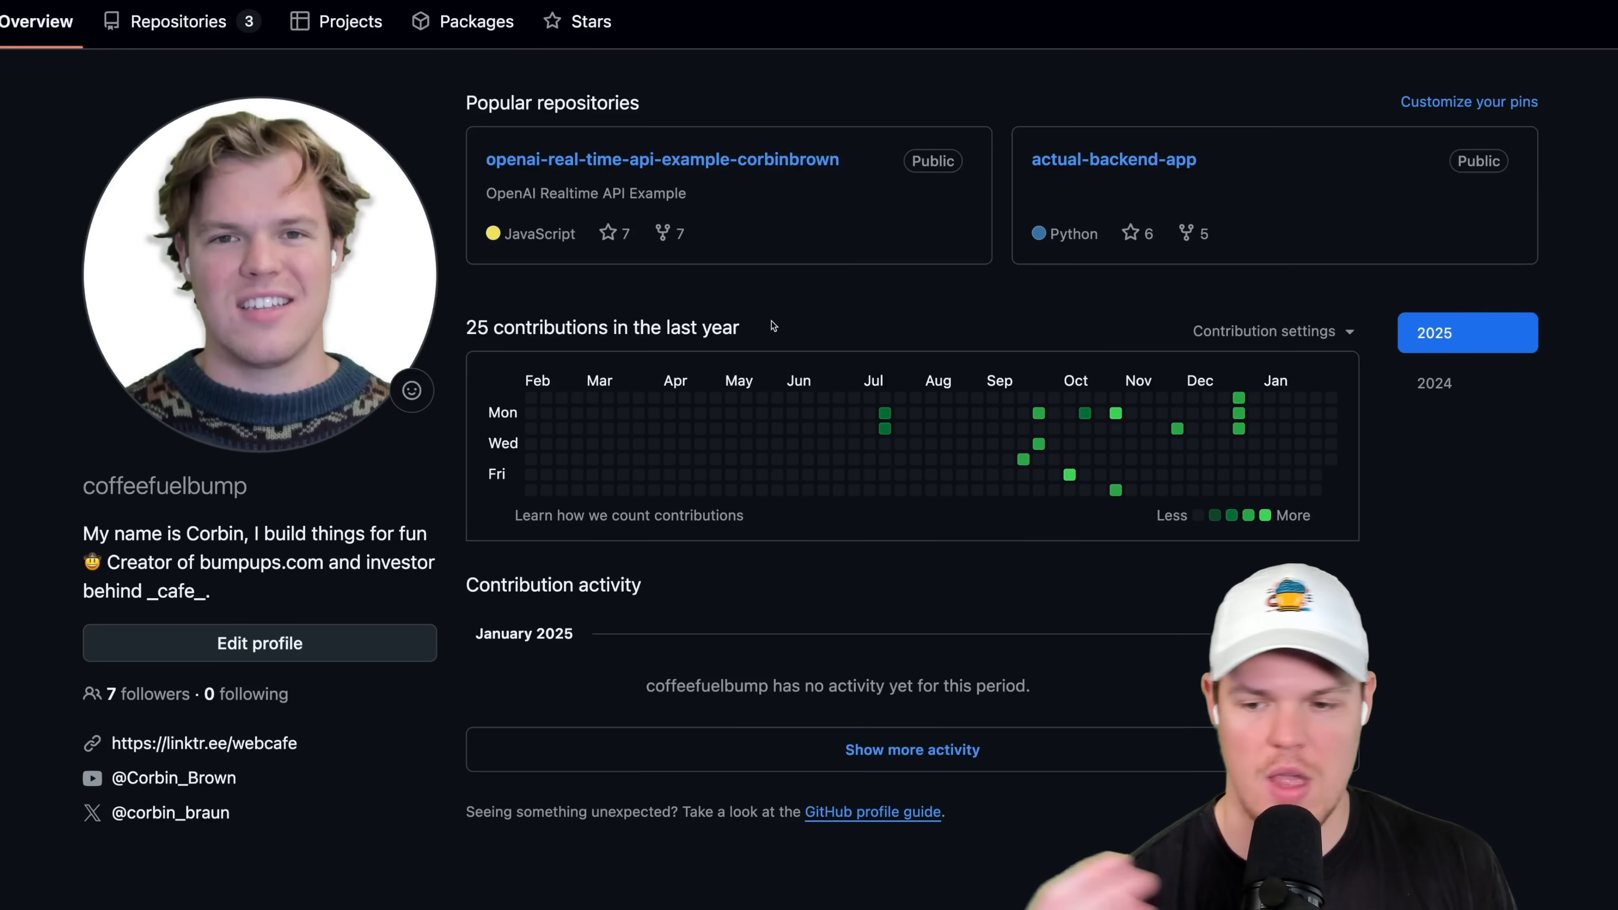
scroll(up, 3)
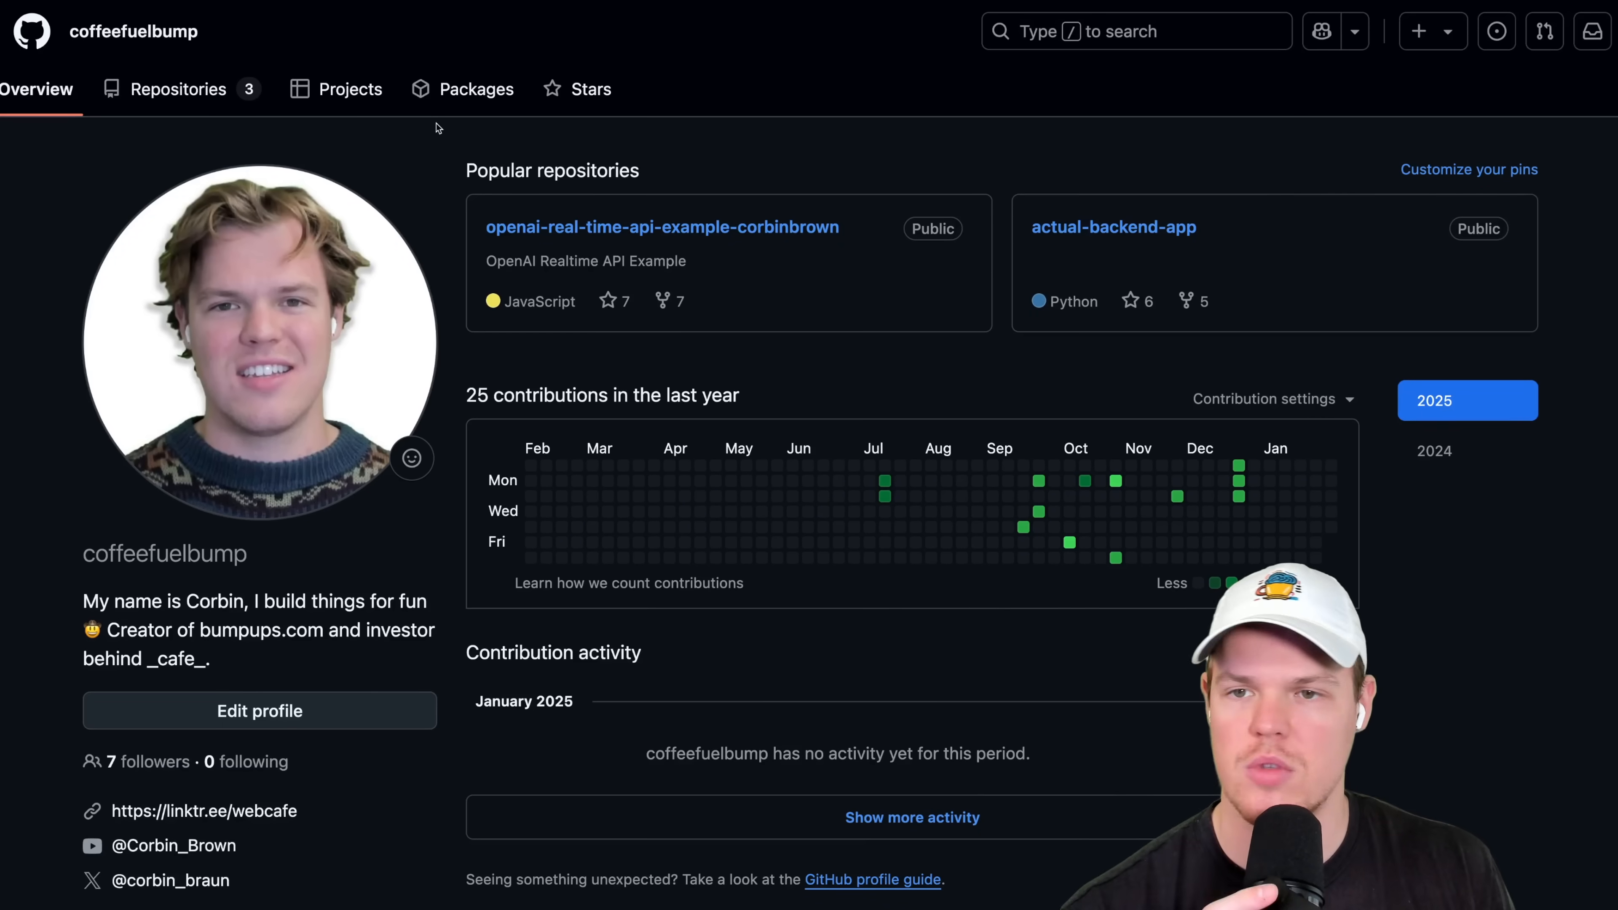
Start a new repository from the Repositories tab, name it 'test' and choose Private visibility.
click(178, 89)
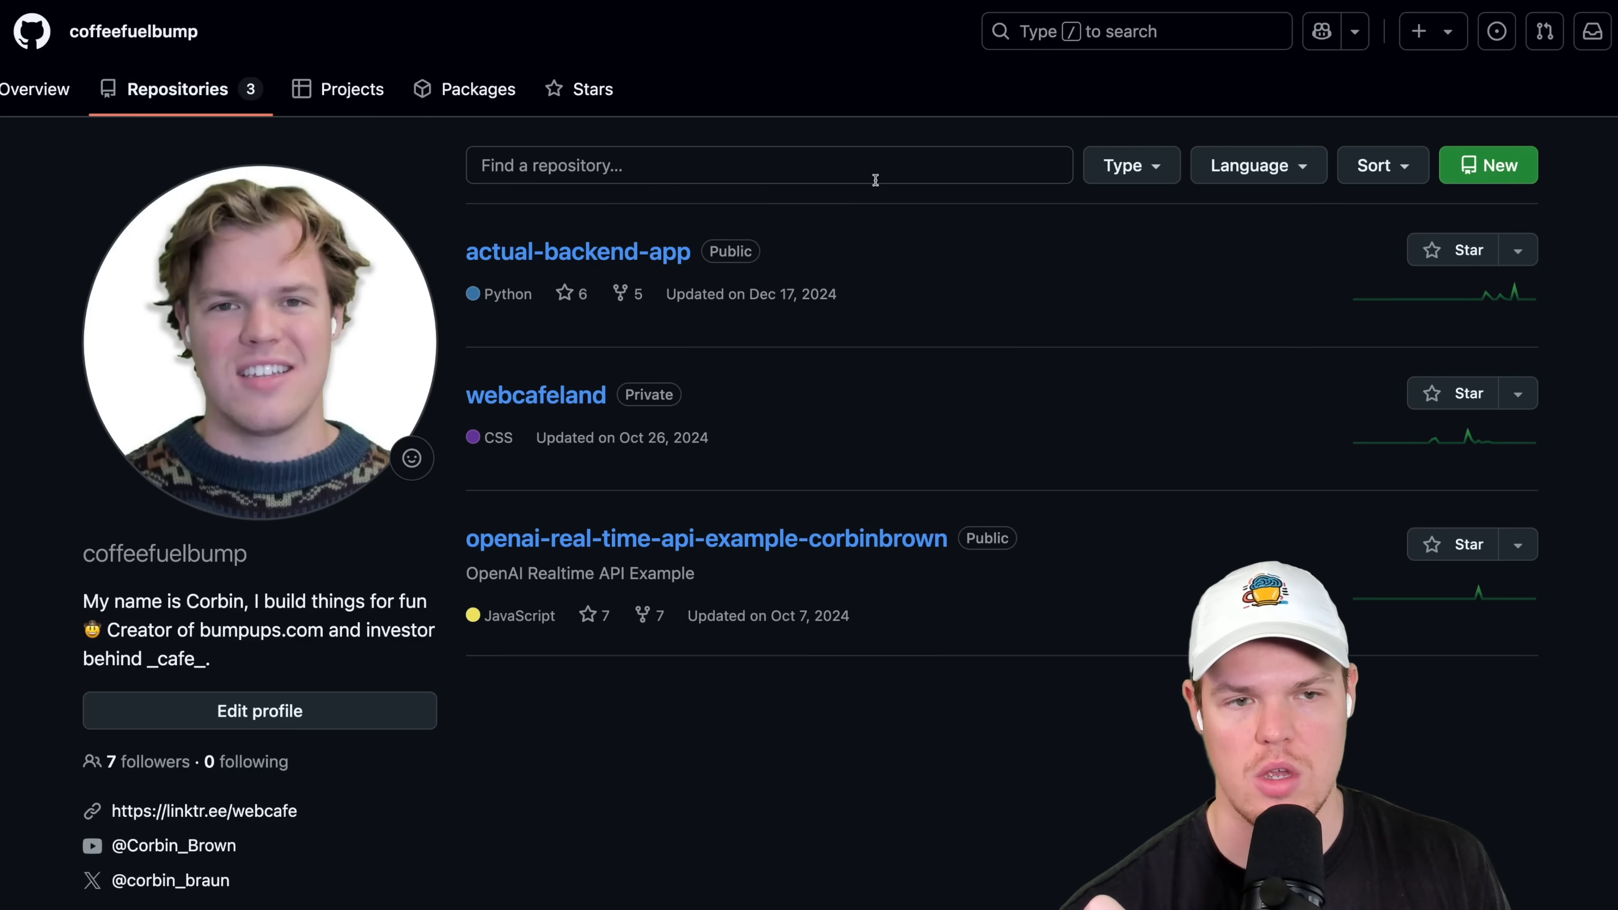
click(1488, 165)
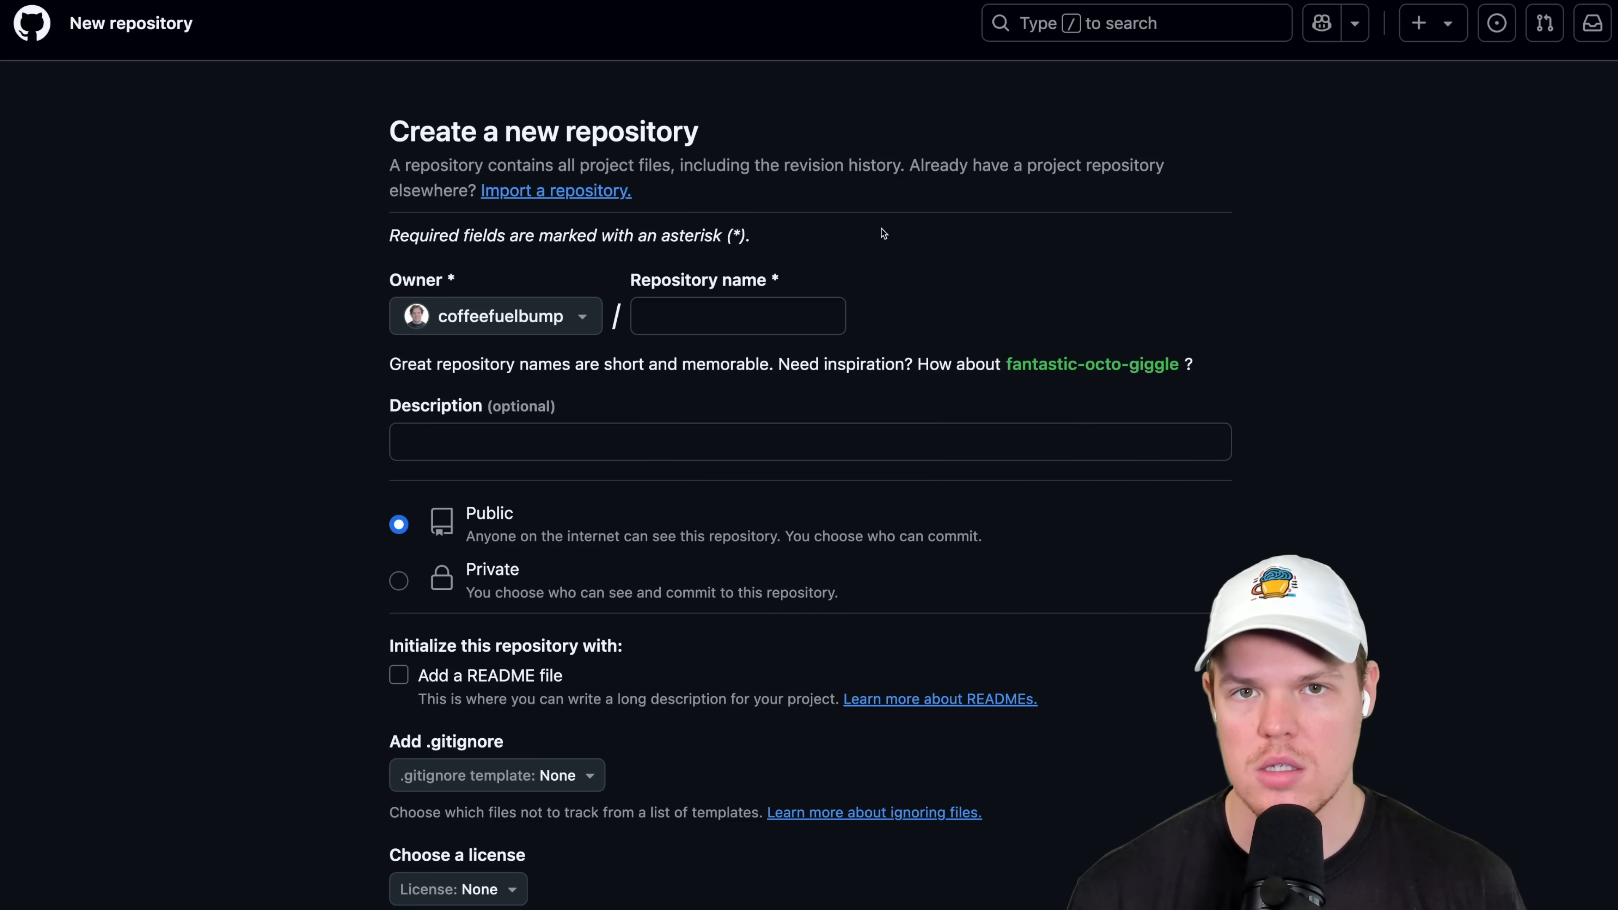
click(737, 316)
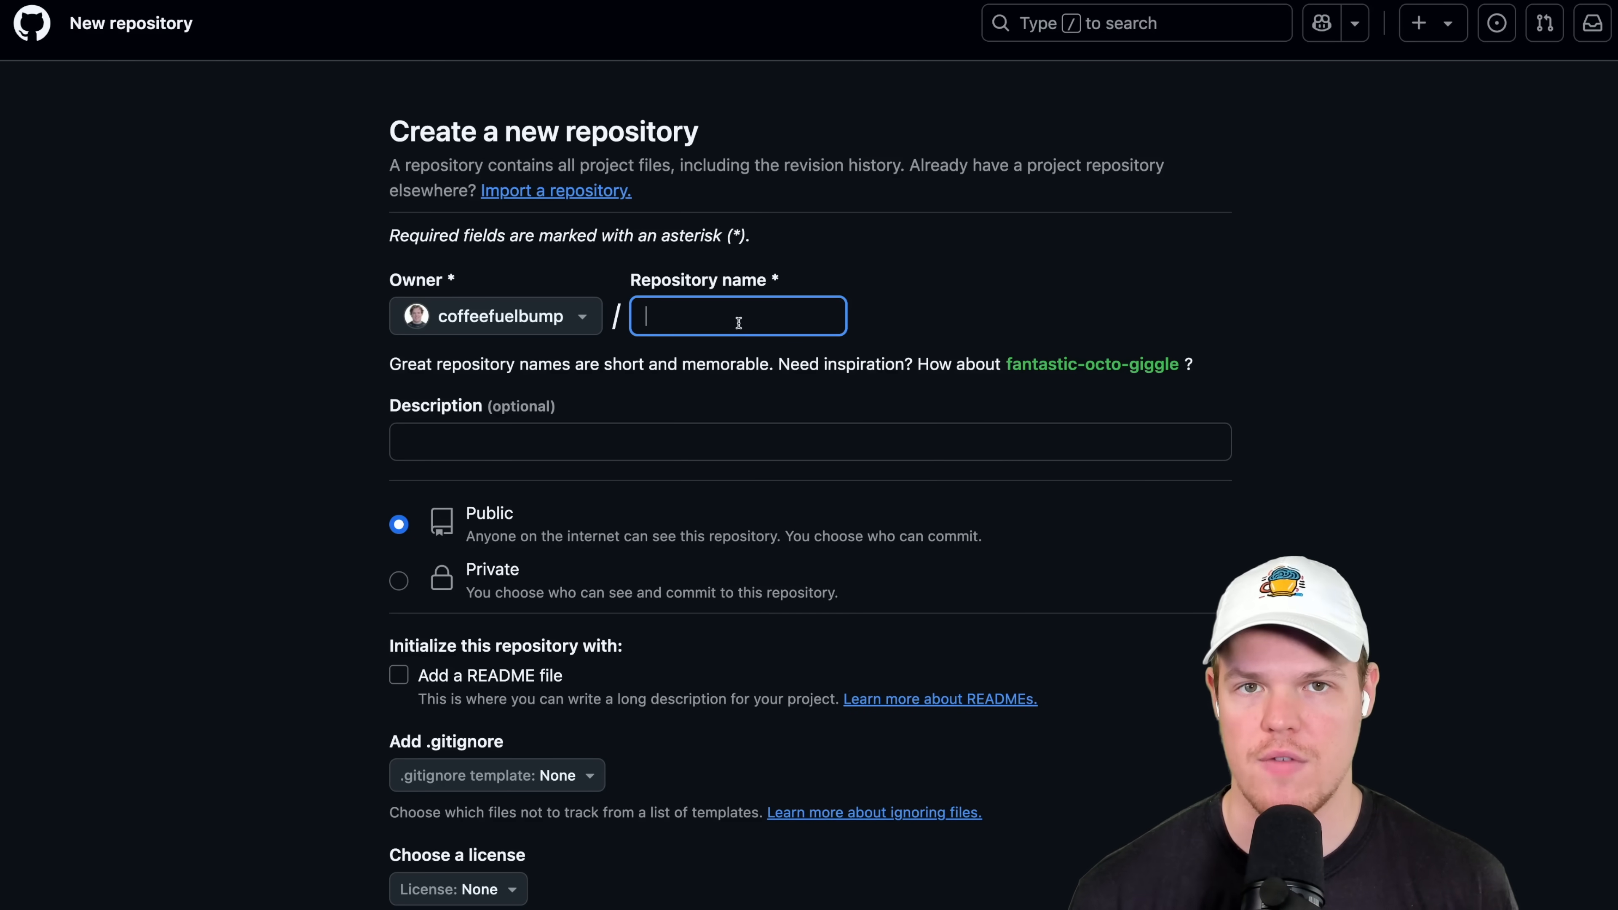
text(test)
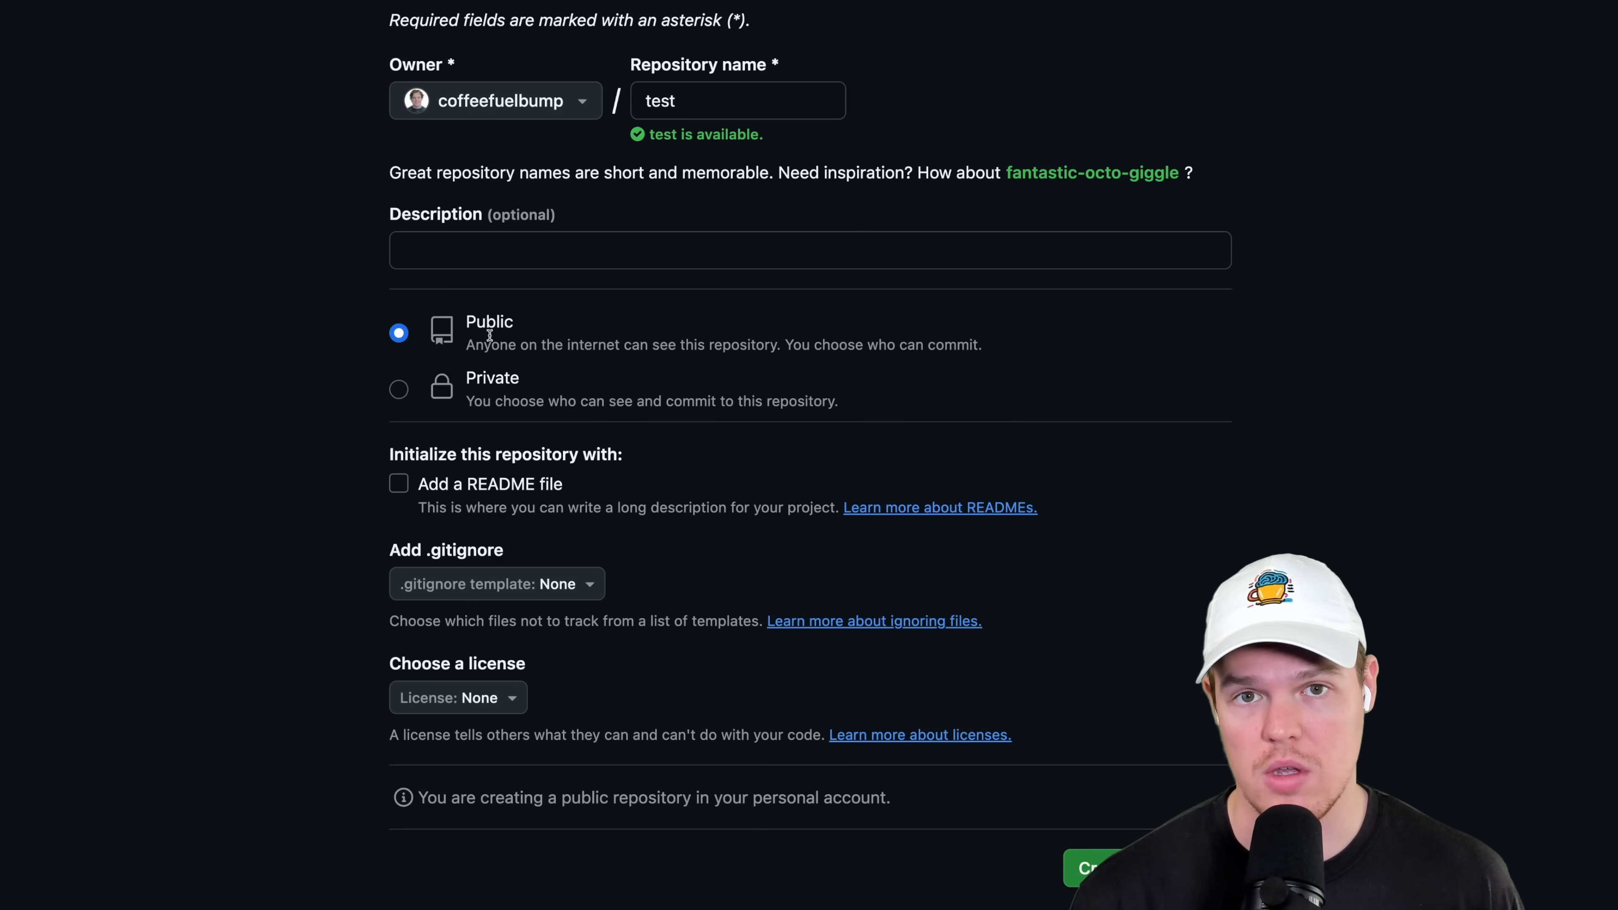
click(399, 389)
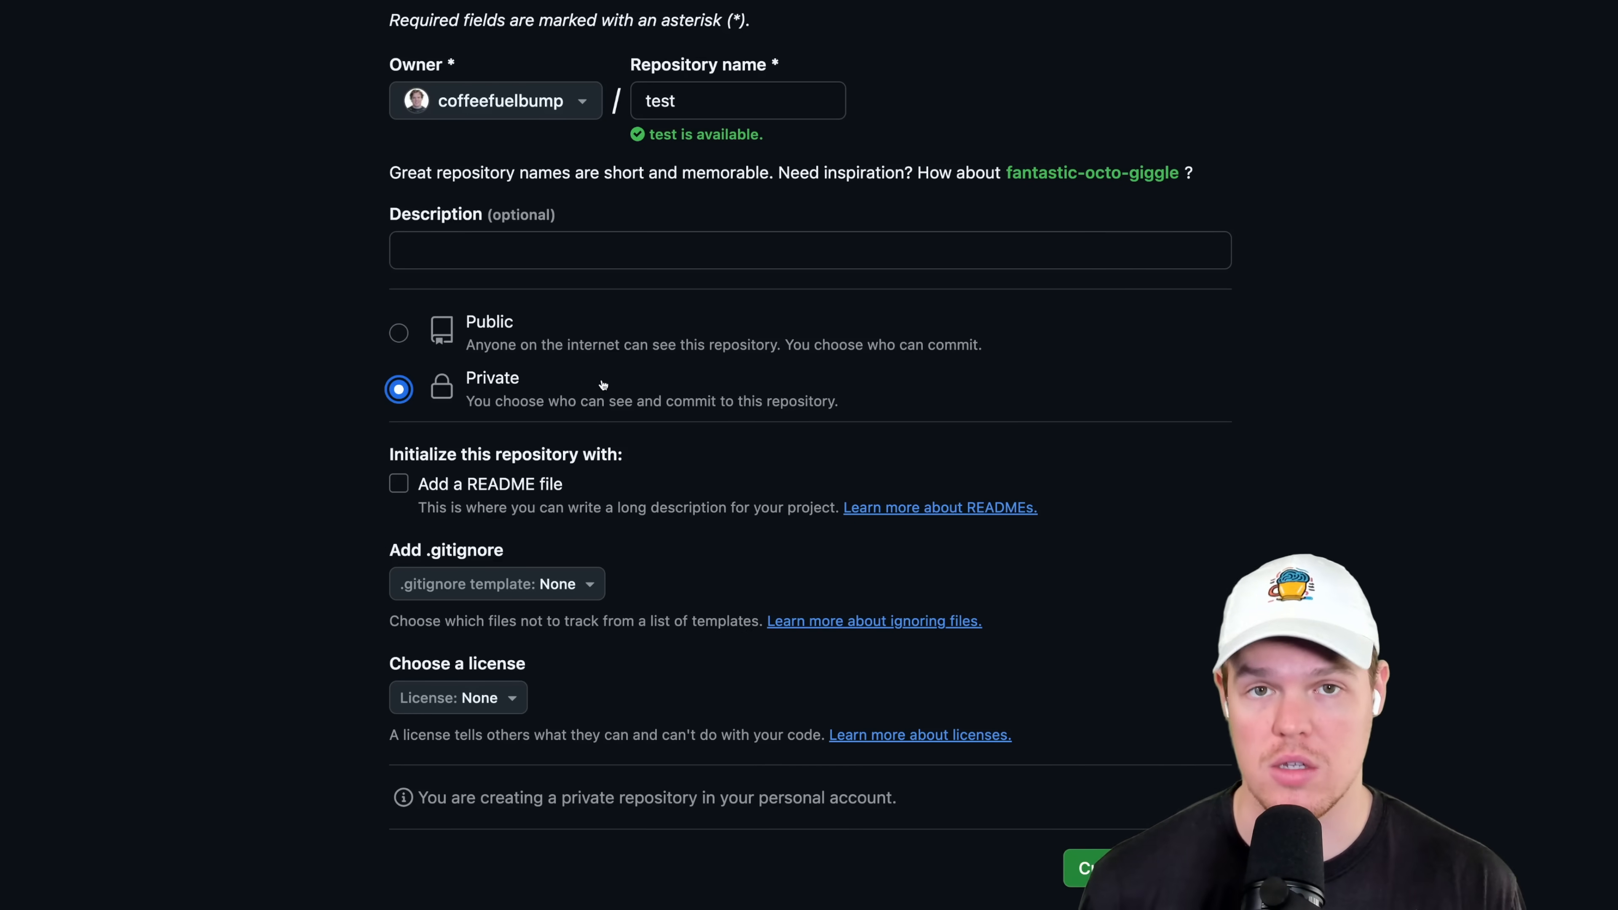
scroll(down, 3)
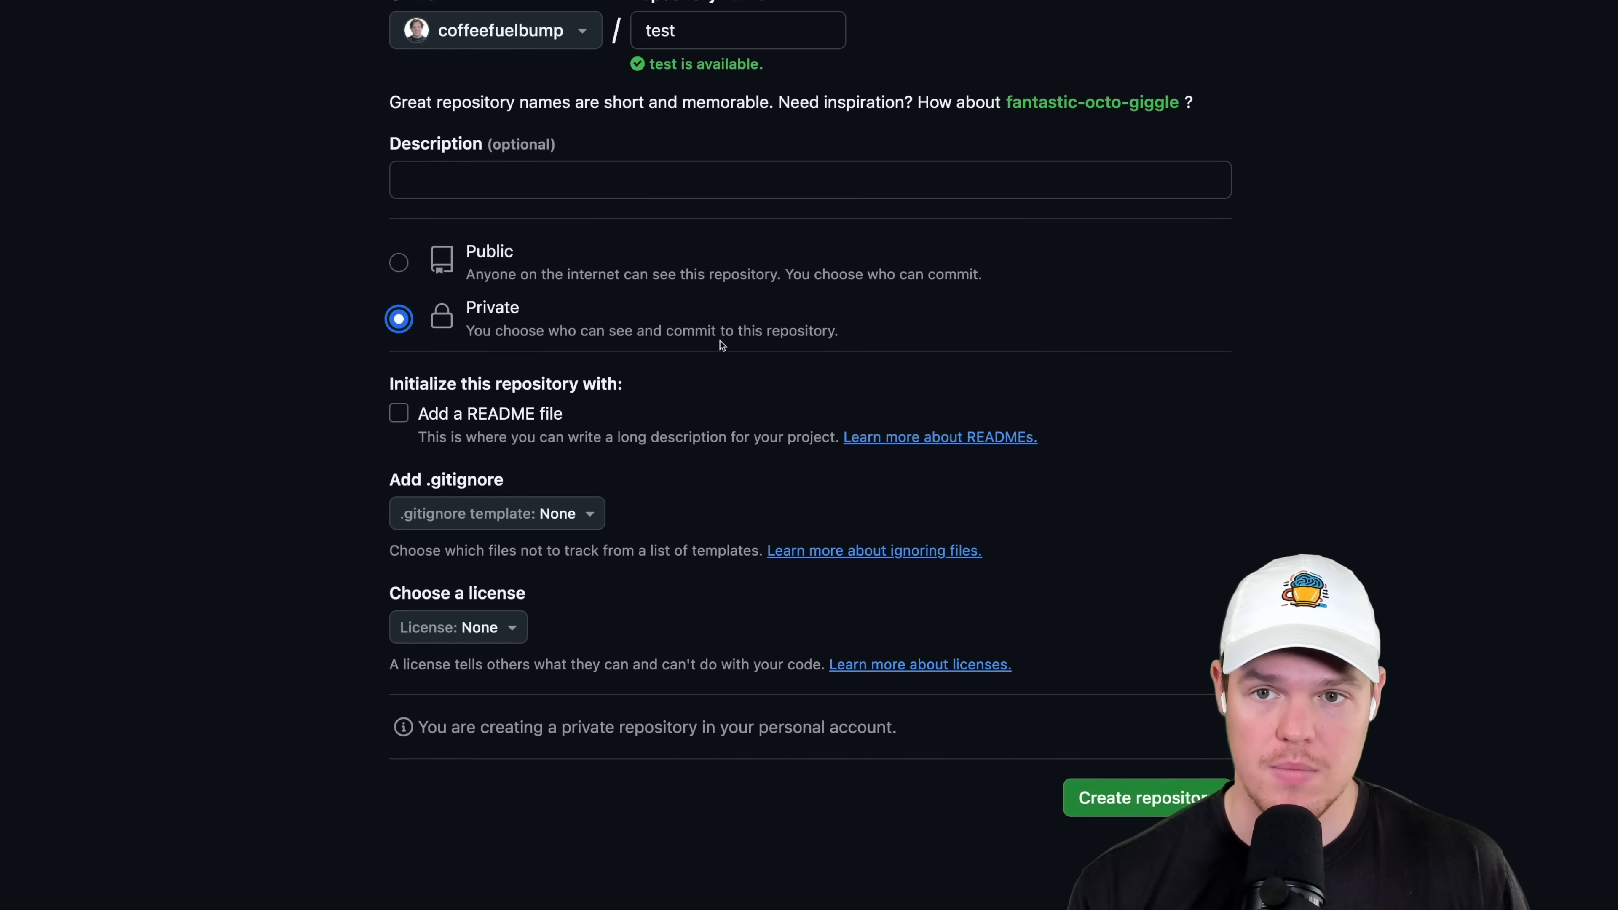
scroll(up, 3)
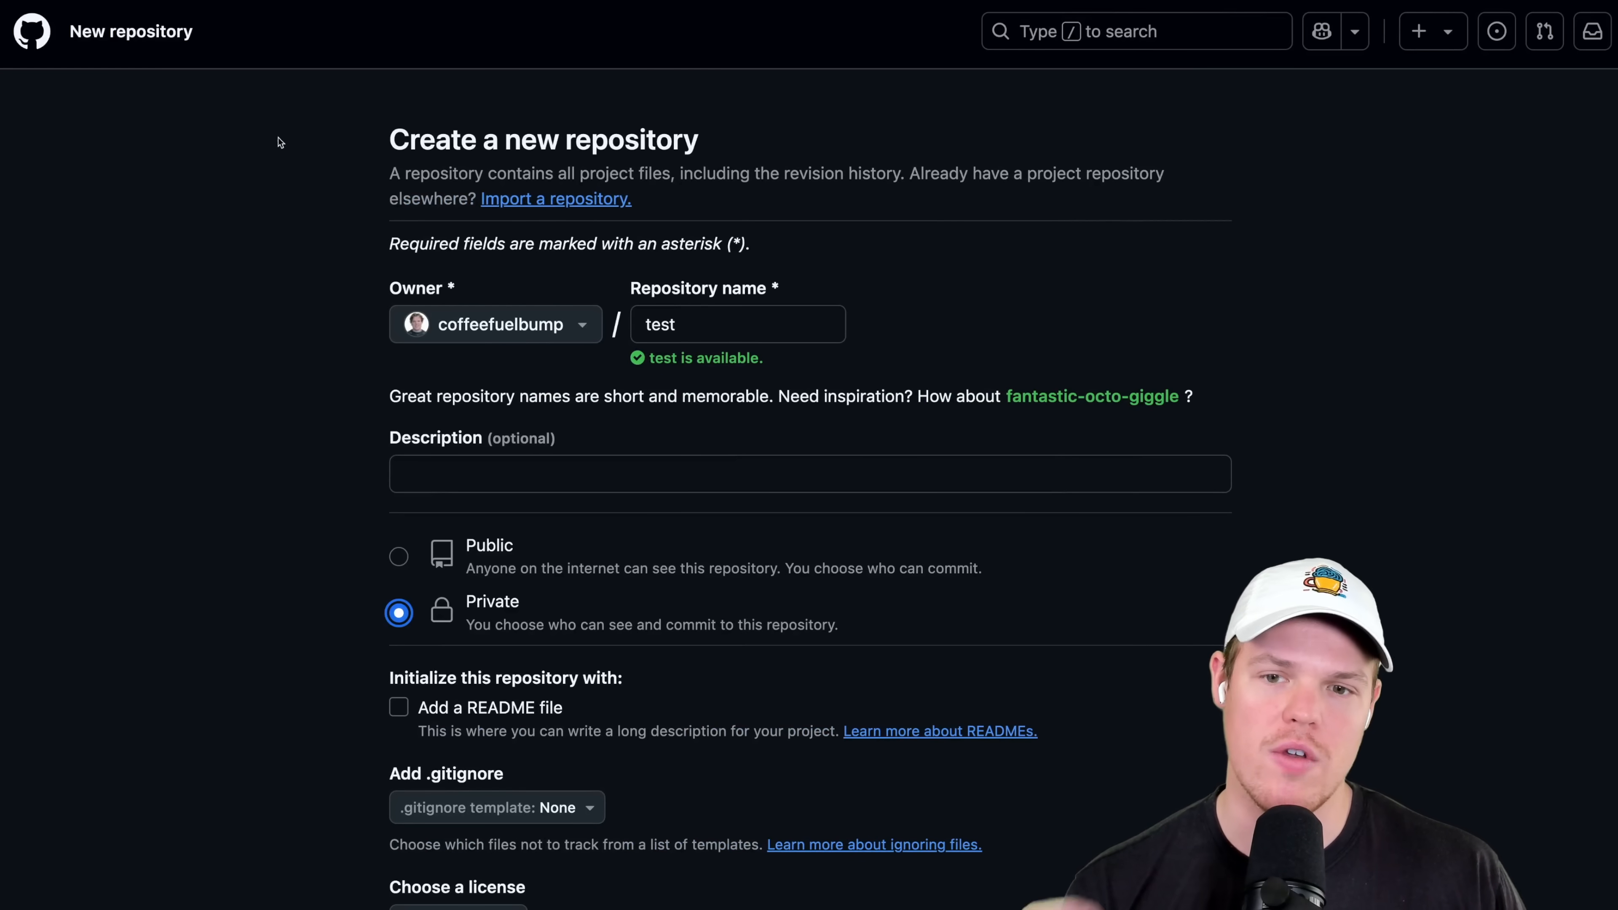
mouse_move(147, 116)
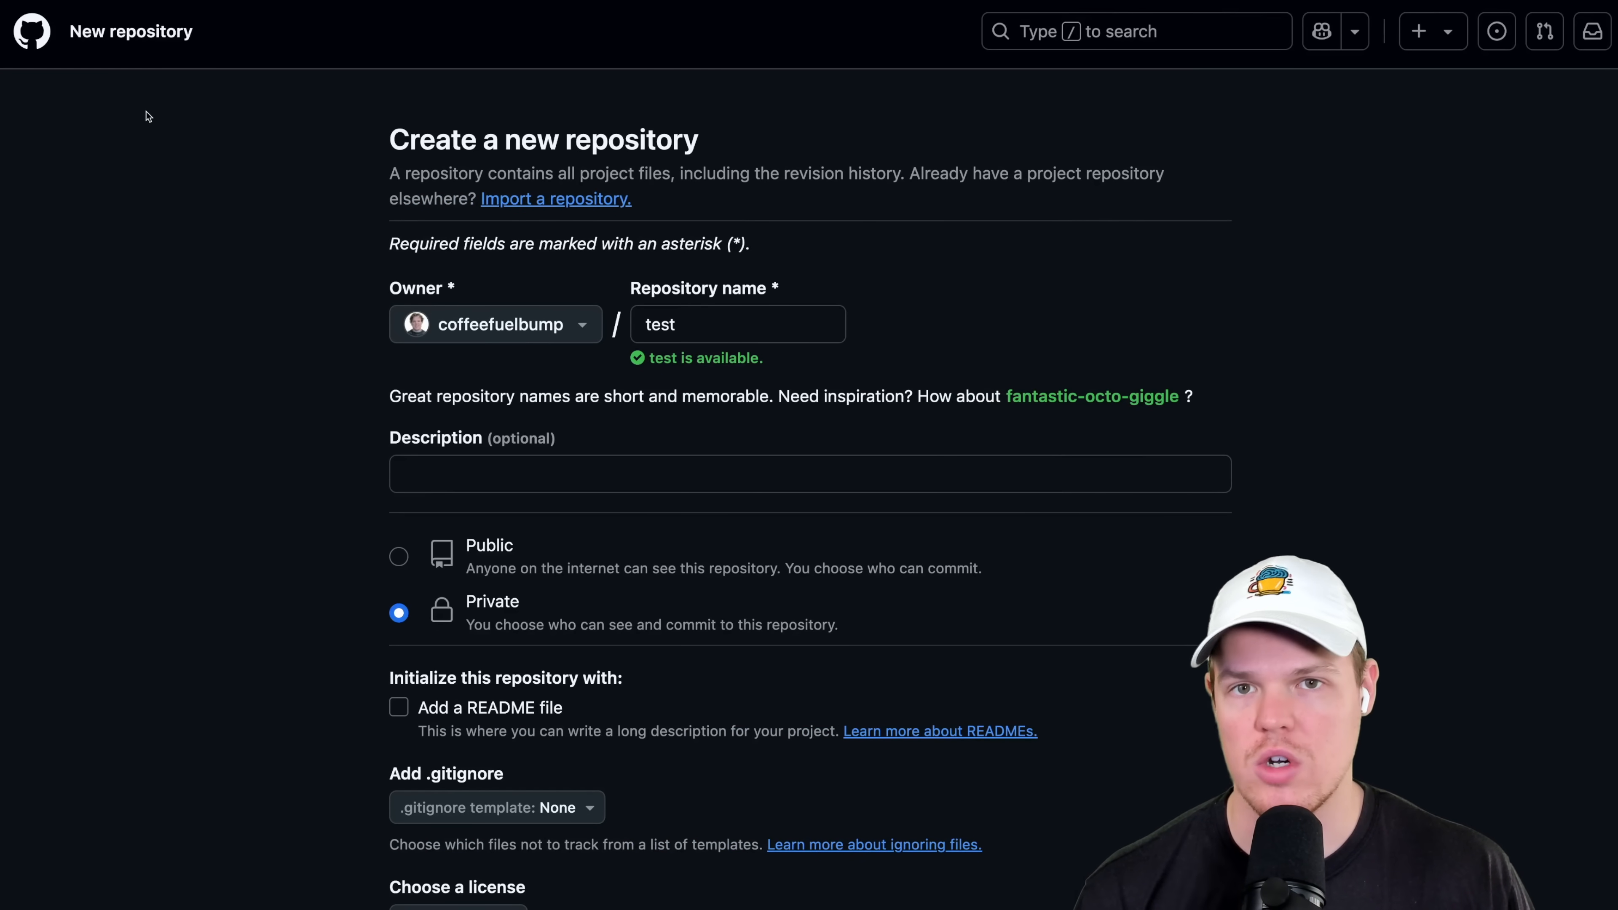
mouse_move(160, 111)
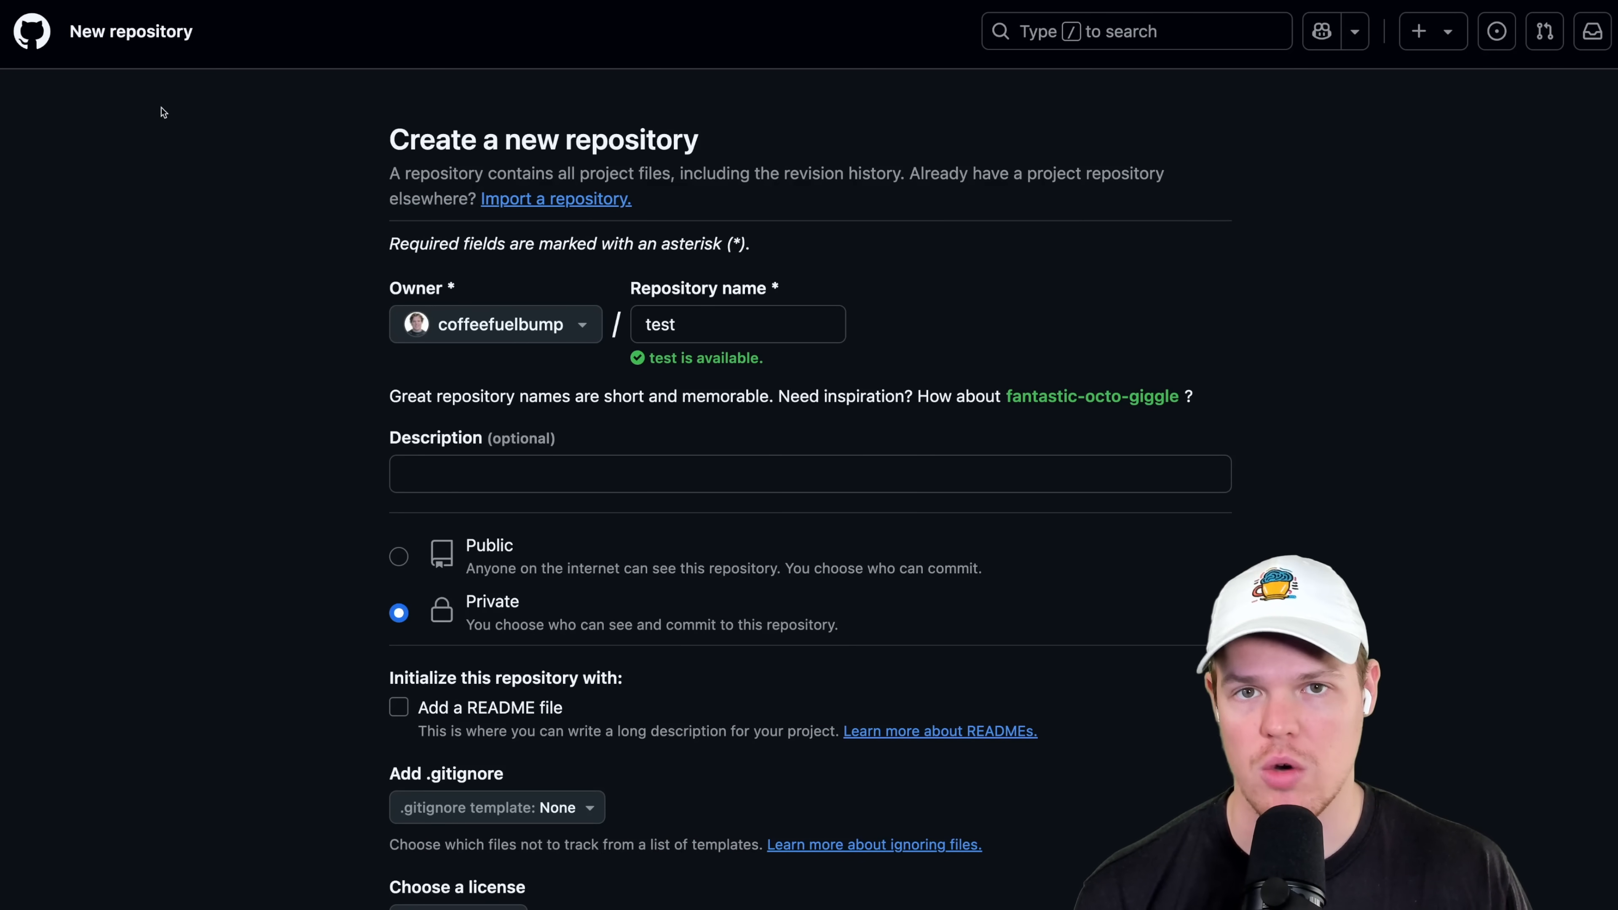
From the profile overview, enter the actual-backend-app repository and check its branches and root files.
click(31, 31)
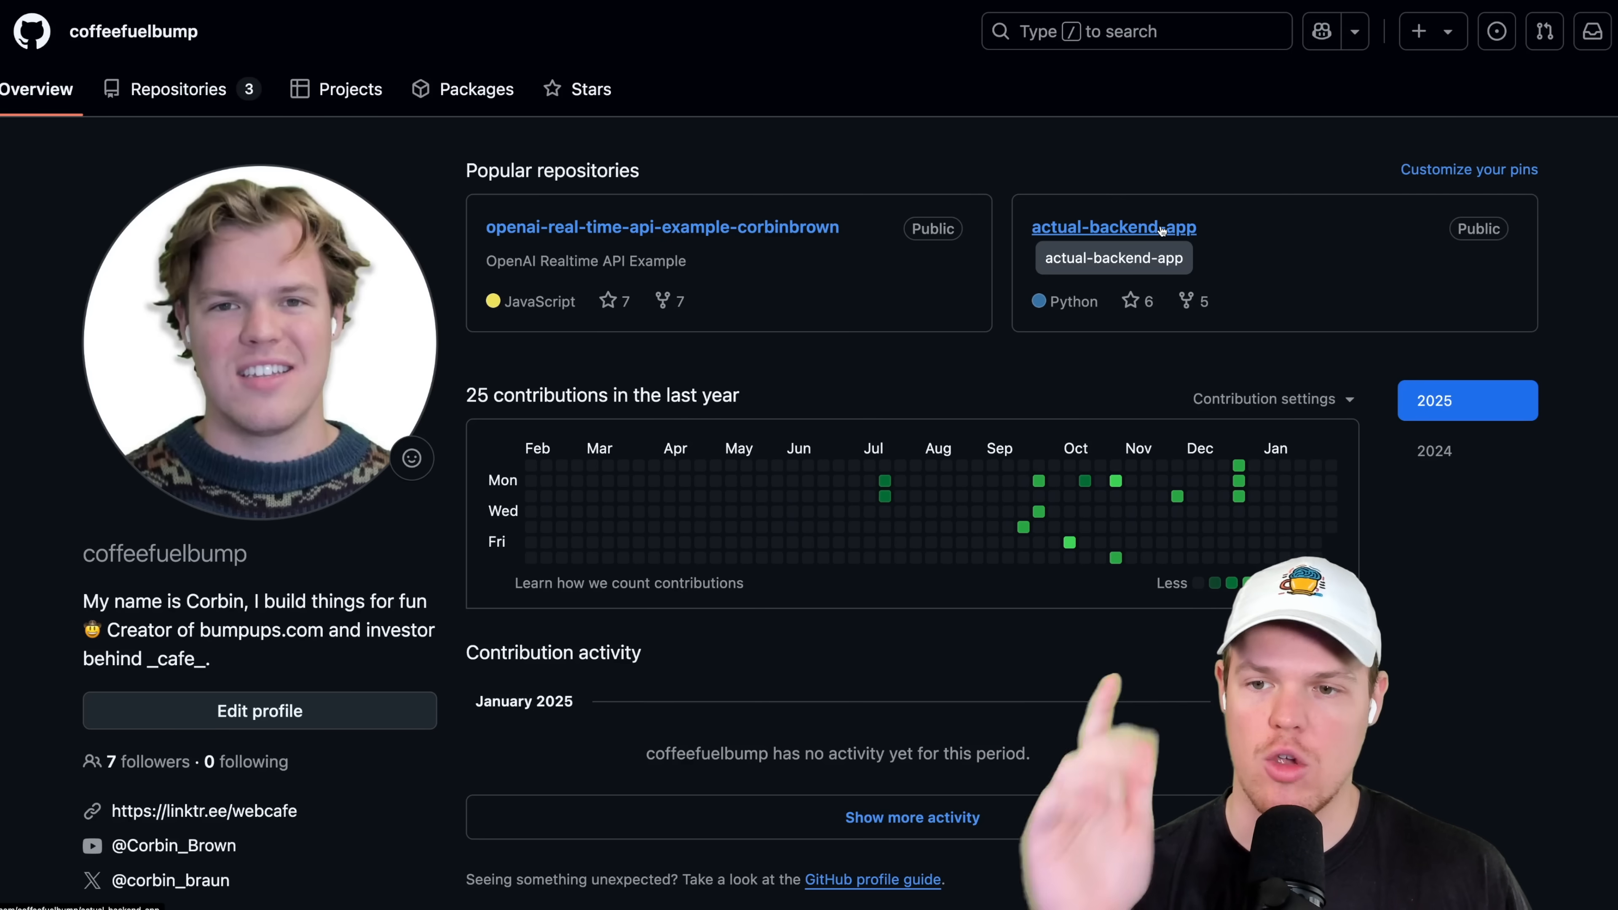
mouse_move(978, 201)
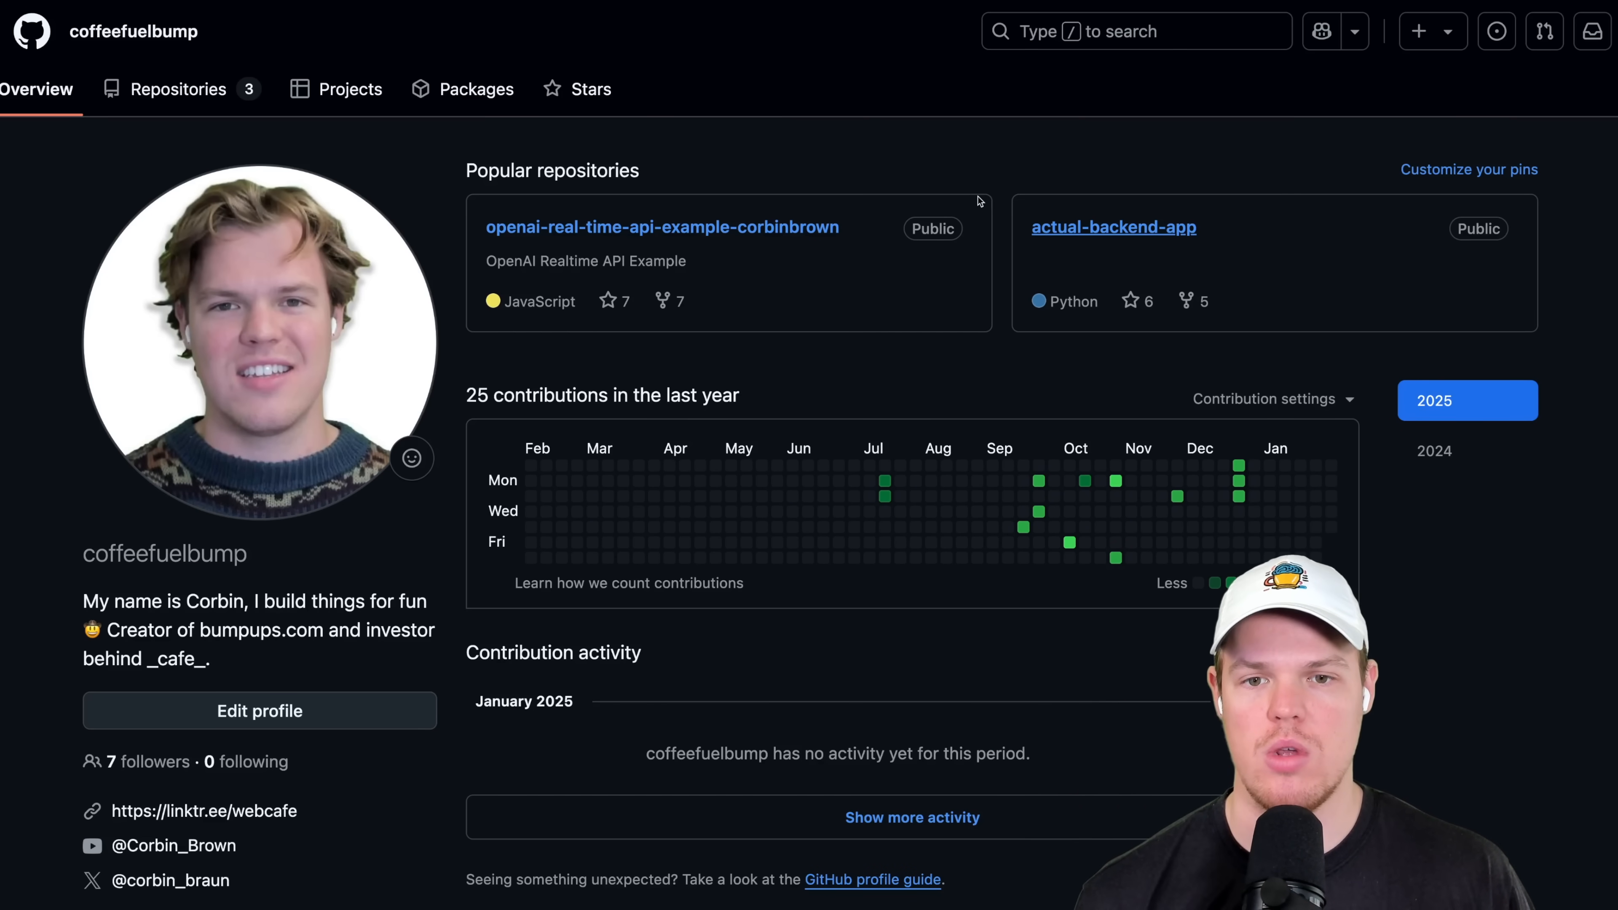
click(1114, 226)
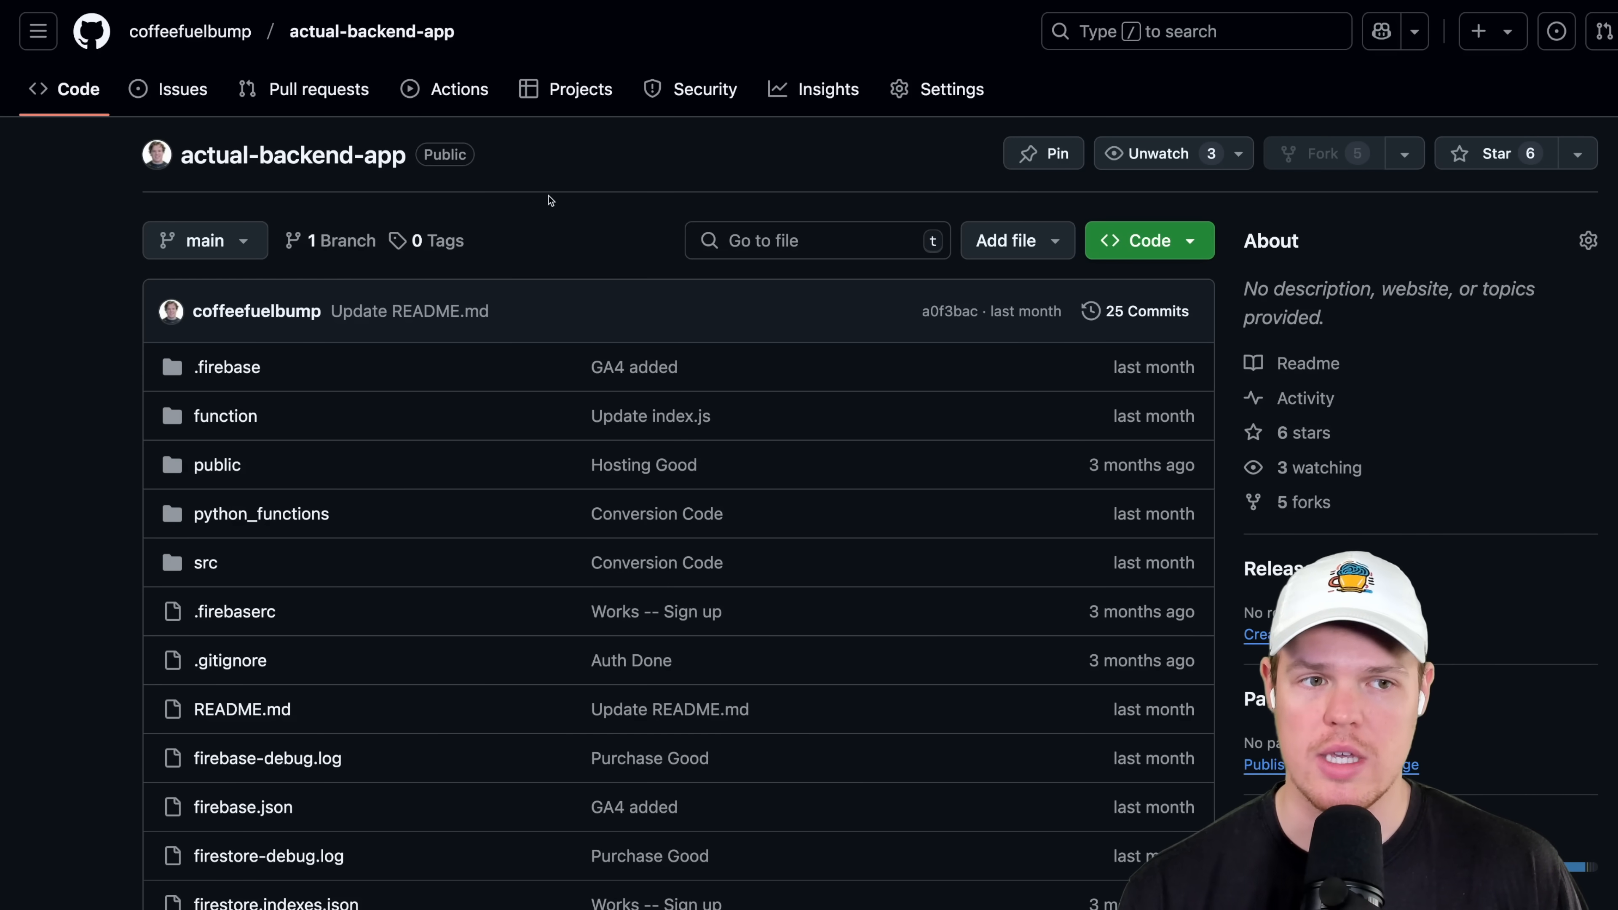
click(203, 240)
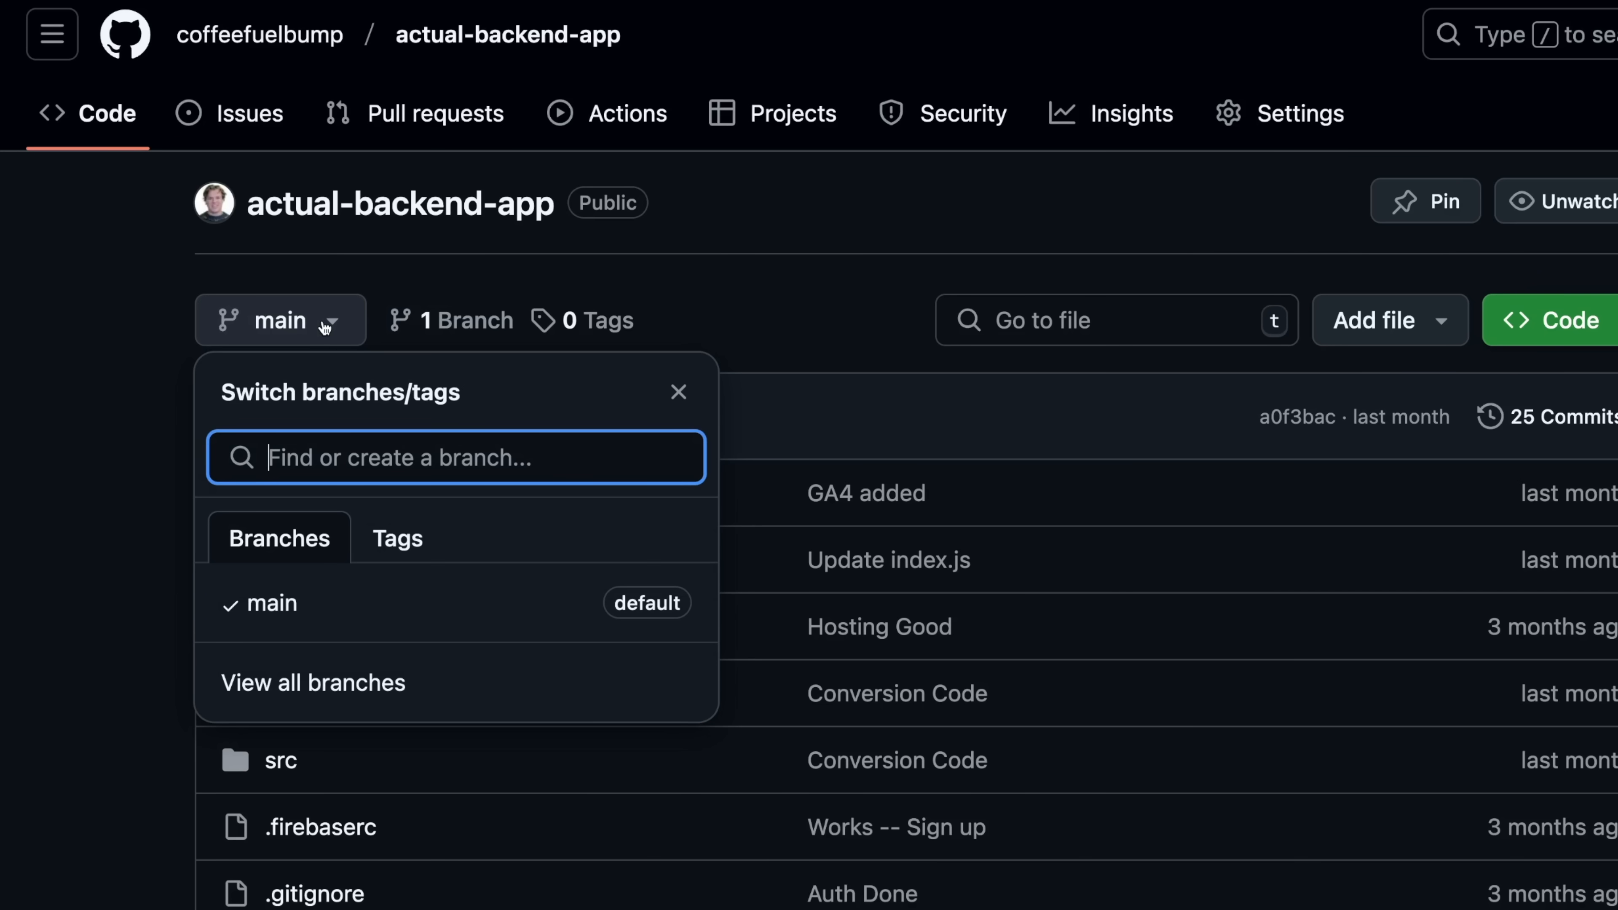
mouse_move(332, 598)
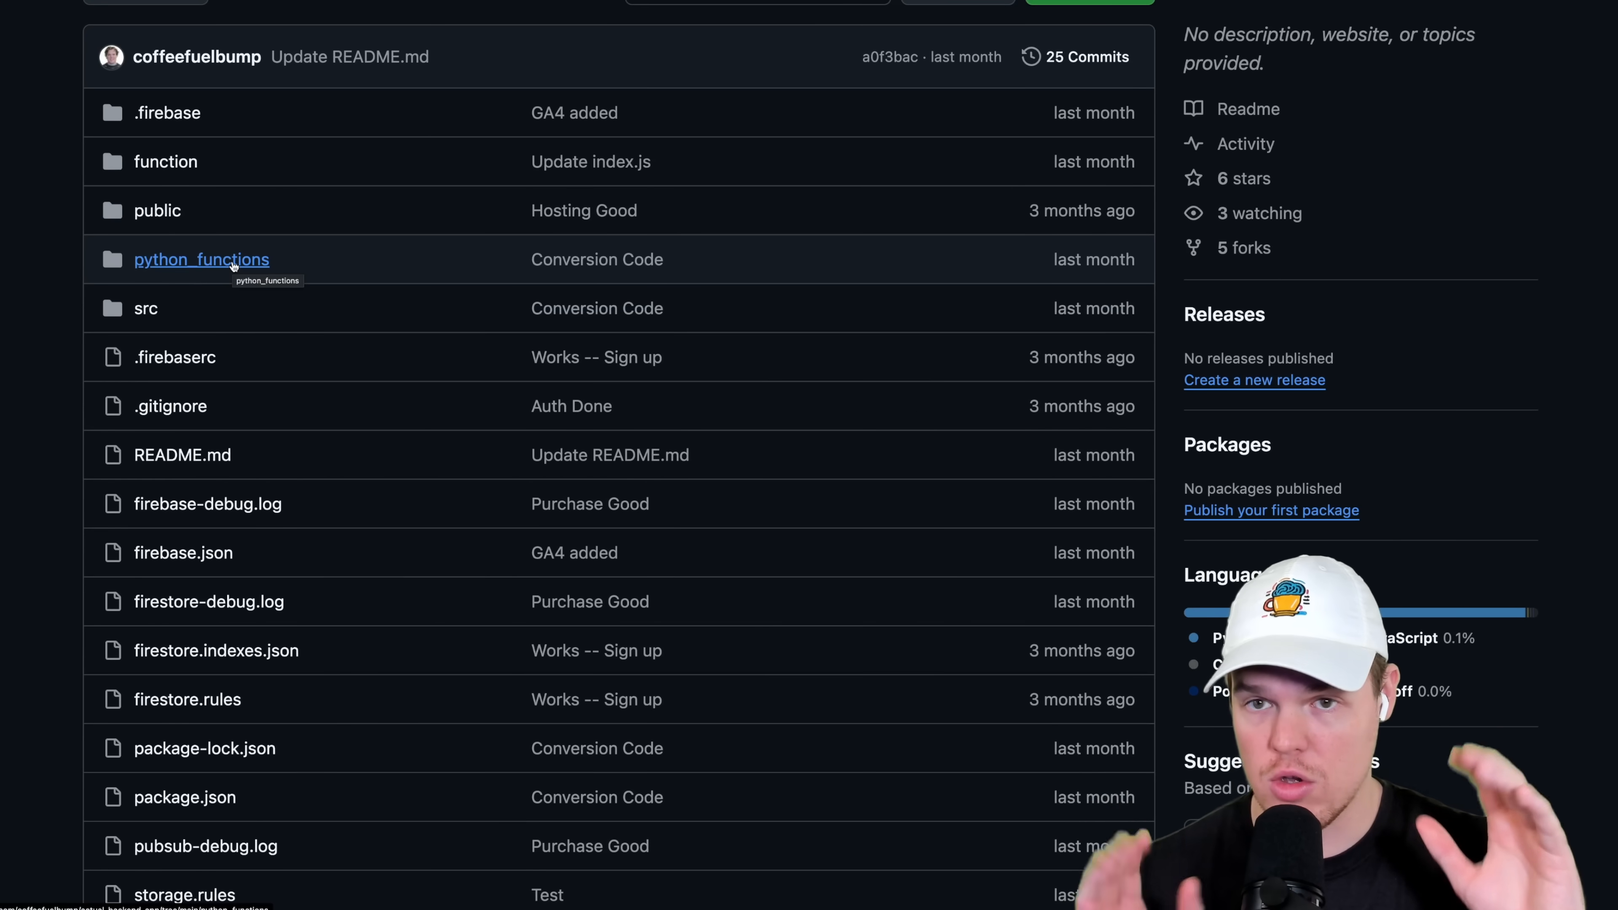
scroll(up, 3)
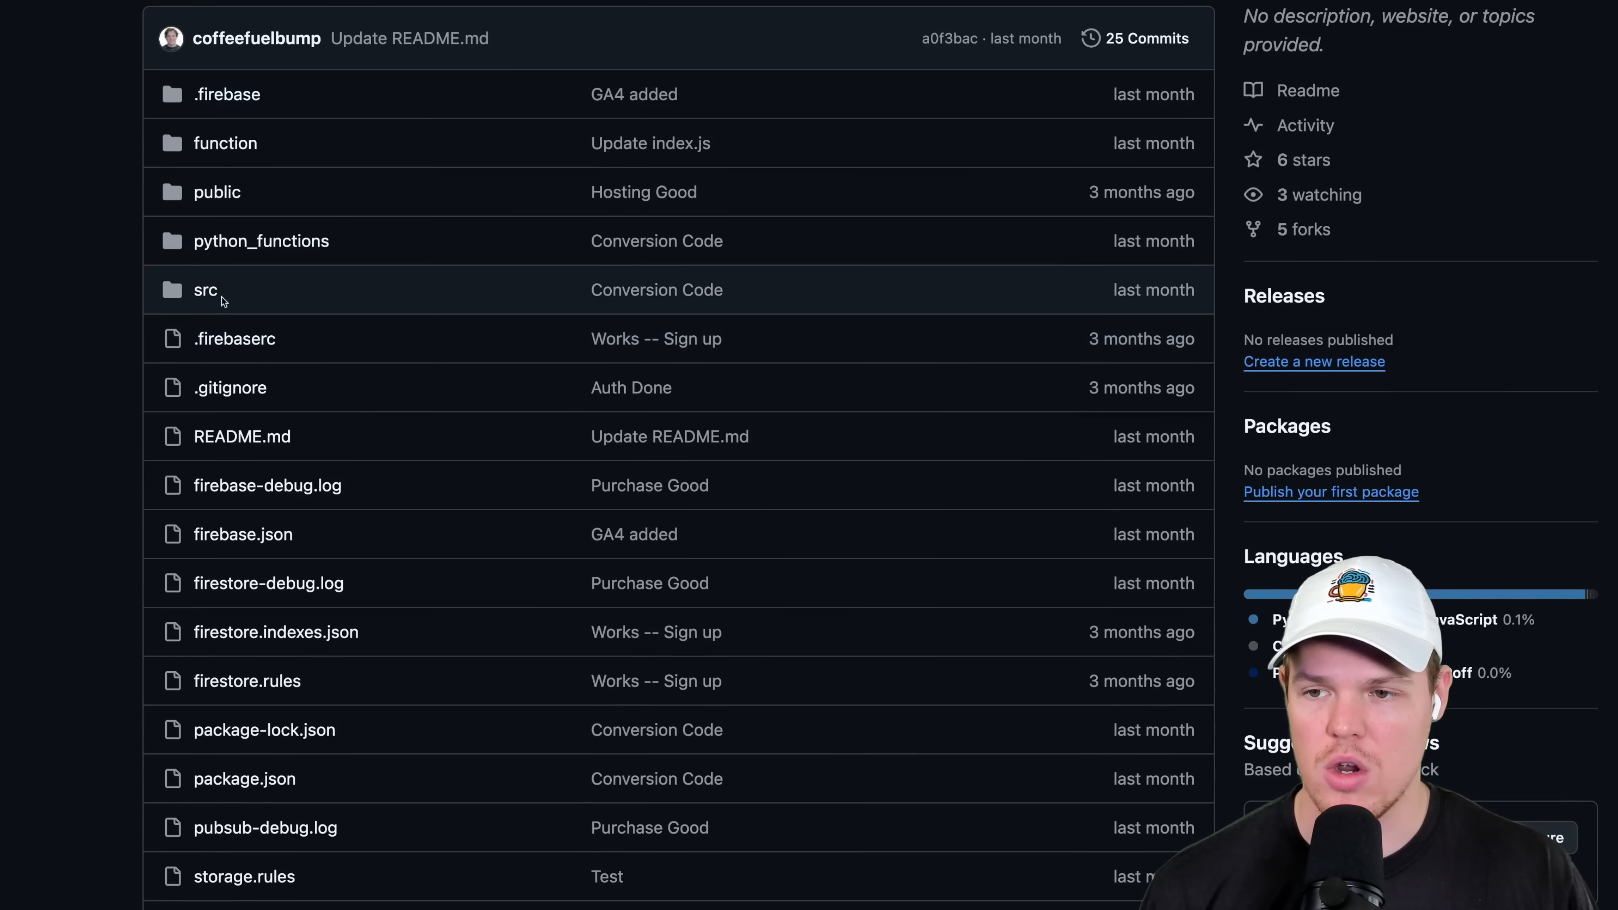
Go into the src folder and view the code of App.js.
click(204, 290)
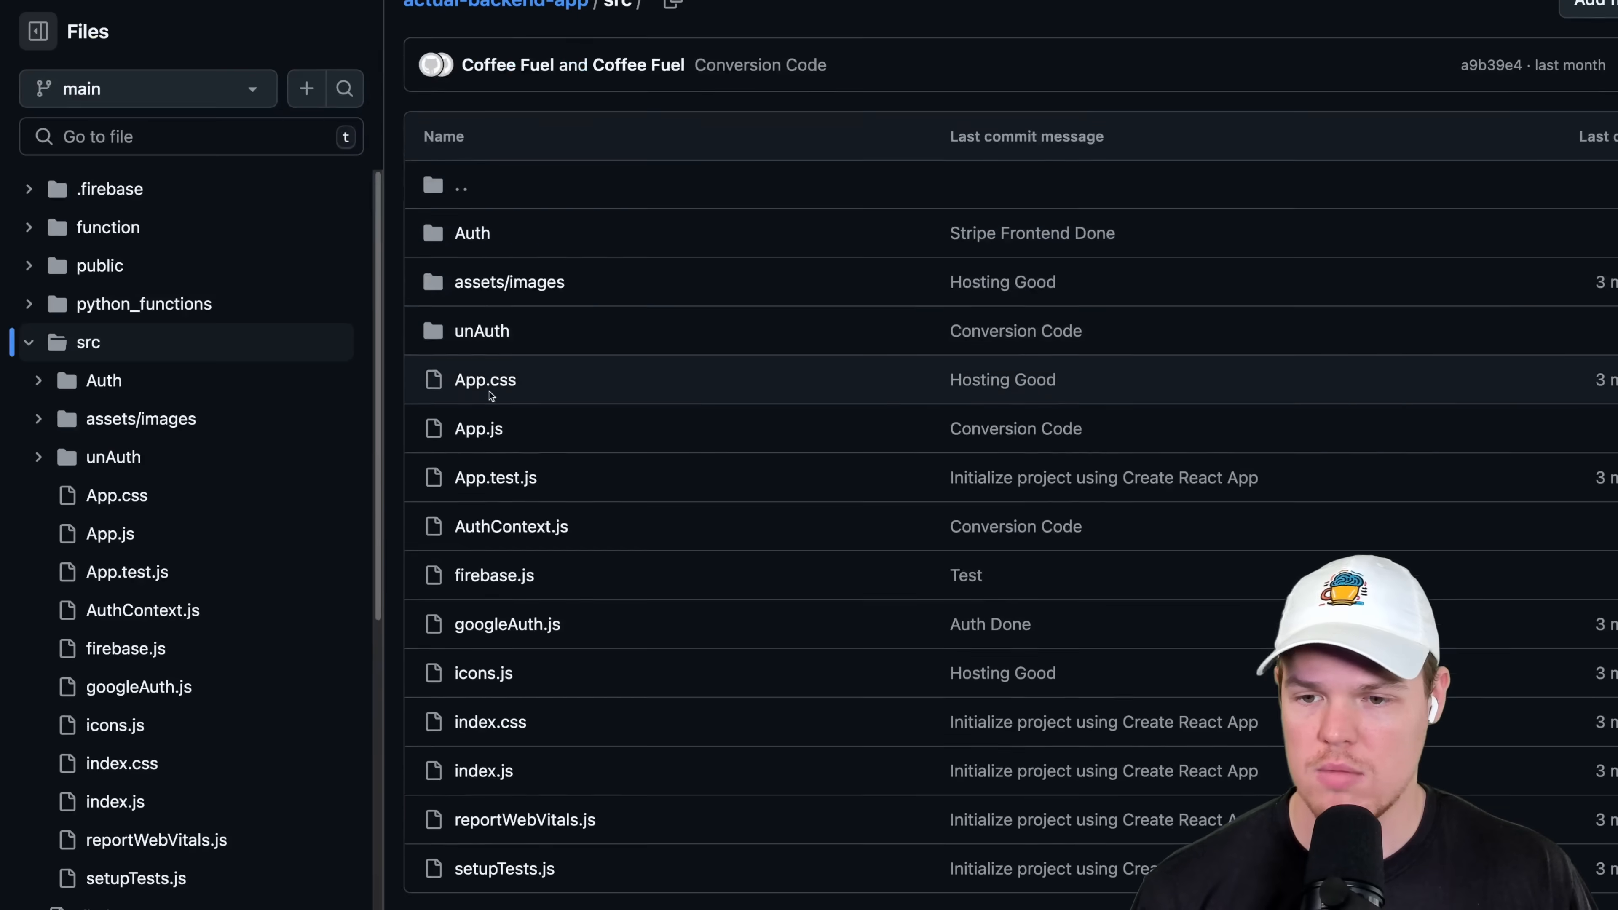
click(478, 428)
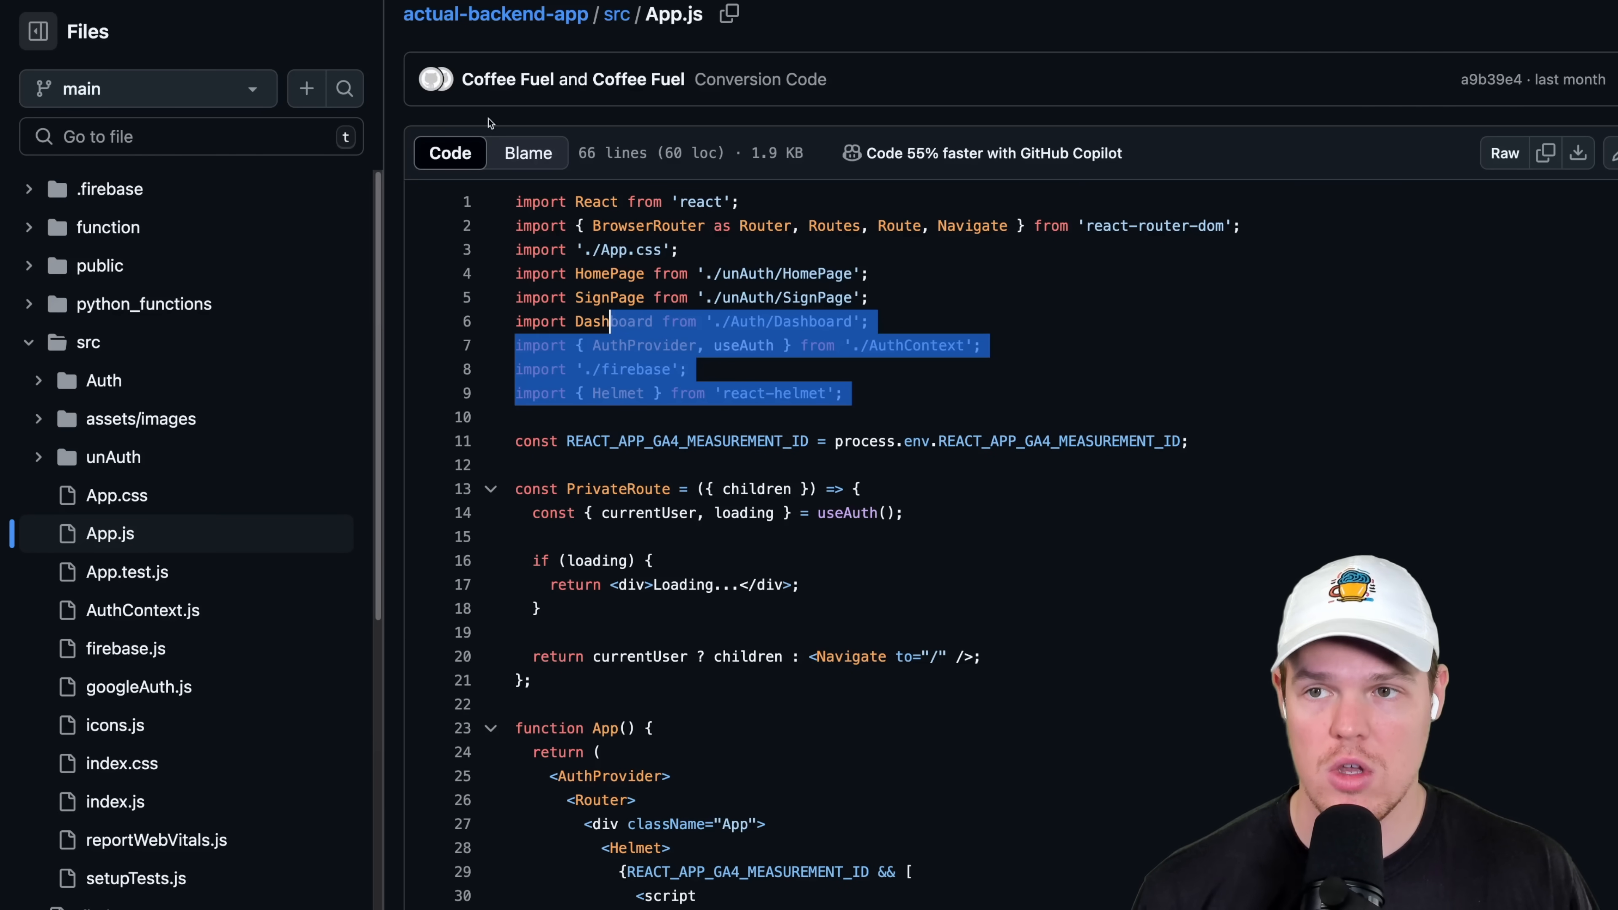
scroll(up, 3)
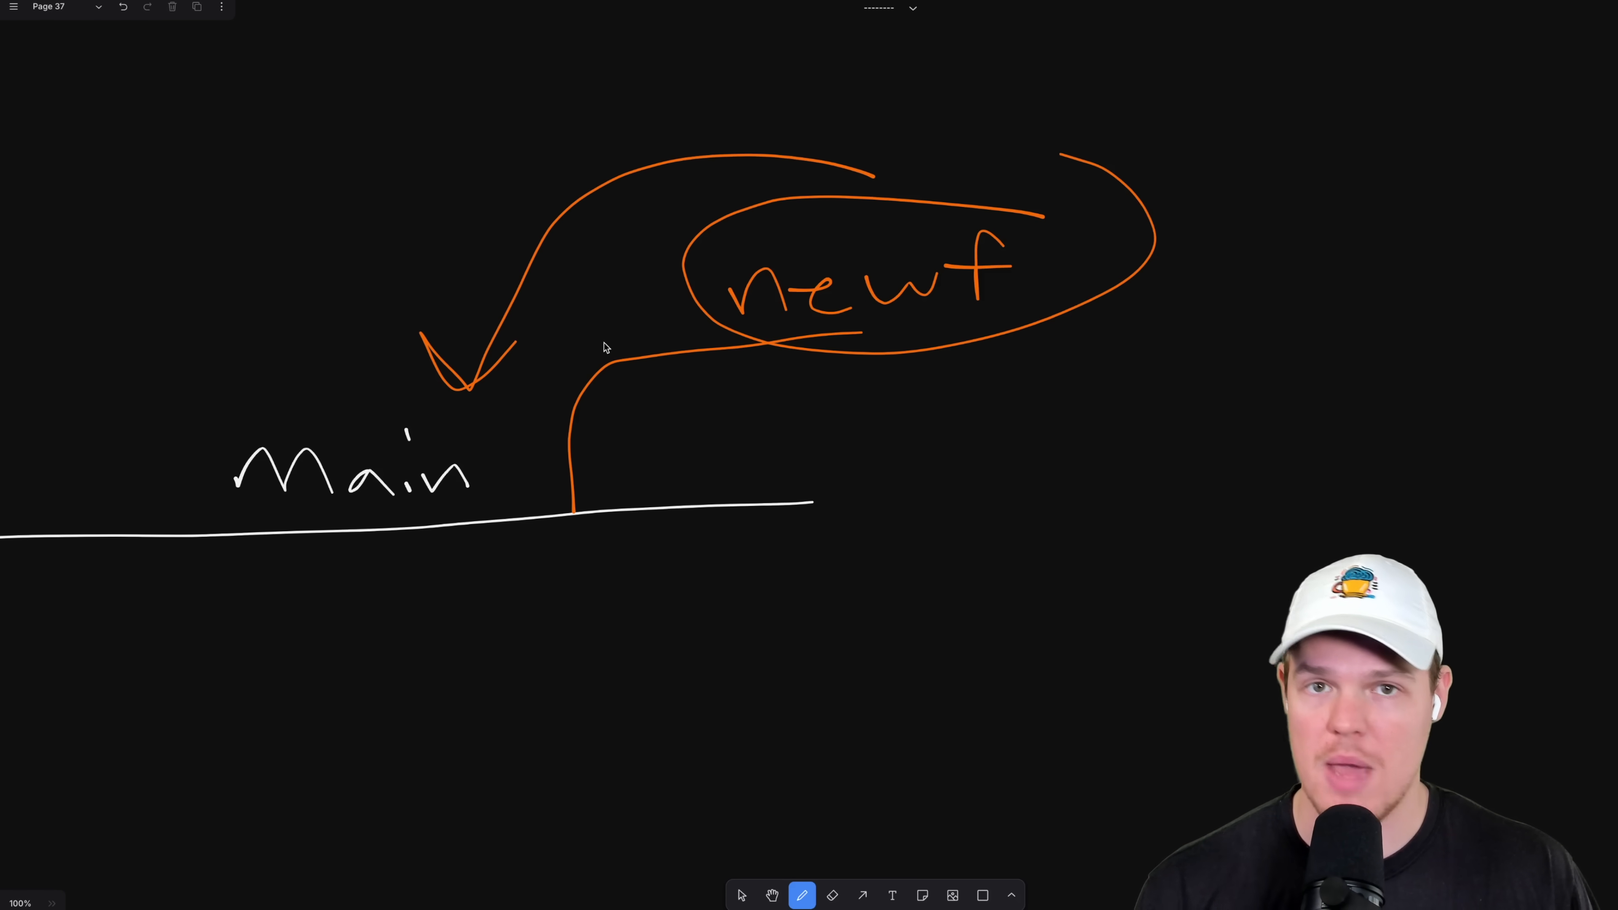
mouse_move(979, 245)
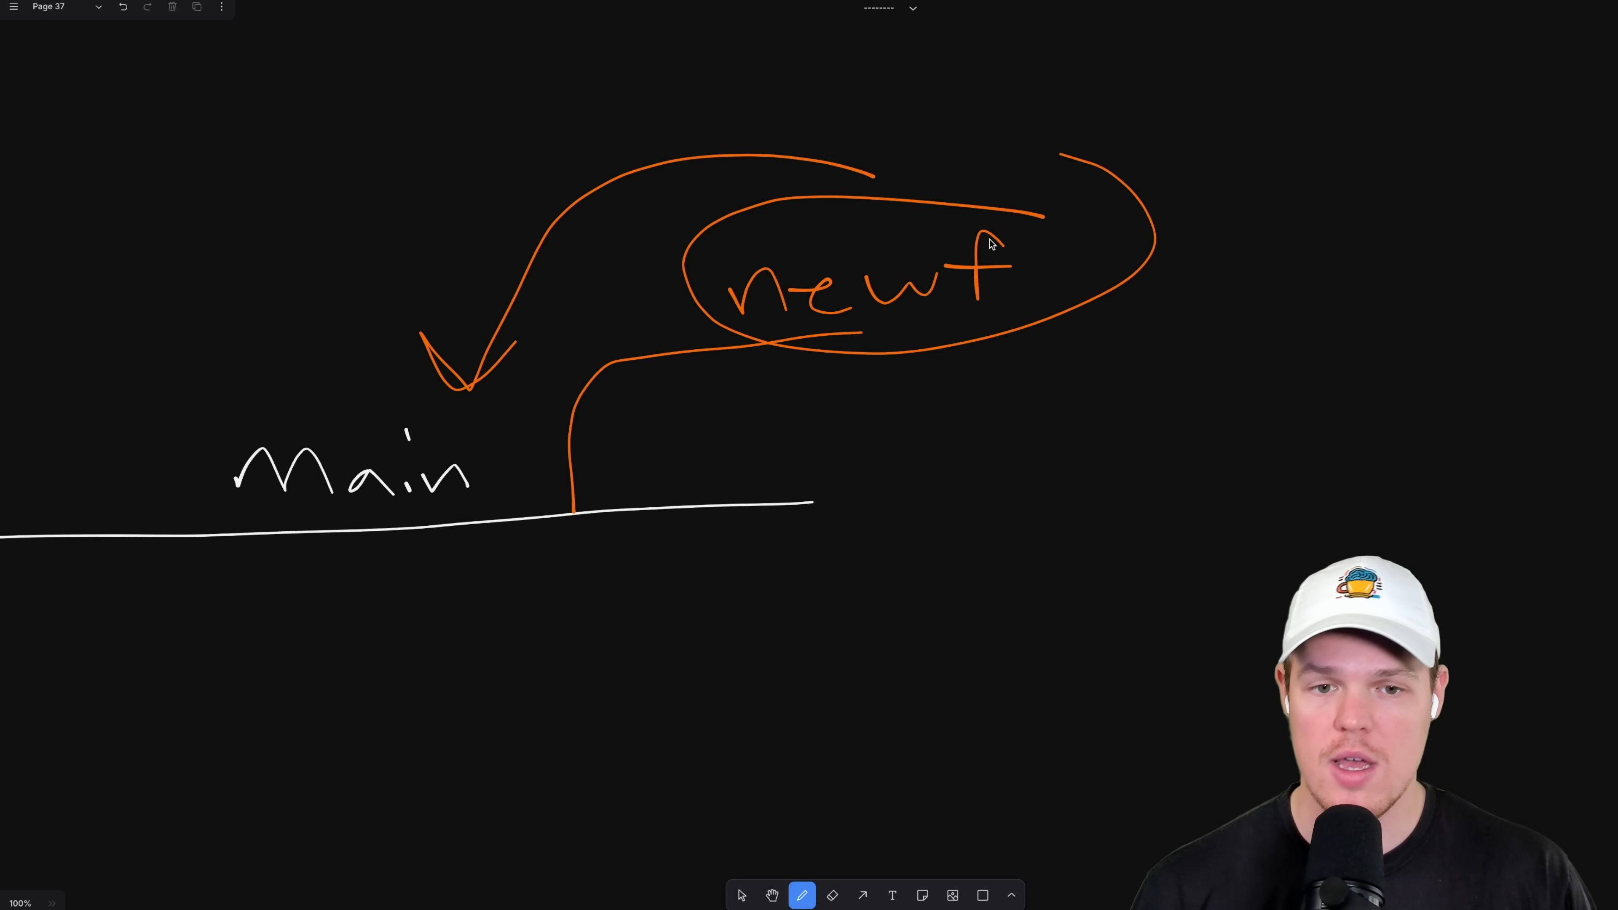
mouse_move(1016, 258)
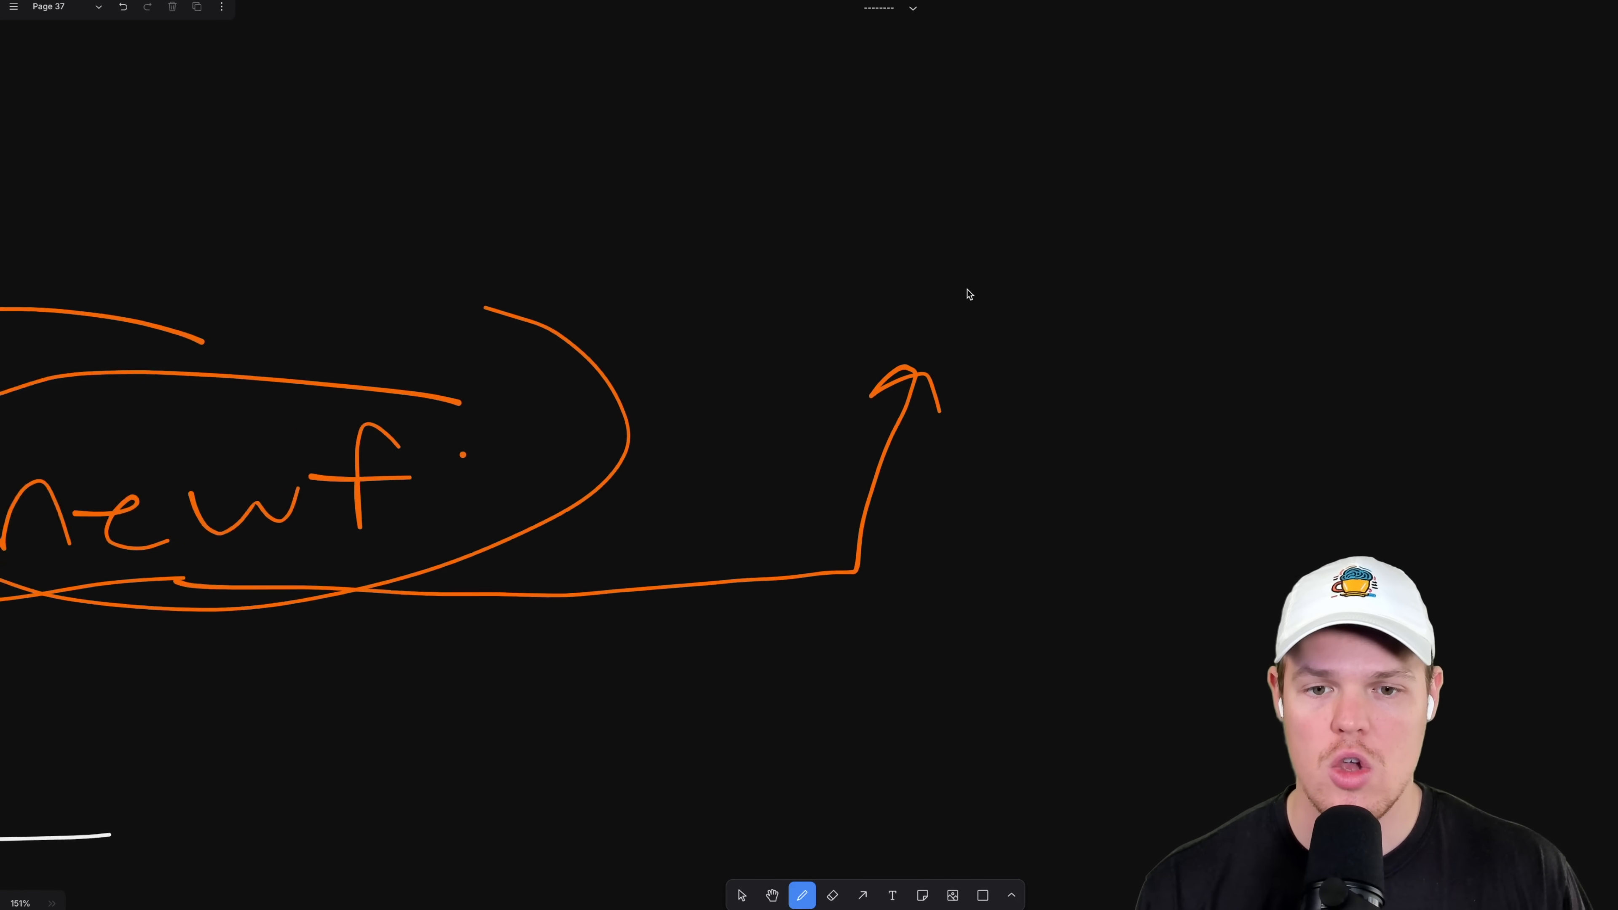
Adjust the whiteboard view while sketching the orange arrow off the newf branch.
scroll(down, 3)
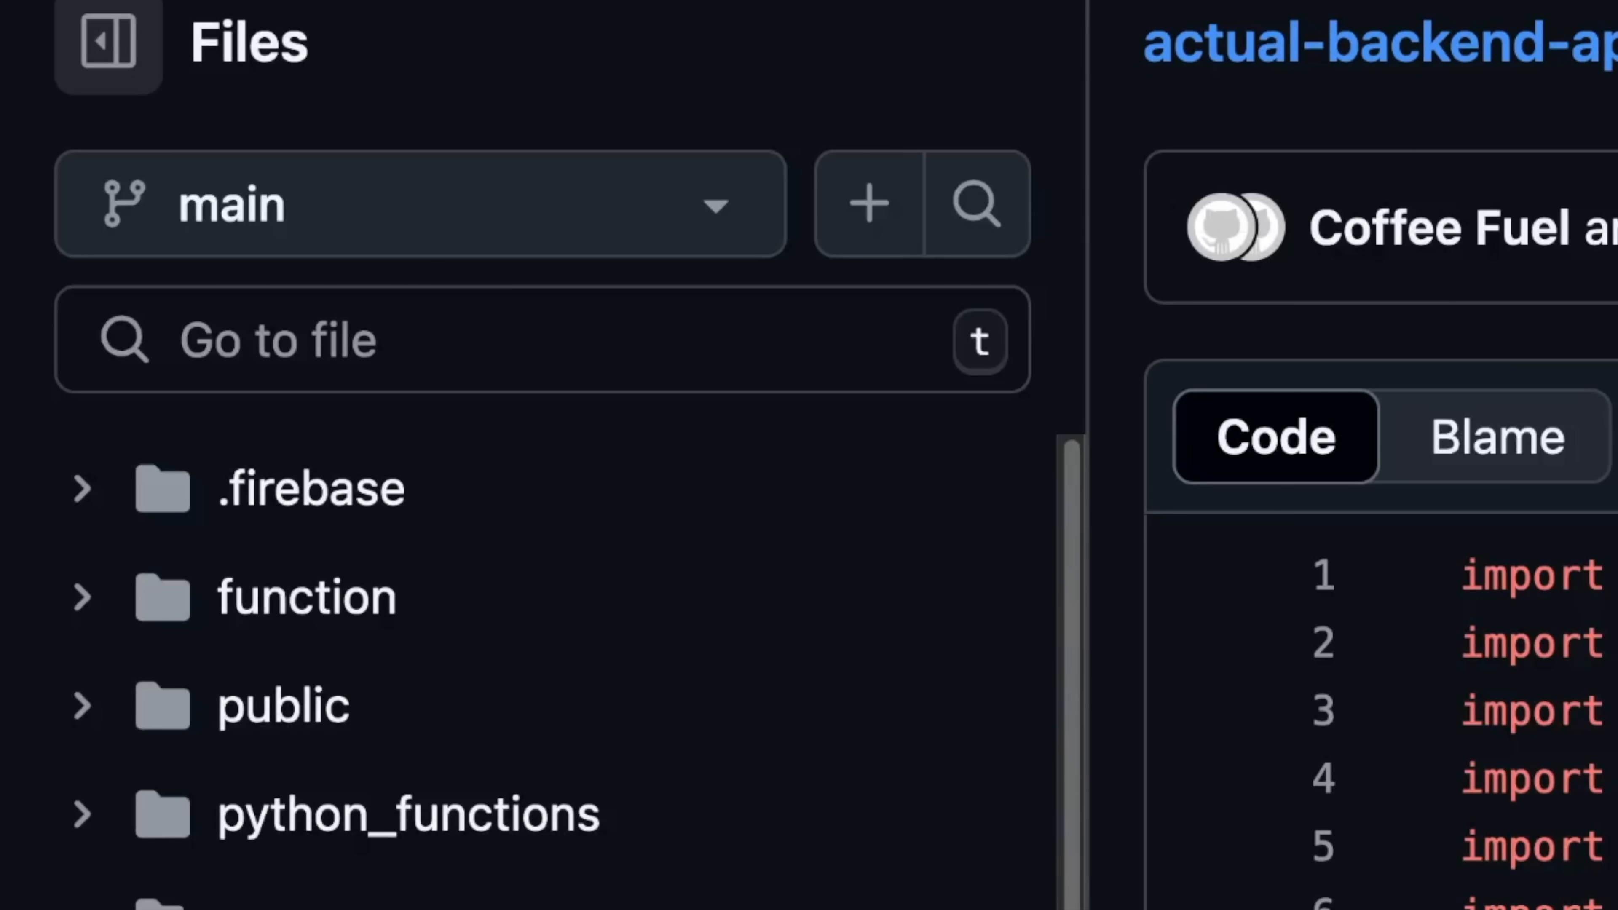
scroll(up, 3)
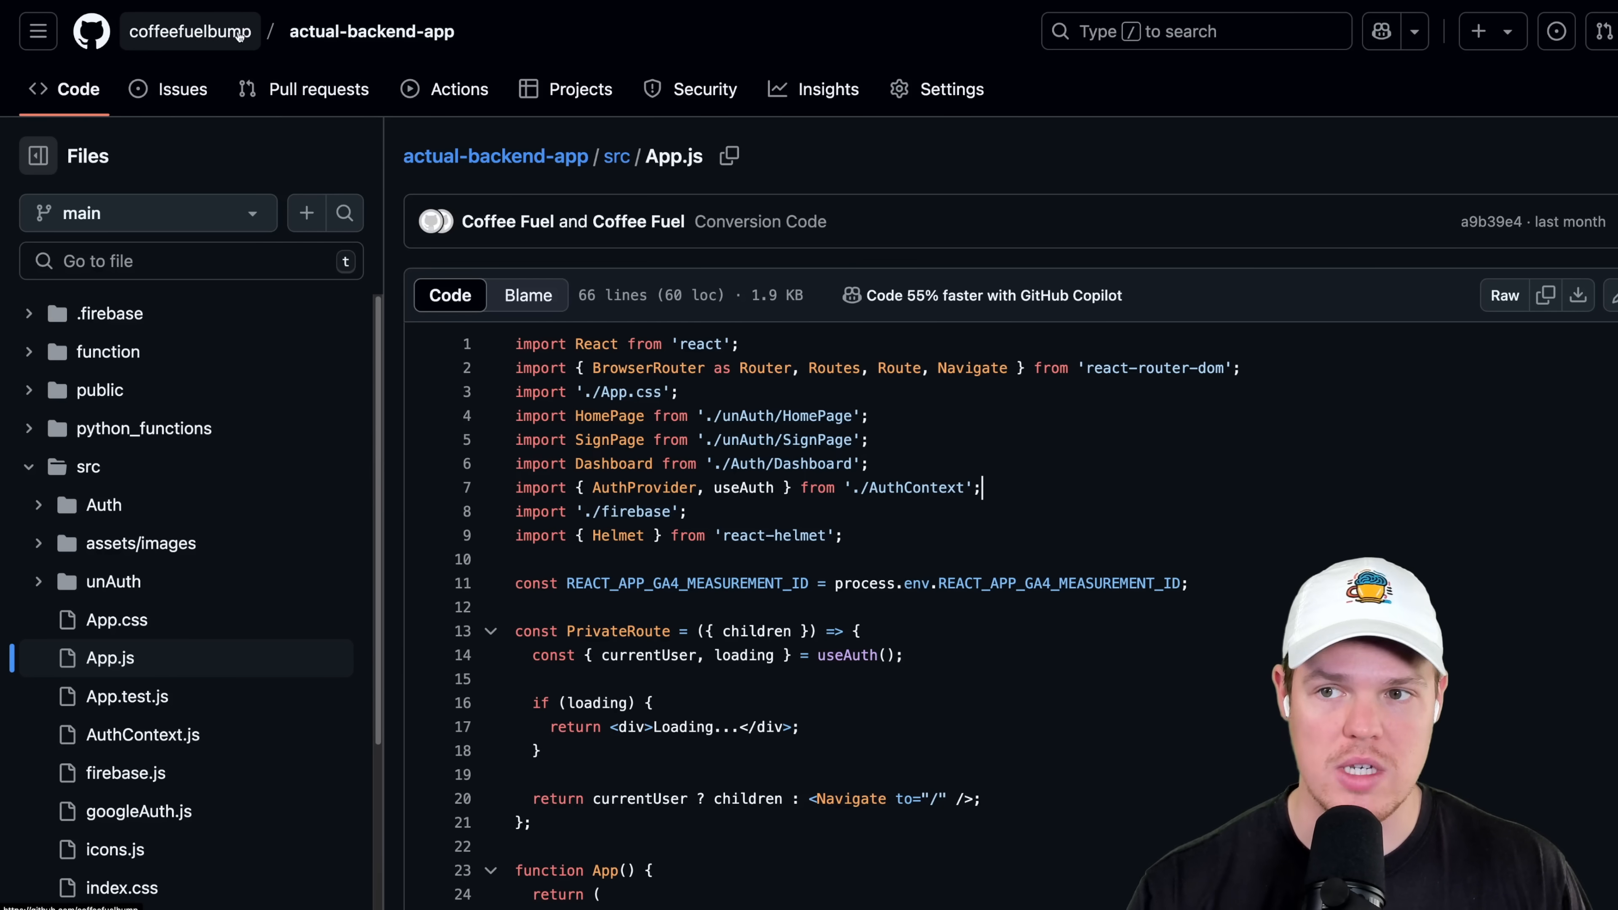
click(371, 32)
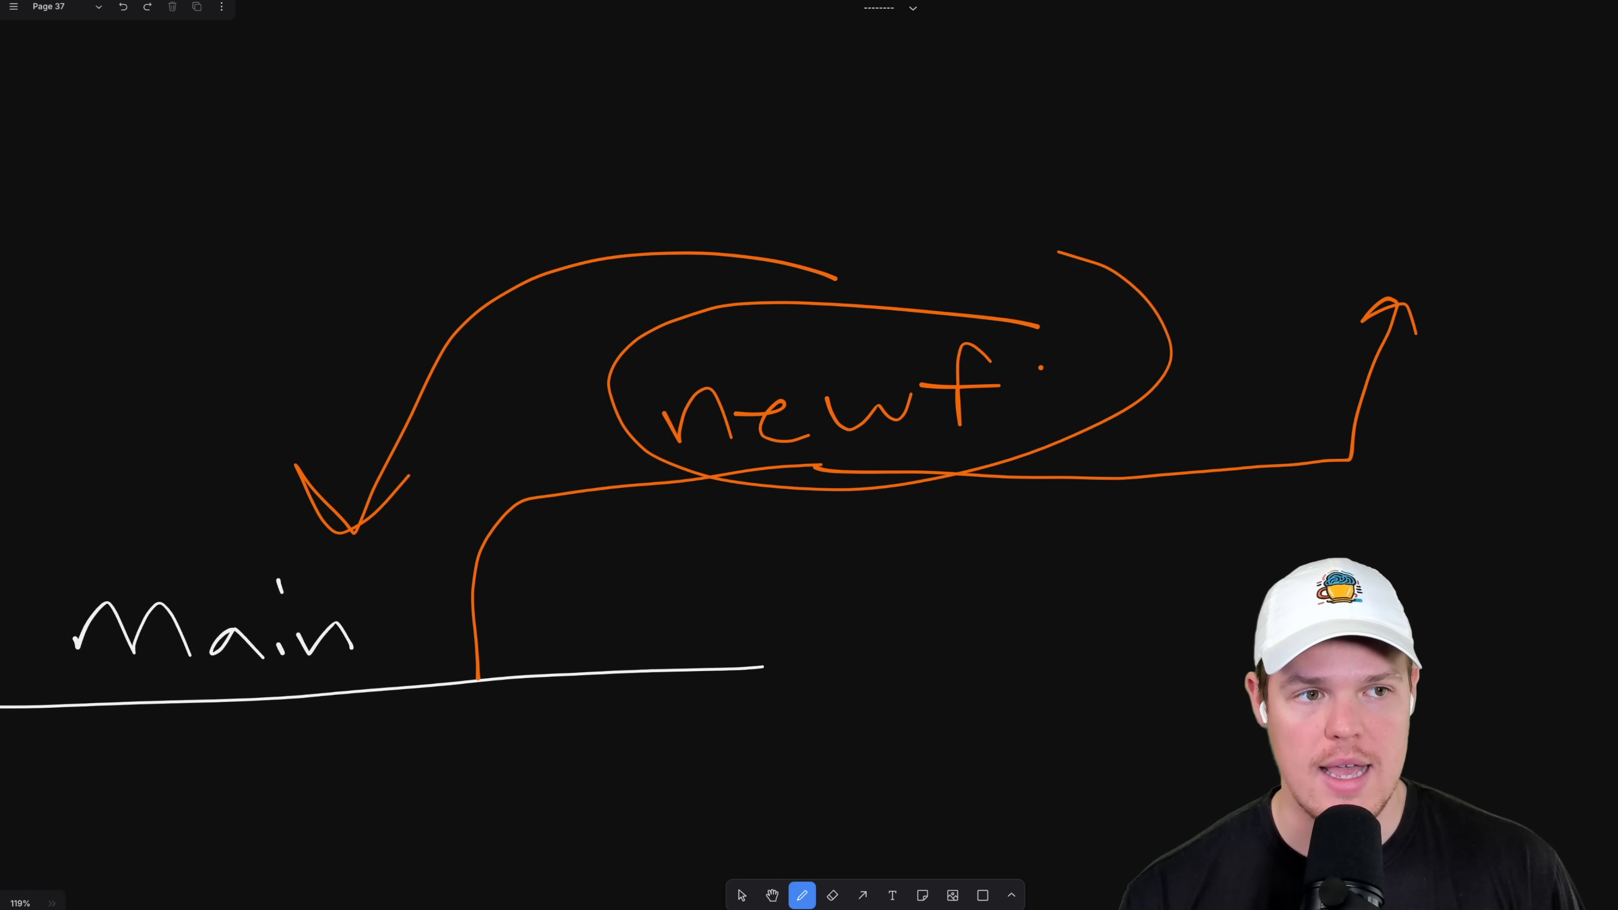
mouse_move(1059, 332)
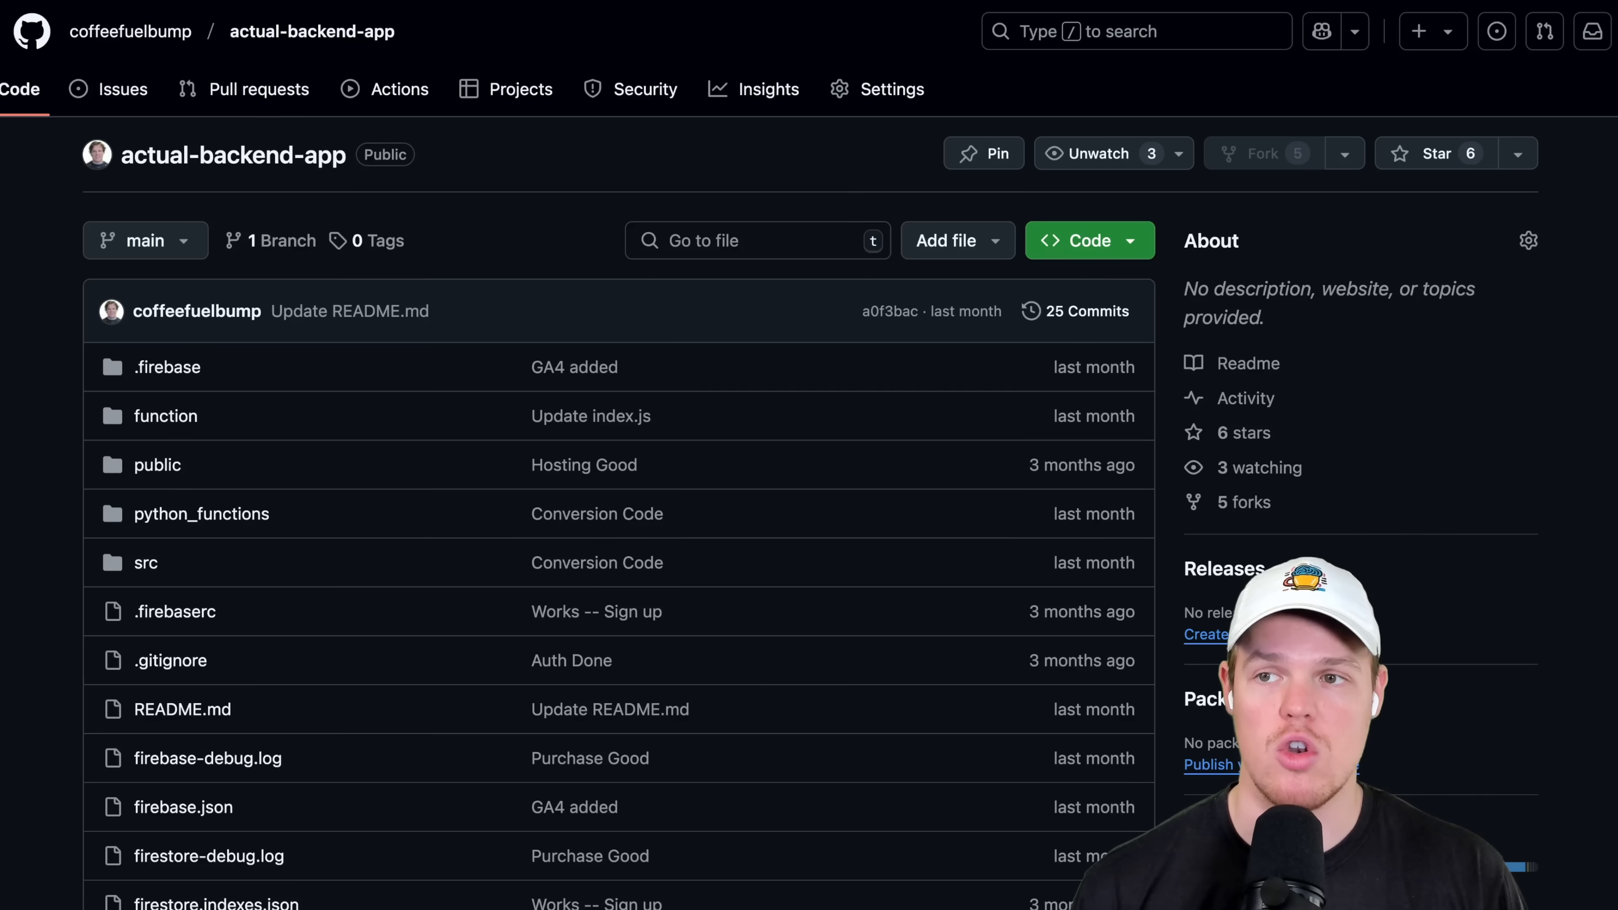
mouse_move(562, 228)
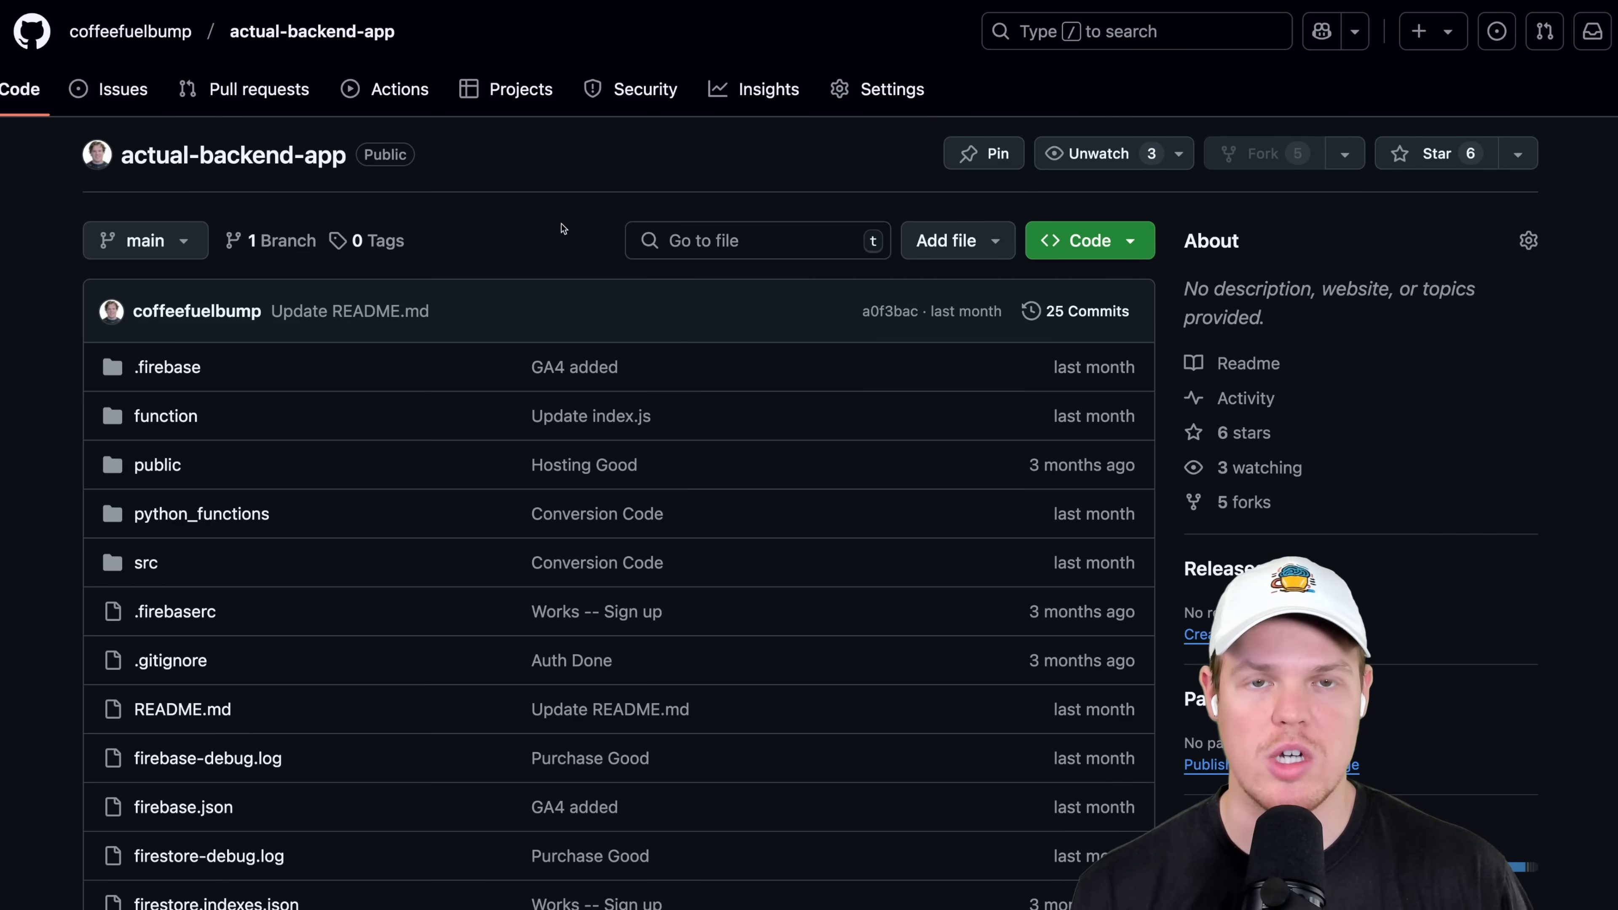
mouse_move(258, 88)
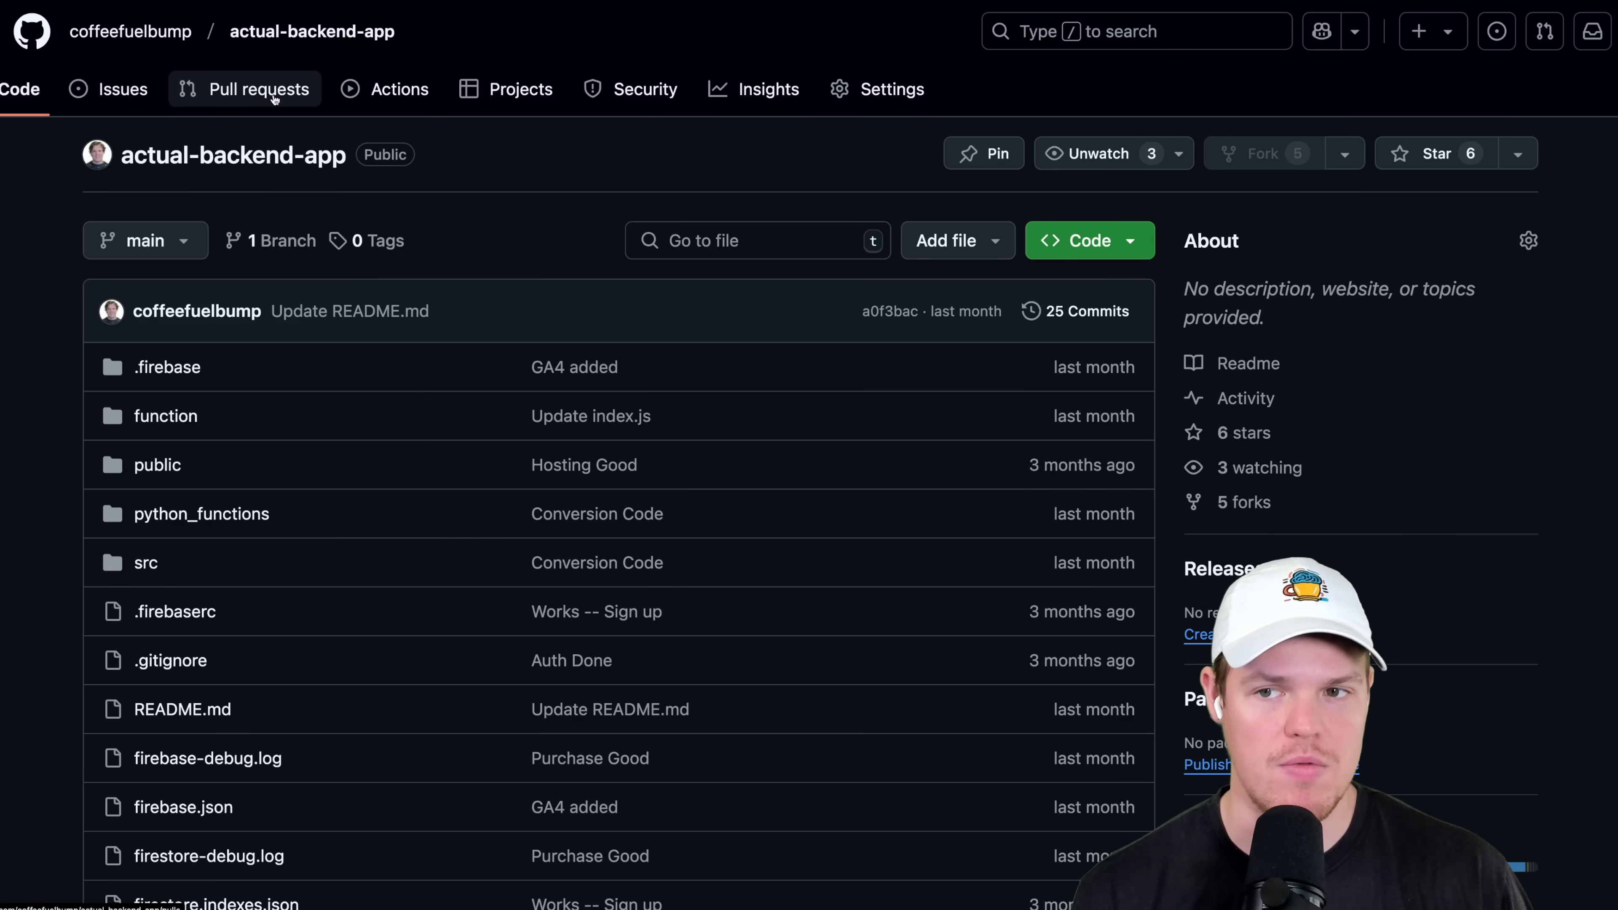
From the repository's closed pull requests, bring up the merged 'Auth Done' pull request.
click(257, 88)
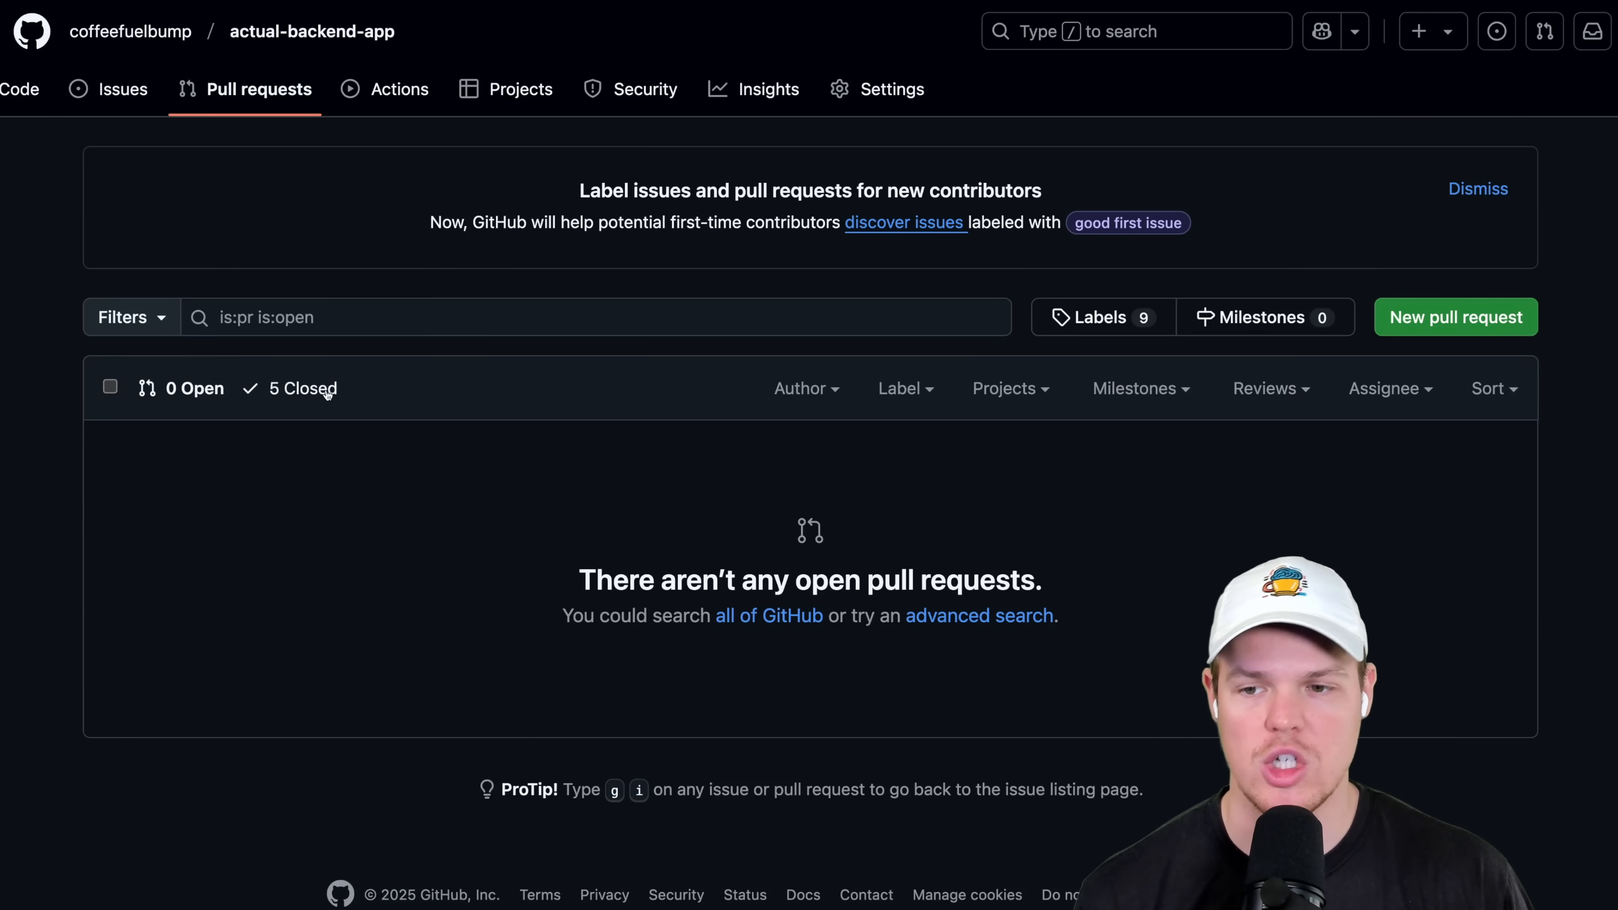
click(304, 388)
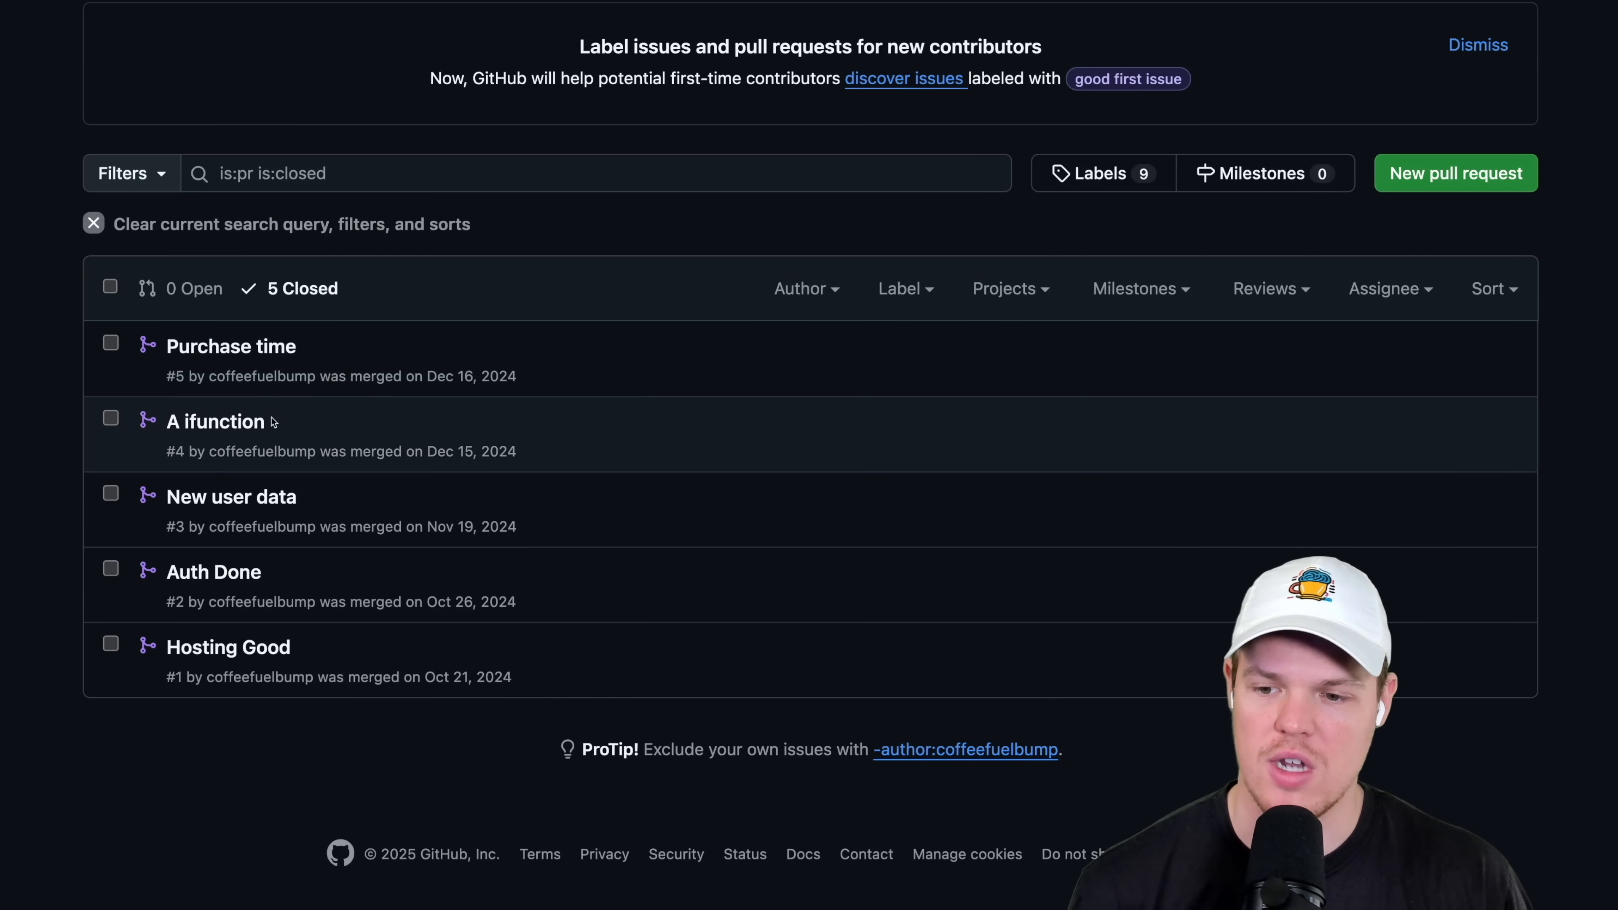
mouse_move(213, 572)
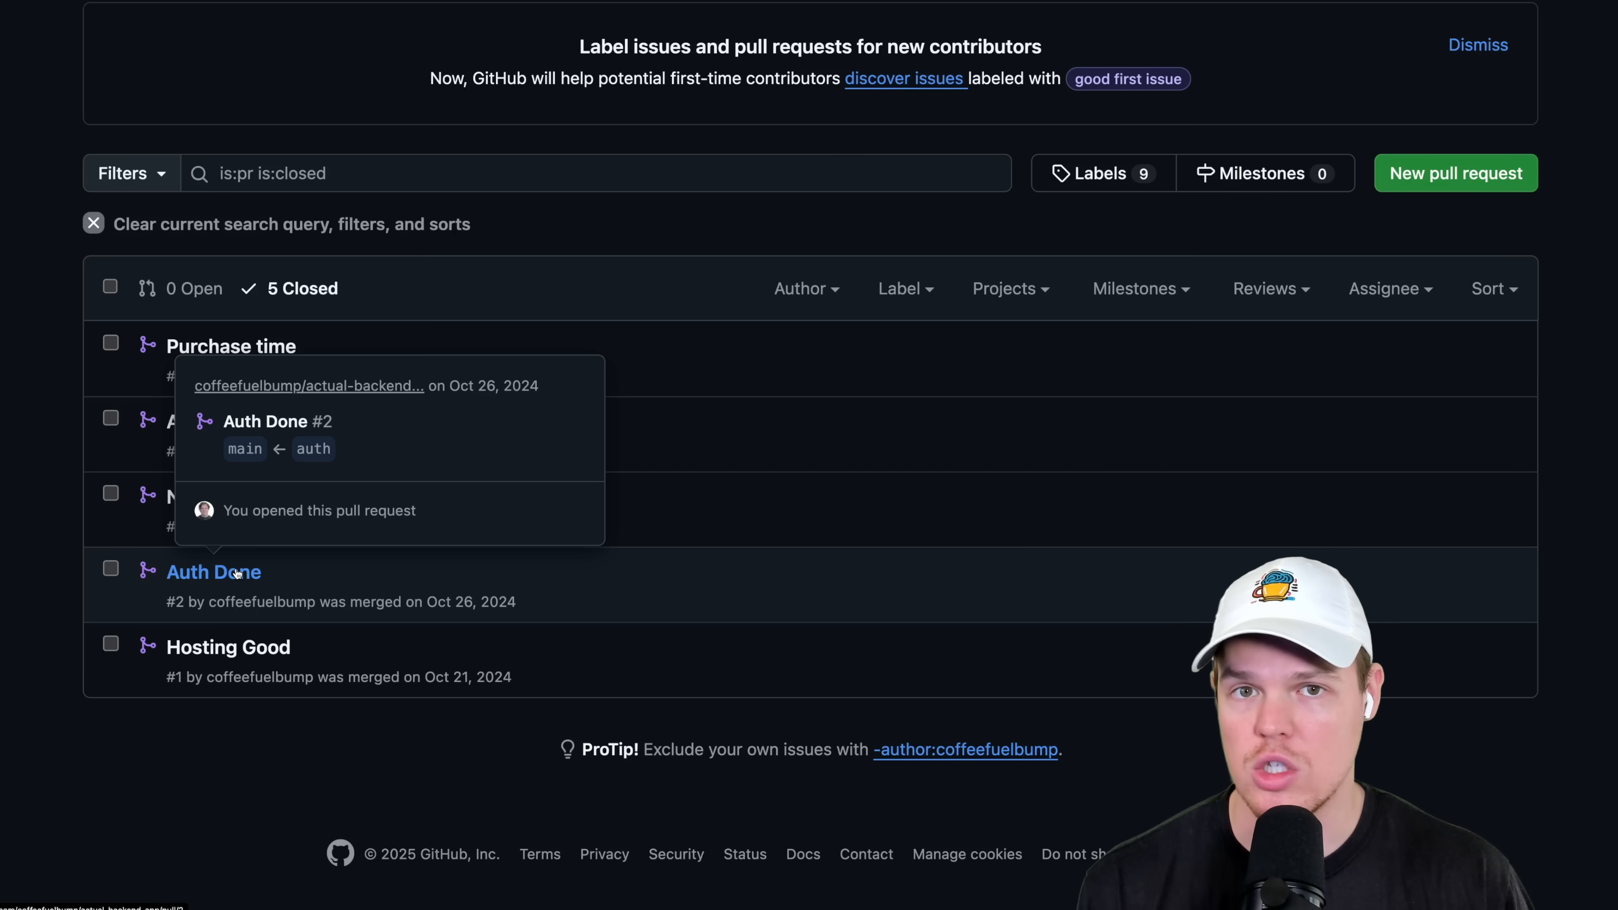
click(213, 571)
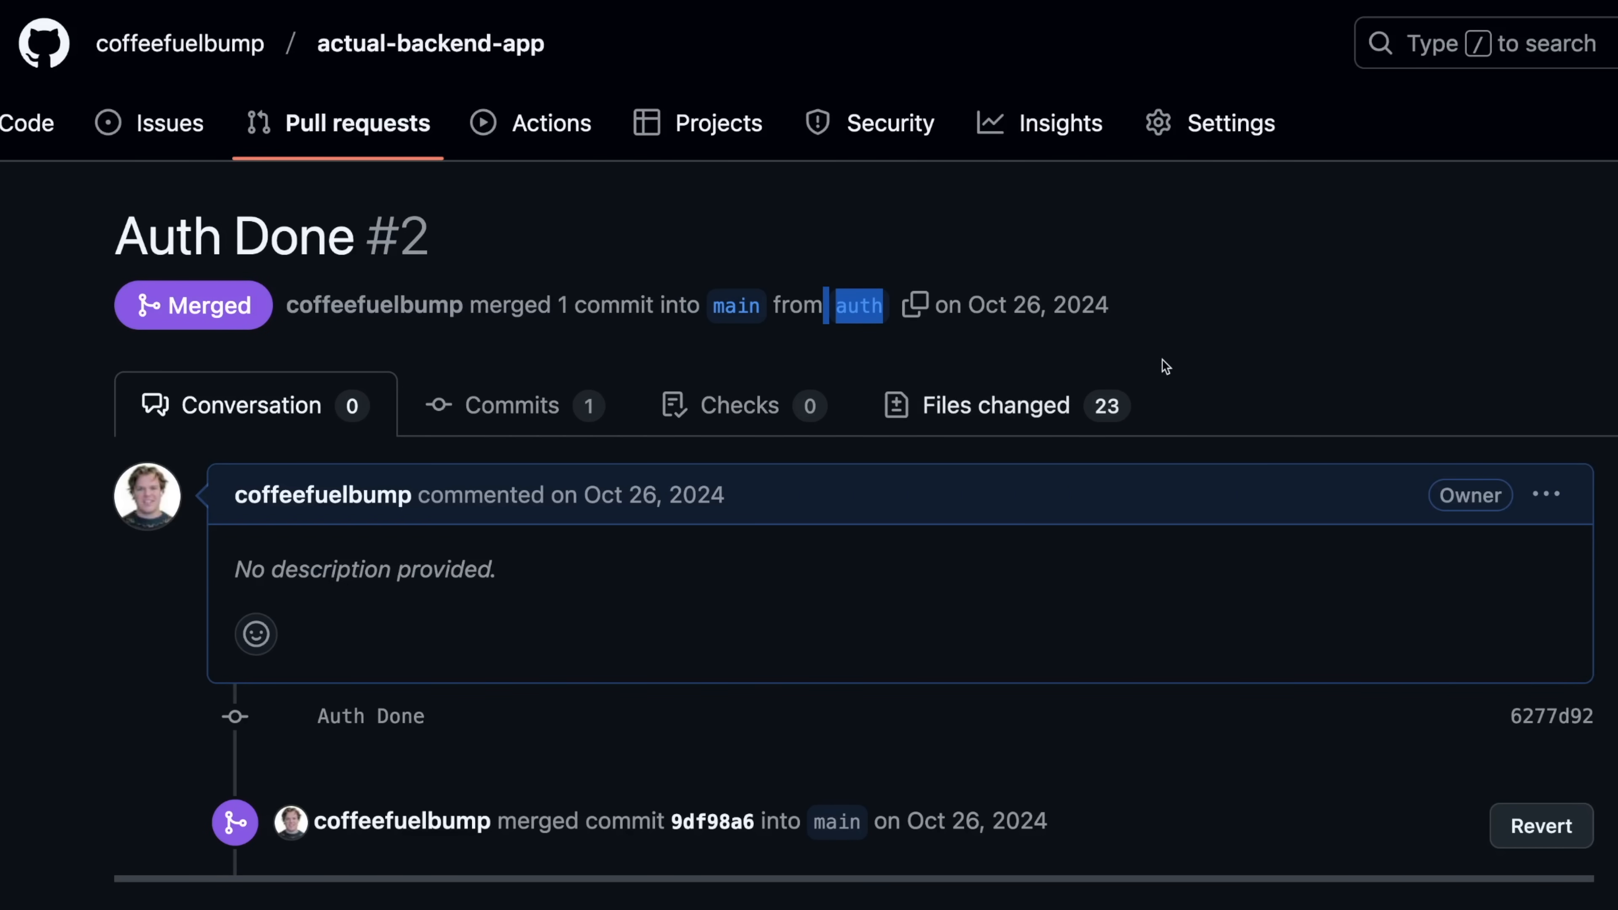
Show the pull request's Files changed list and go down to the src/App.js diff.
scroll(down, 3)
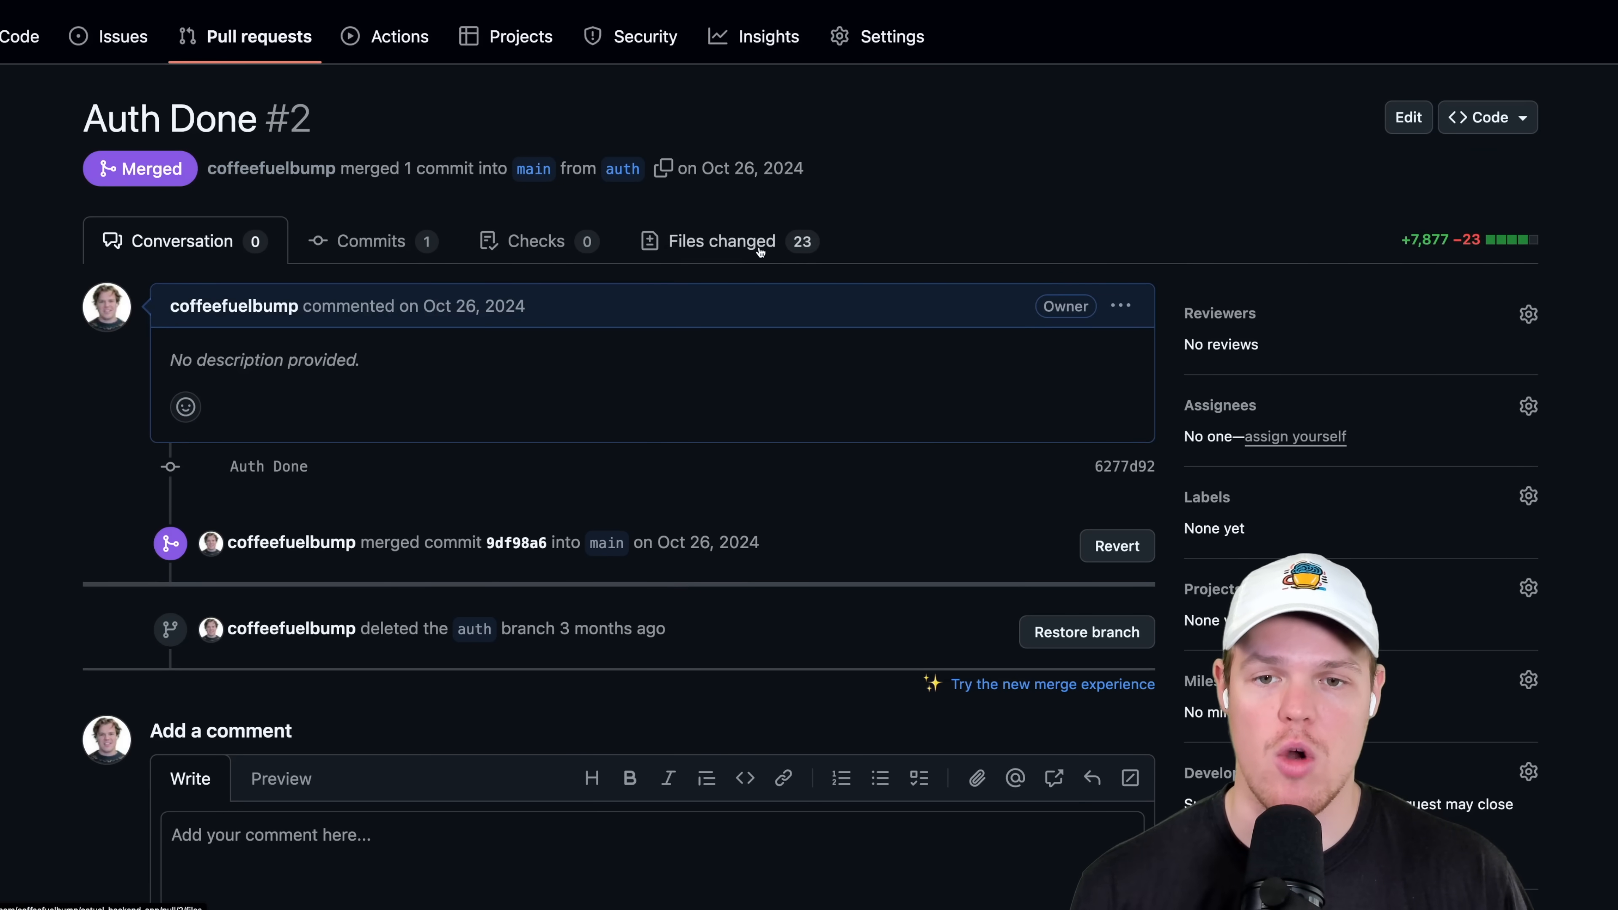
click(722, 240)
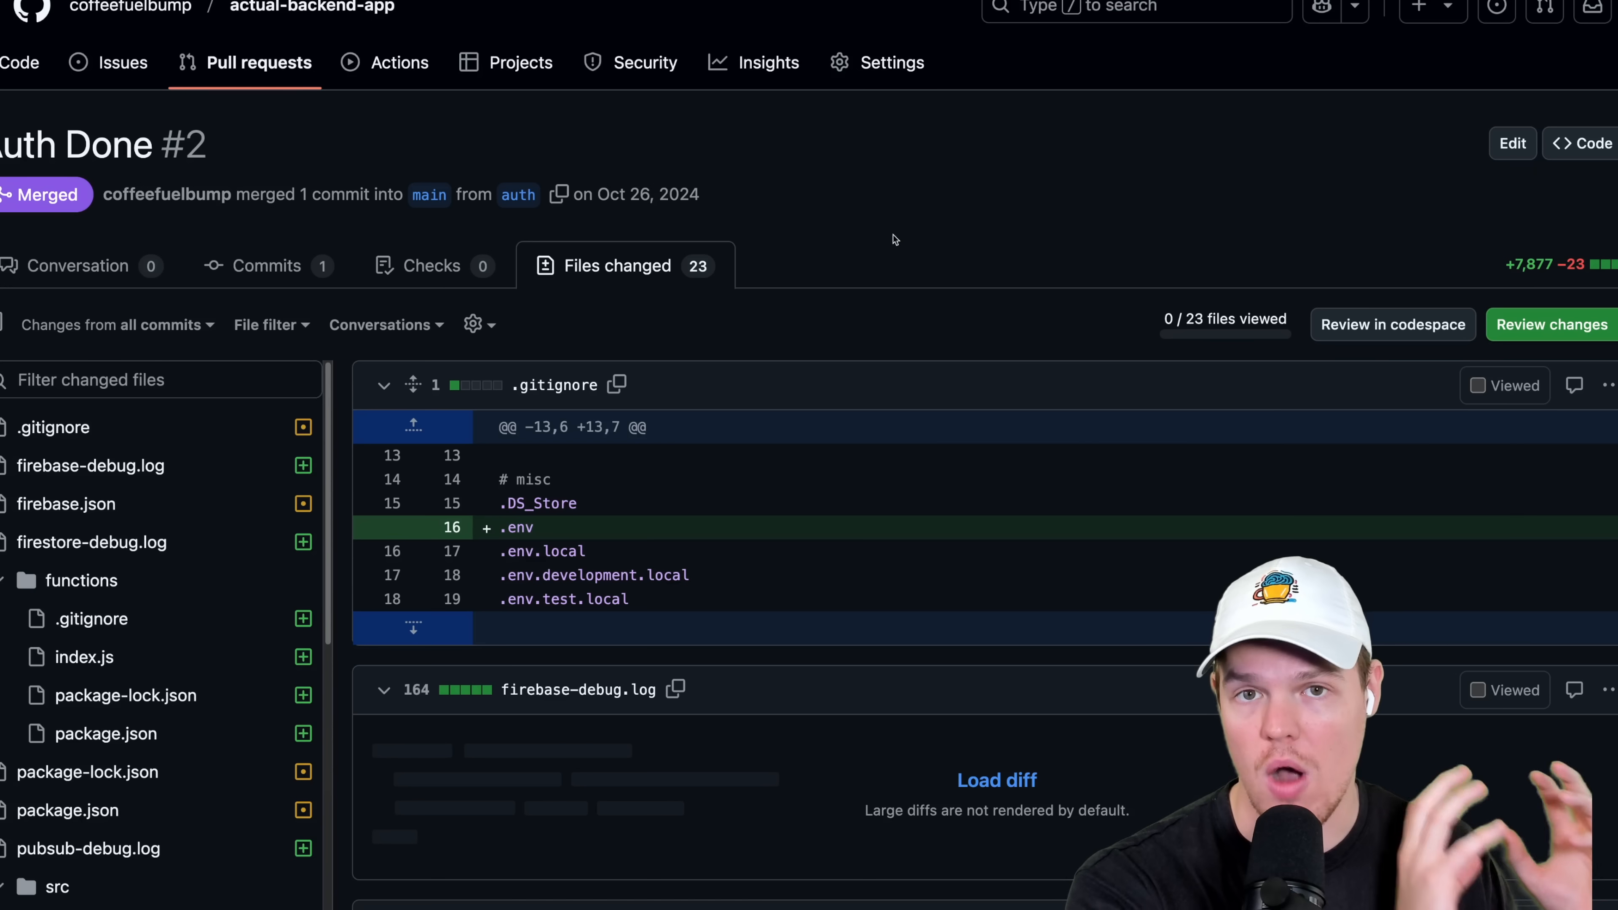
scroll(down, 3)
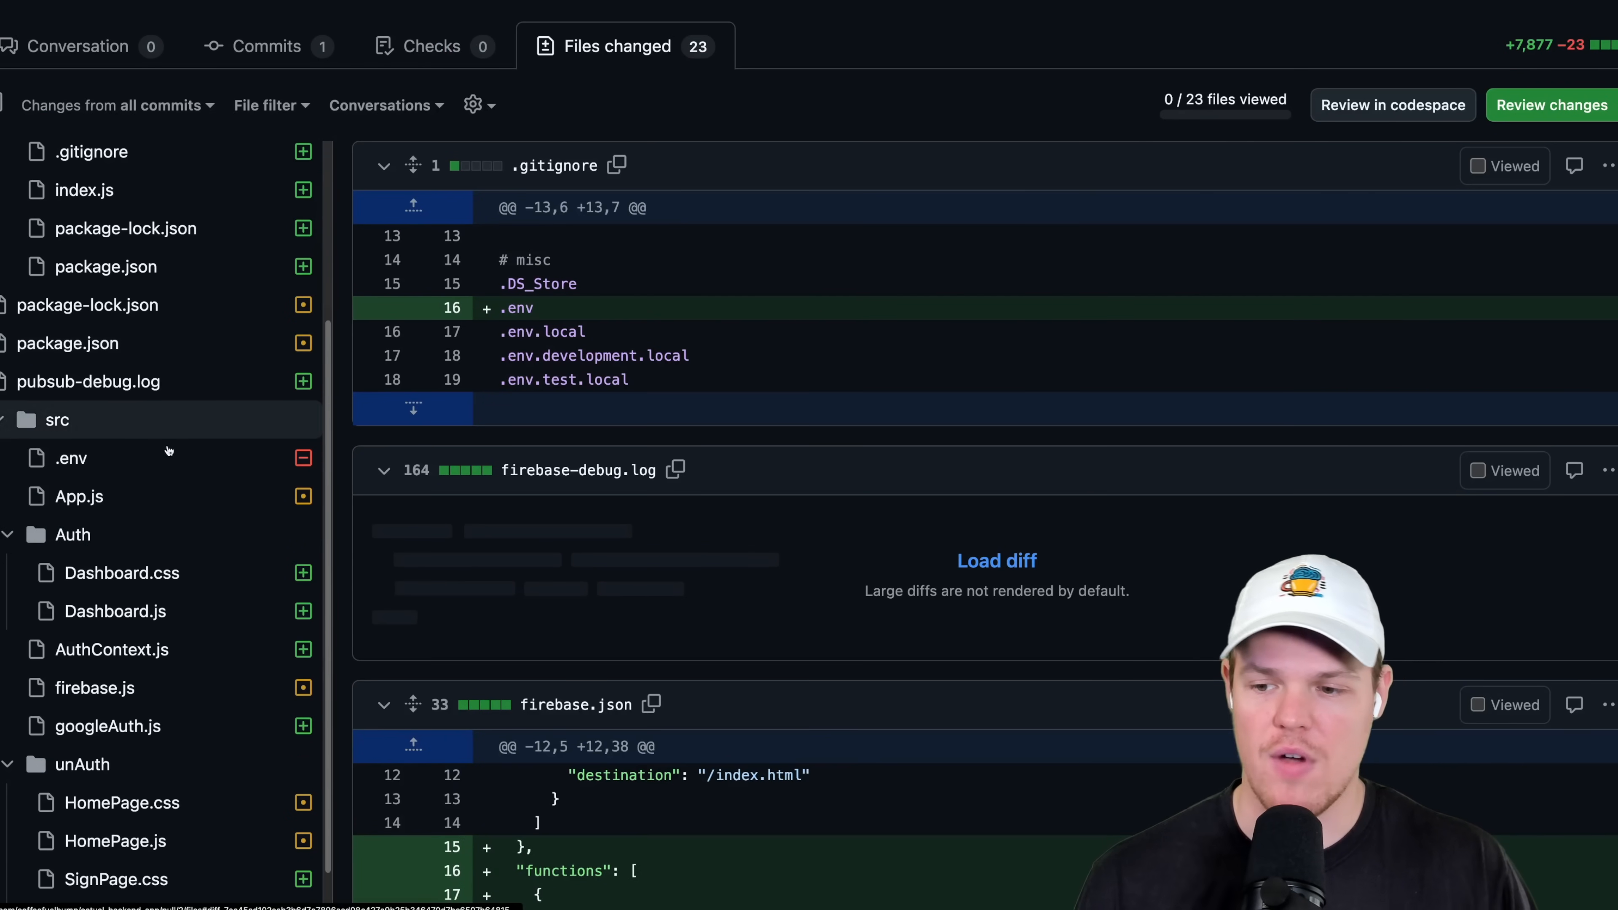
scroll(down, 3)
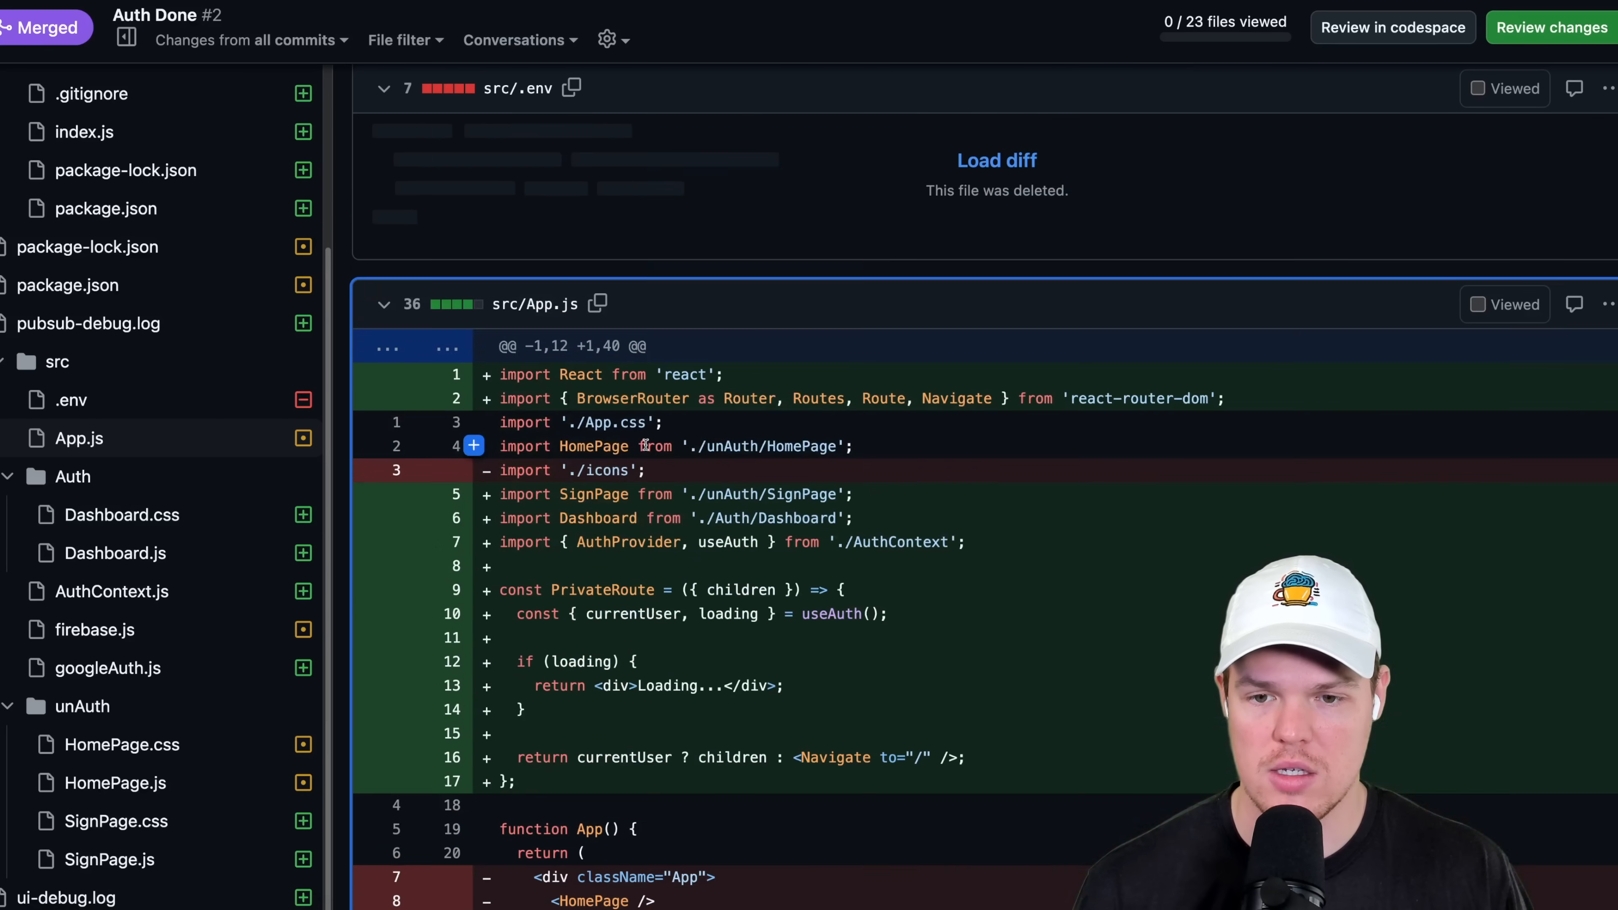
scroll(down, 3)
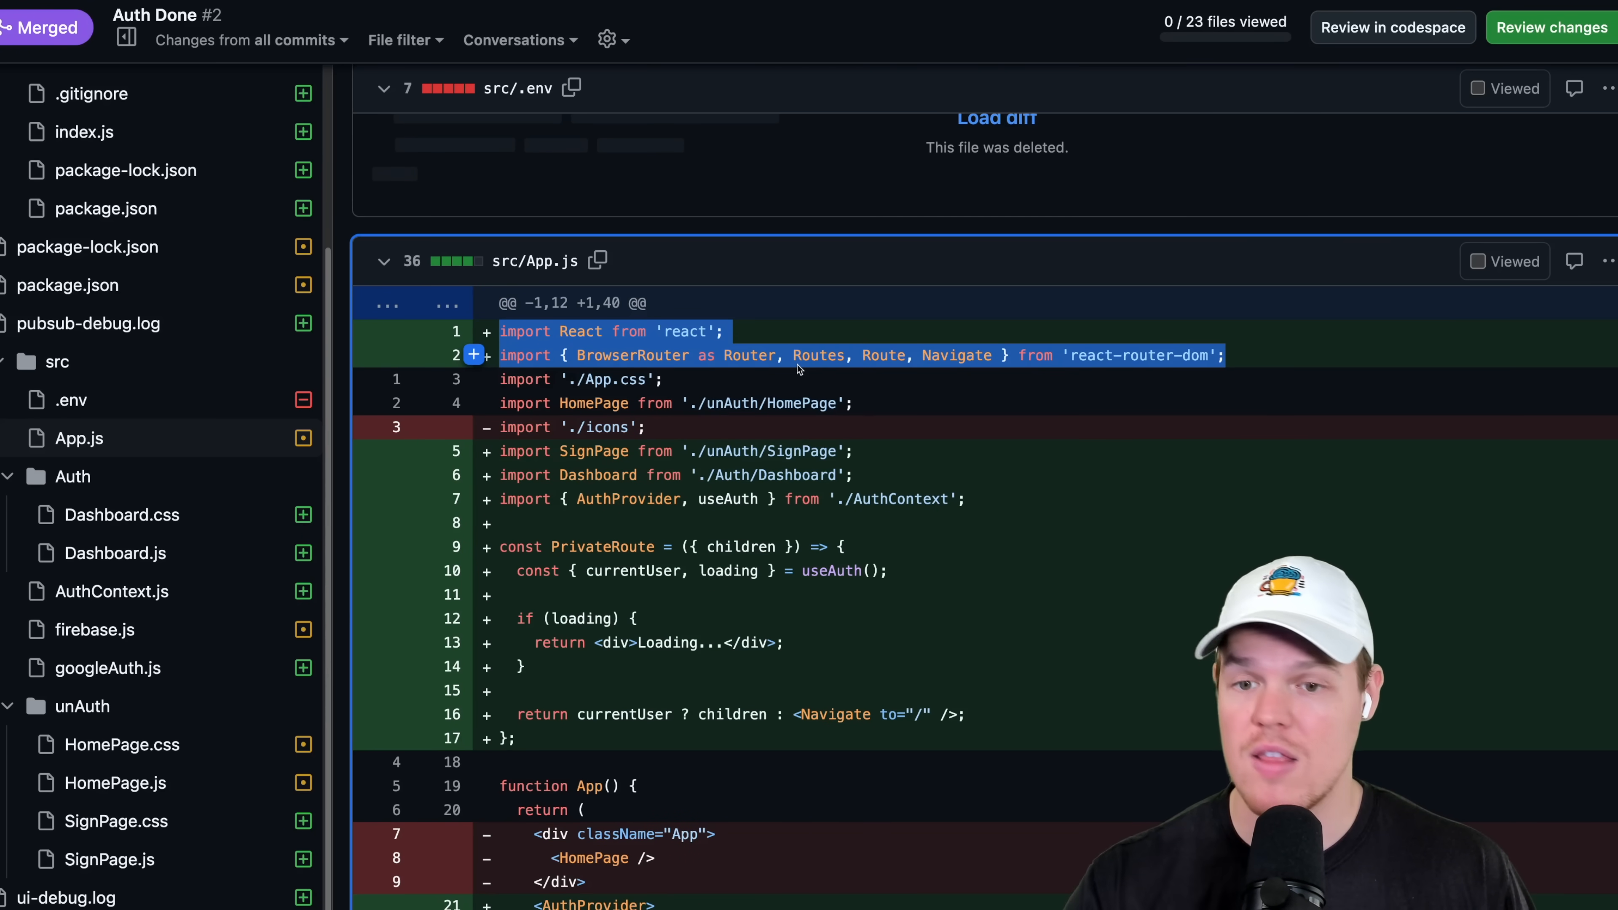
scroll(down, 3)
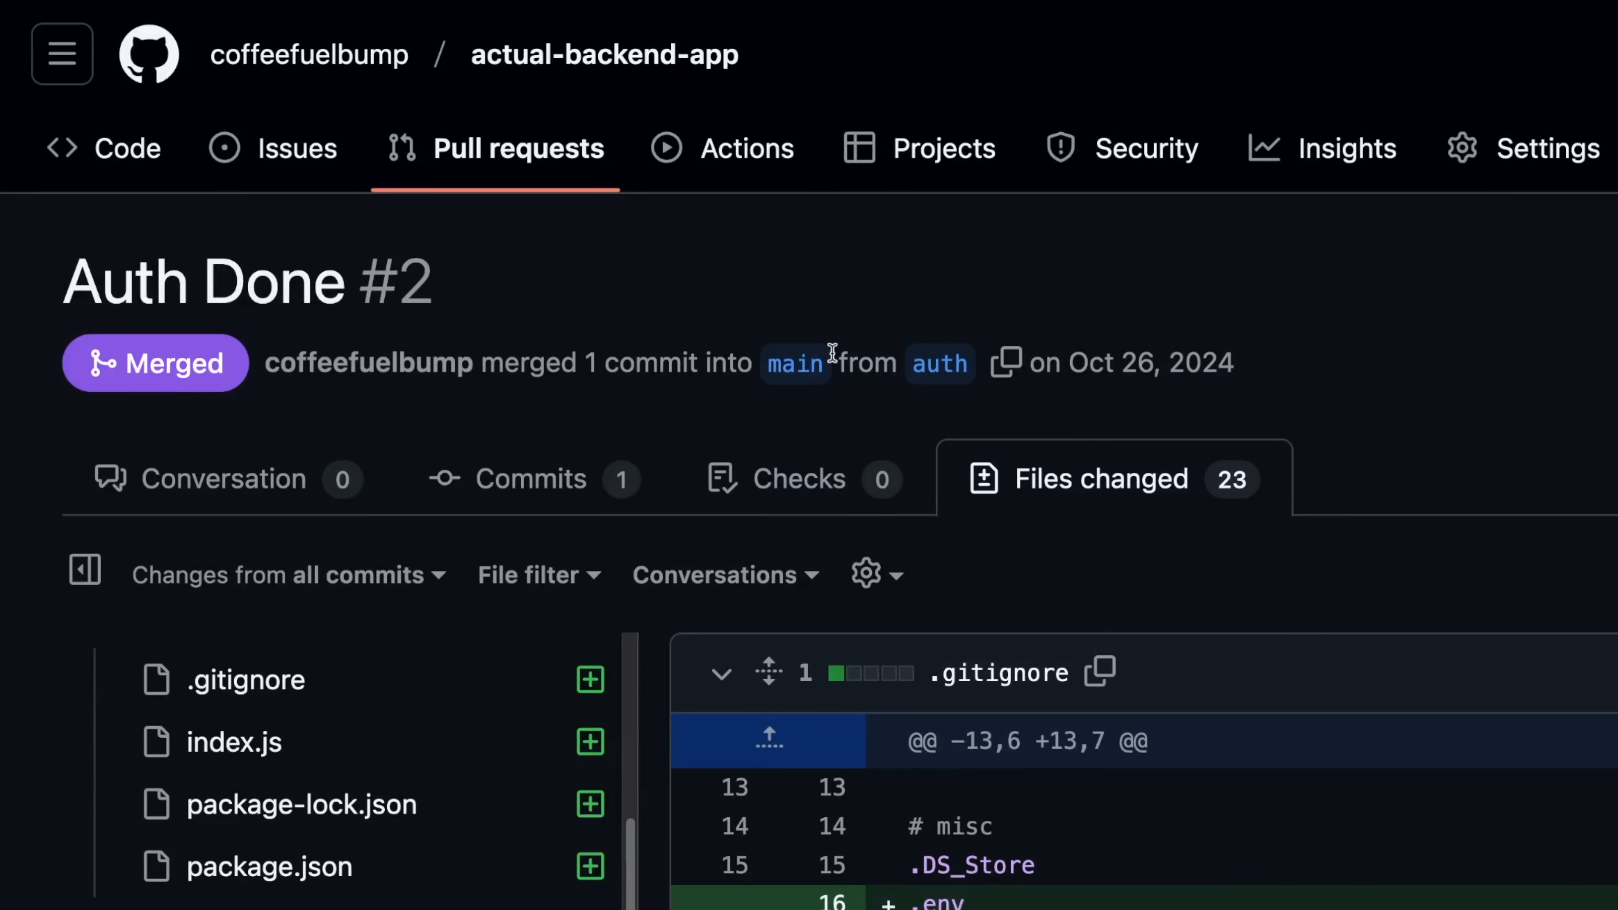
mouse_move(998, 313)
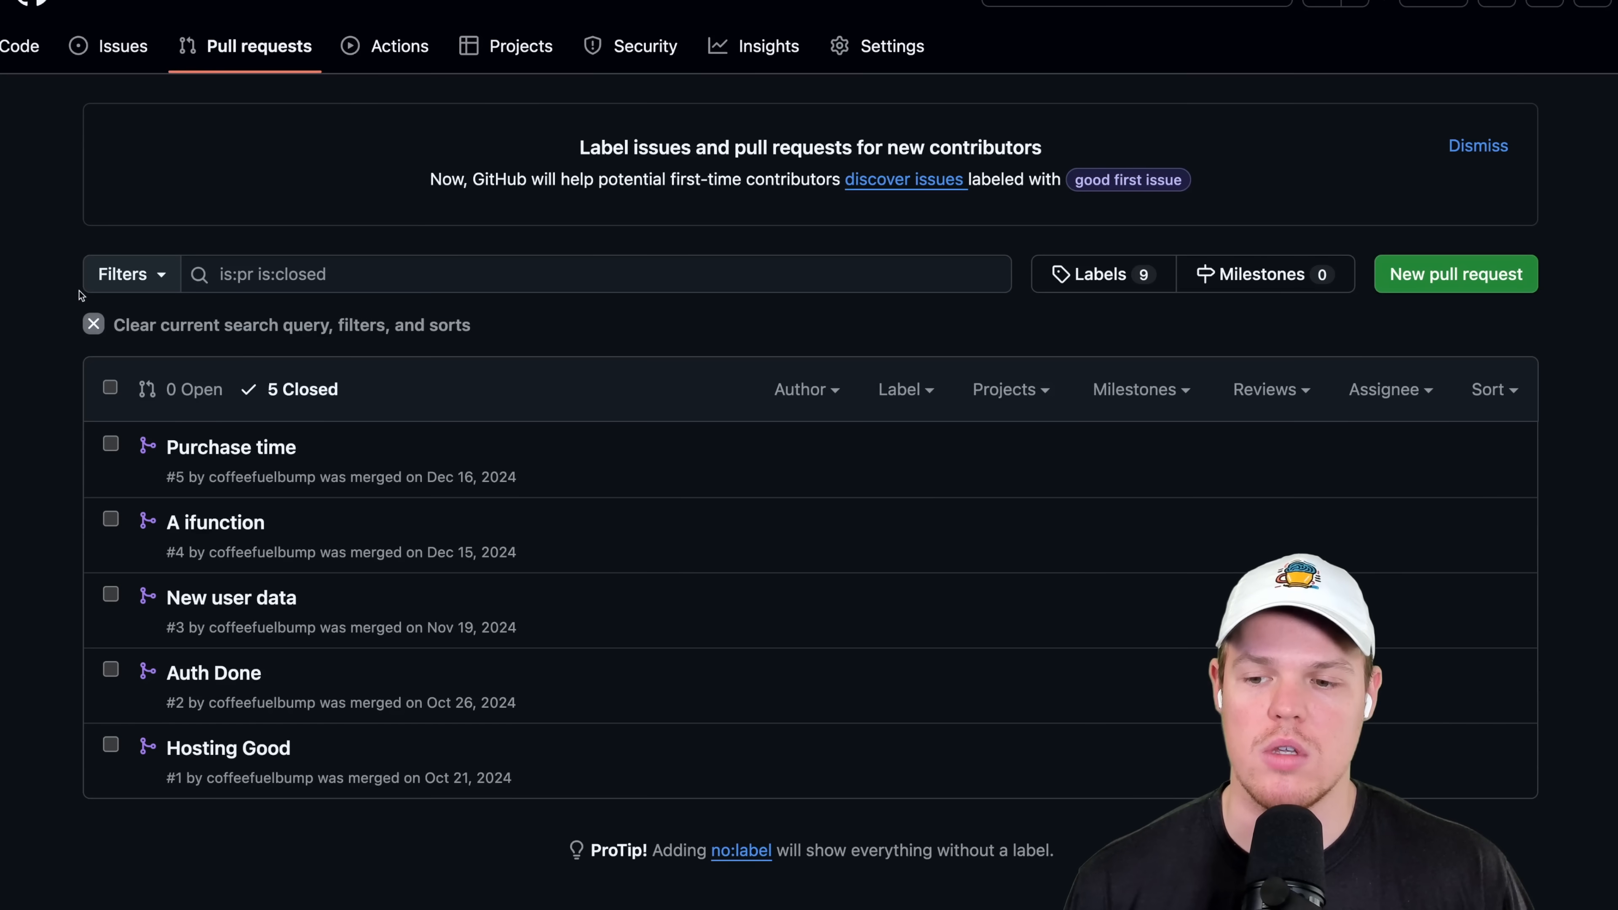
Go back to the actual-backend-app repository's Code overview with its file list.
scroll(up, 3)
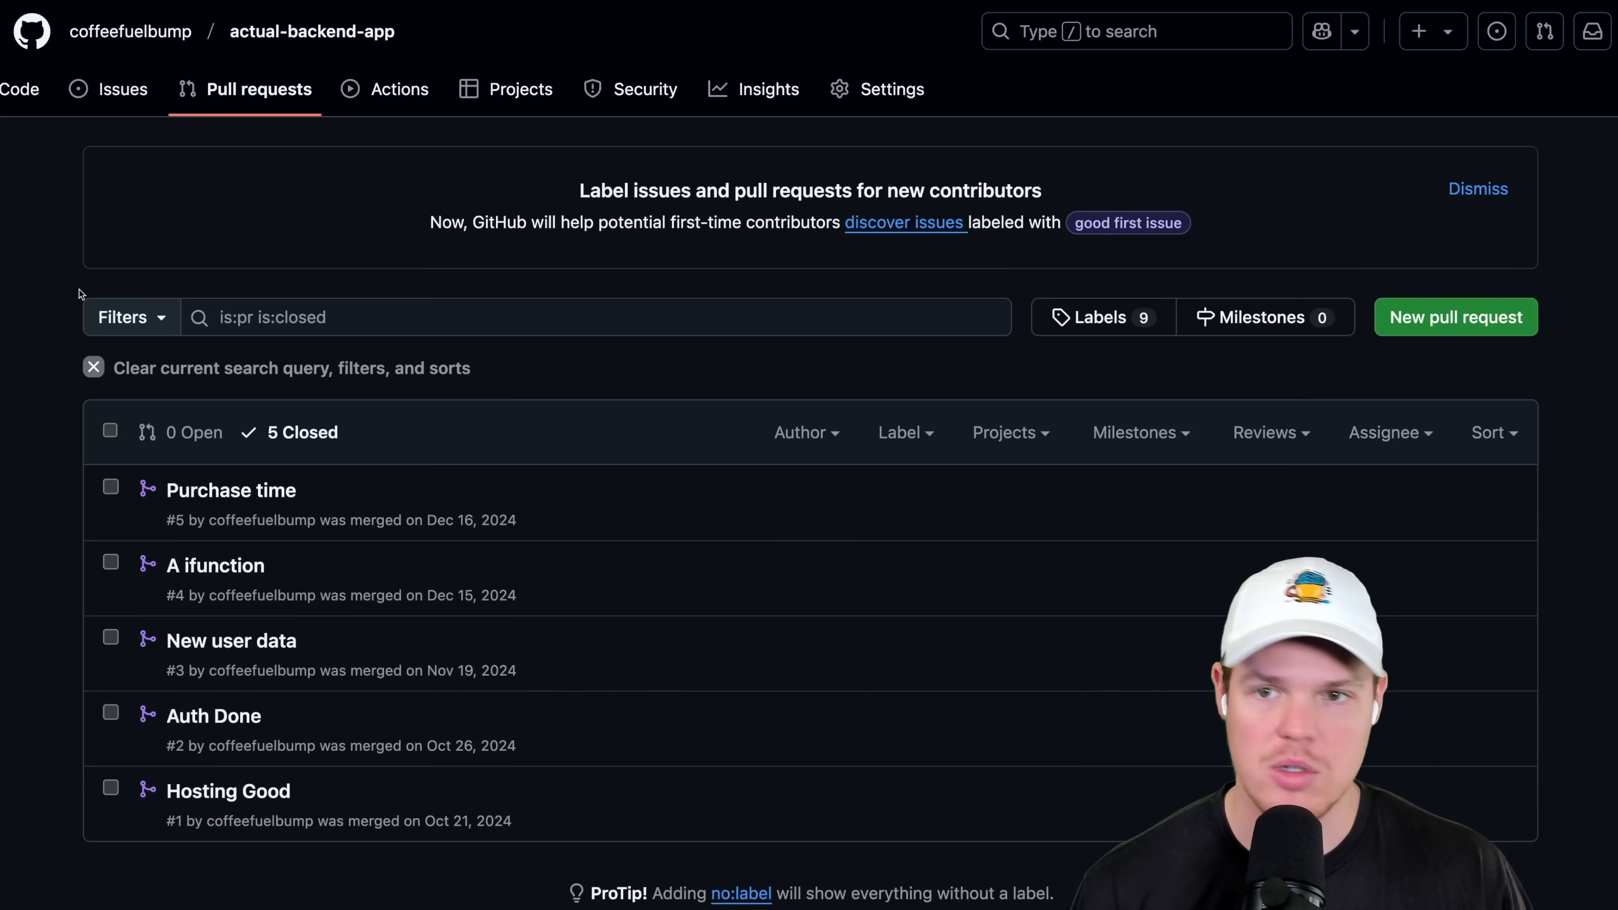
click(18, 88)
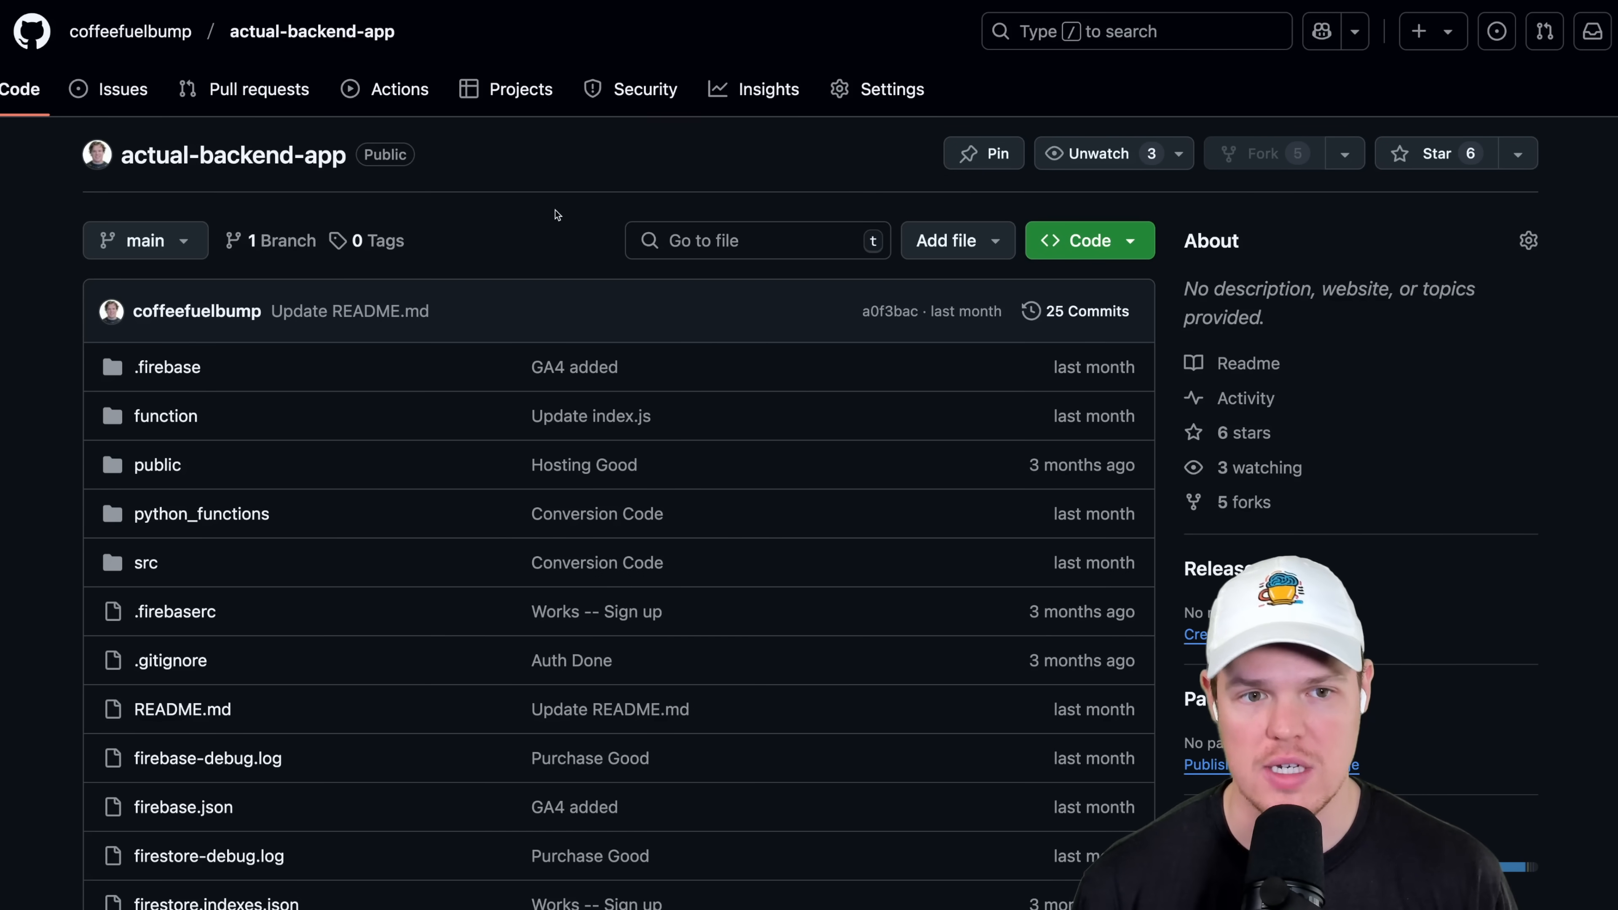
mouse_move(787, 191)
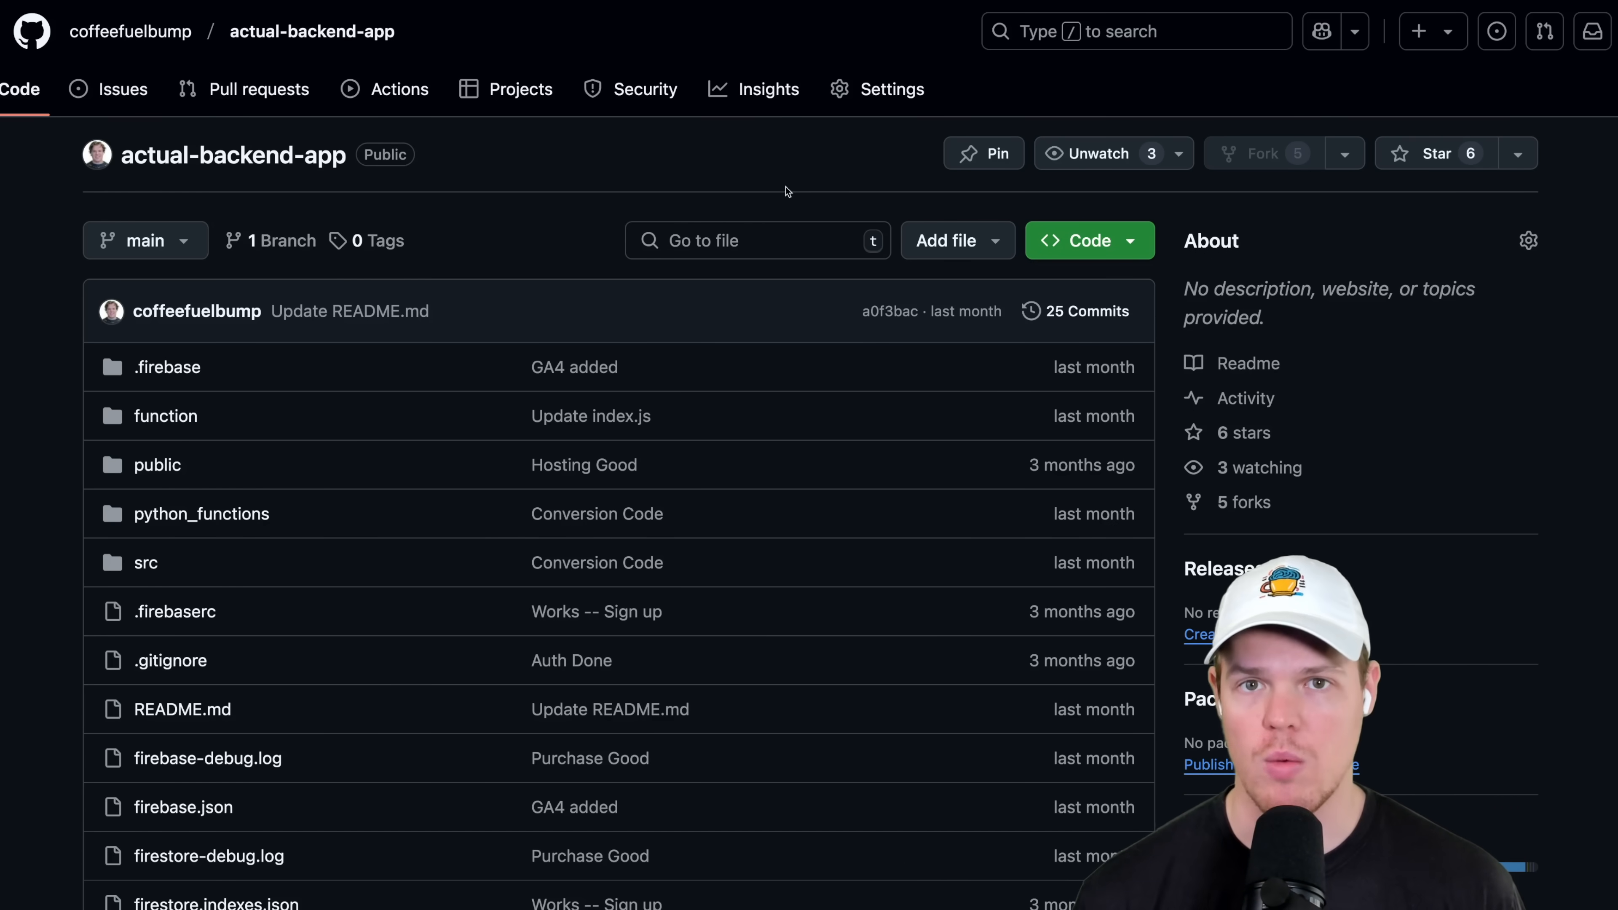
mouse_move(980, 195)
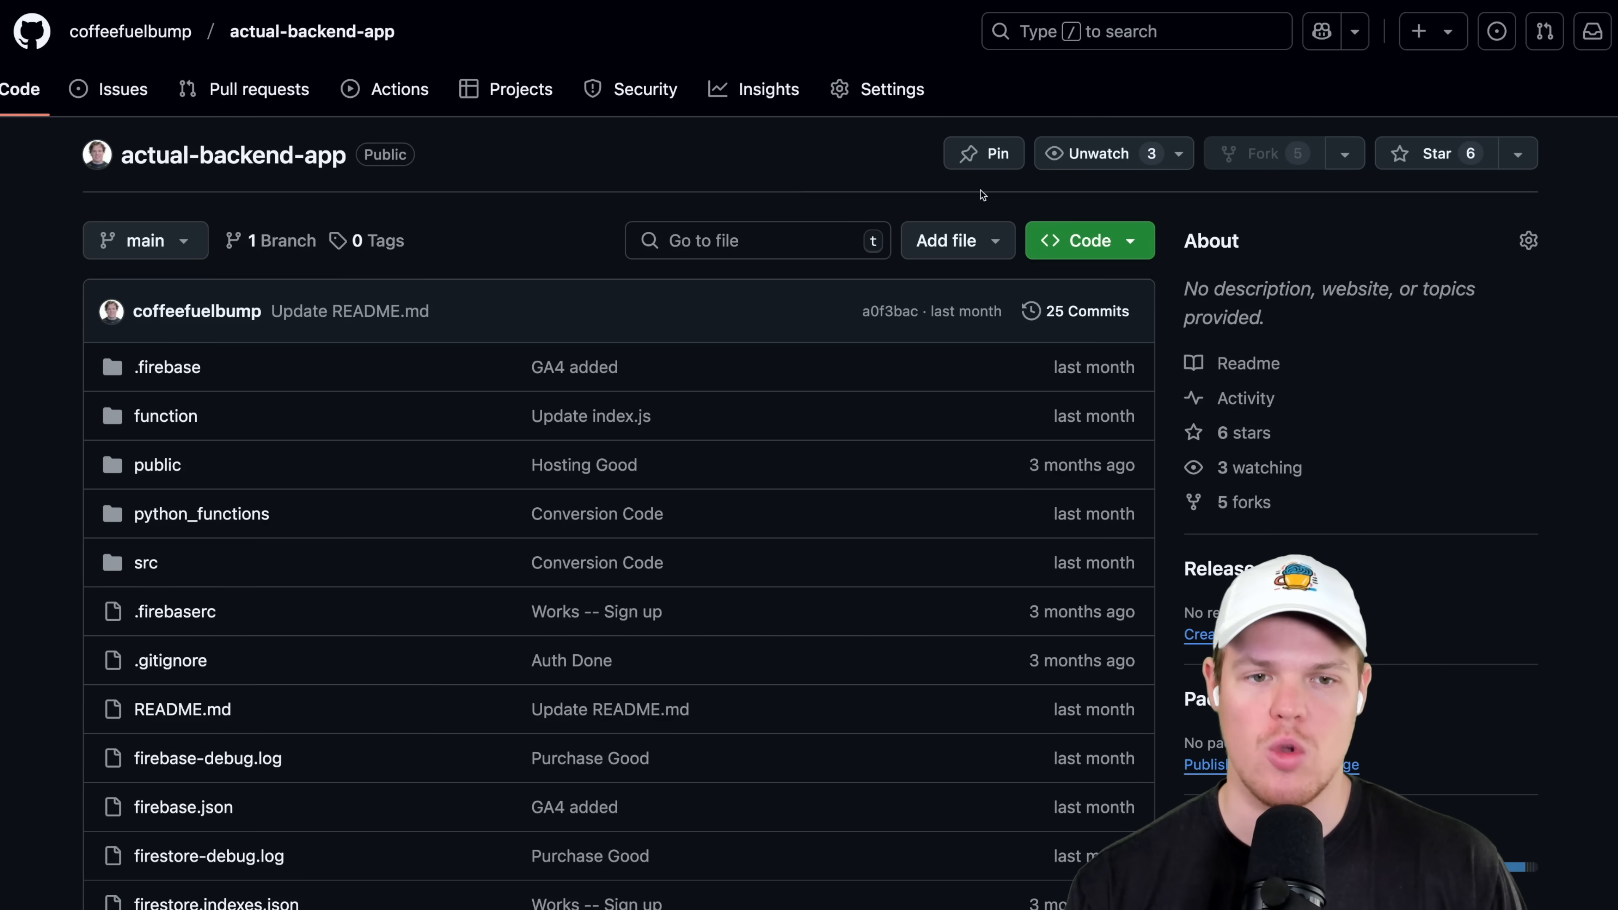
mouse_move(1079, 198)
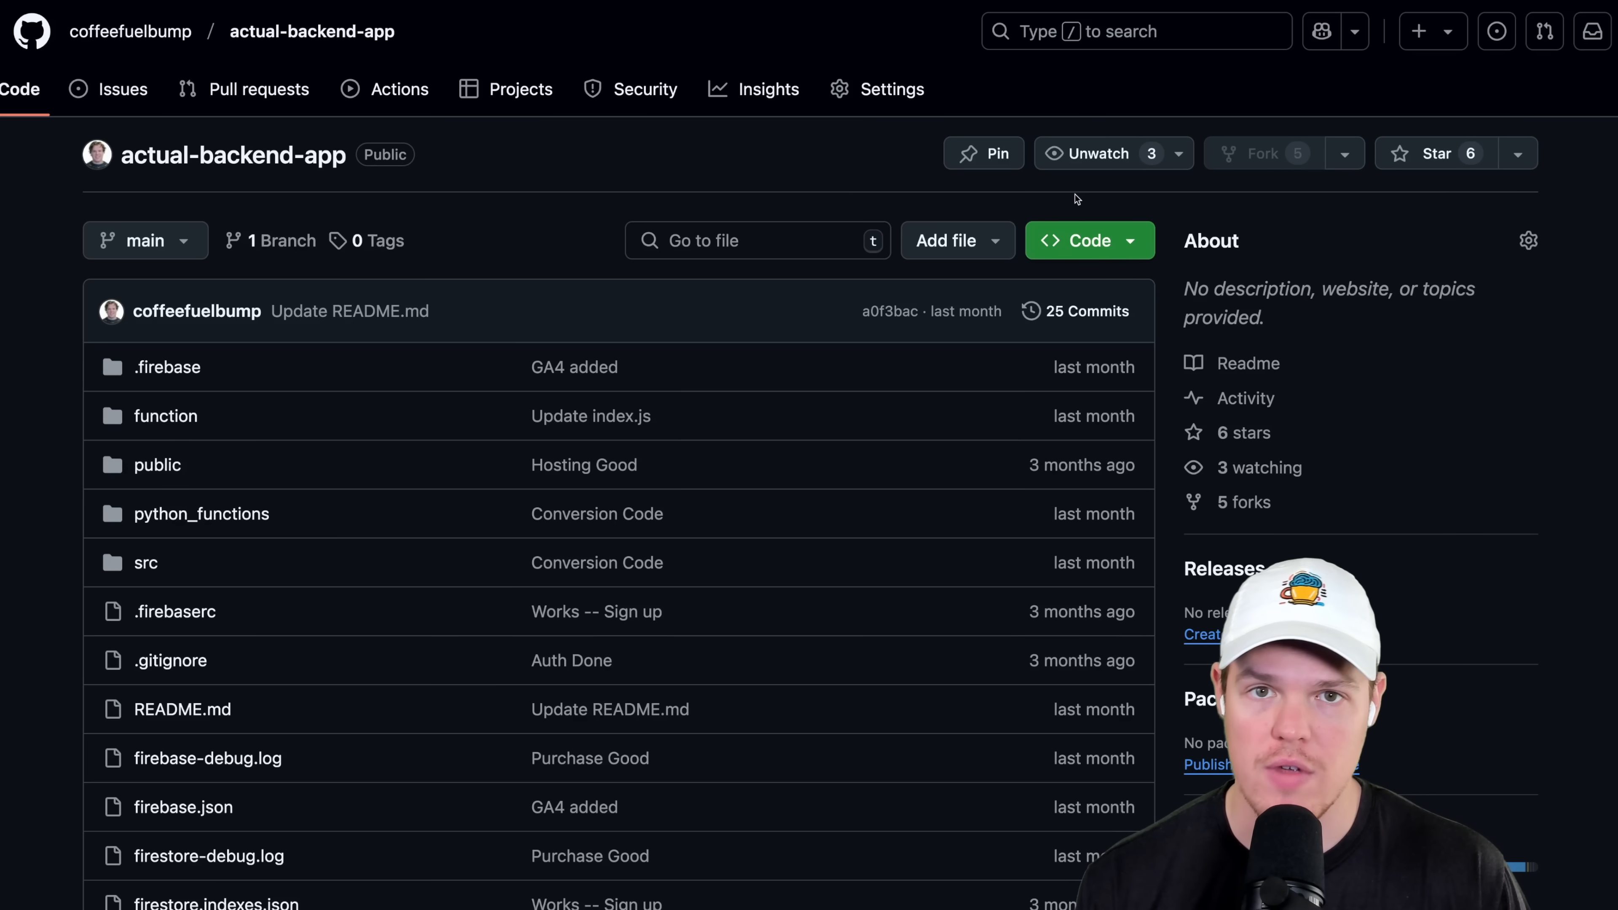
click(1078, 241)
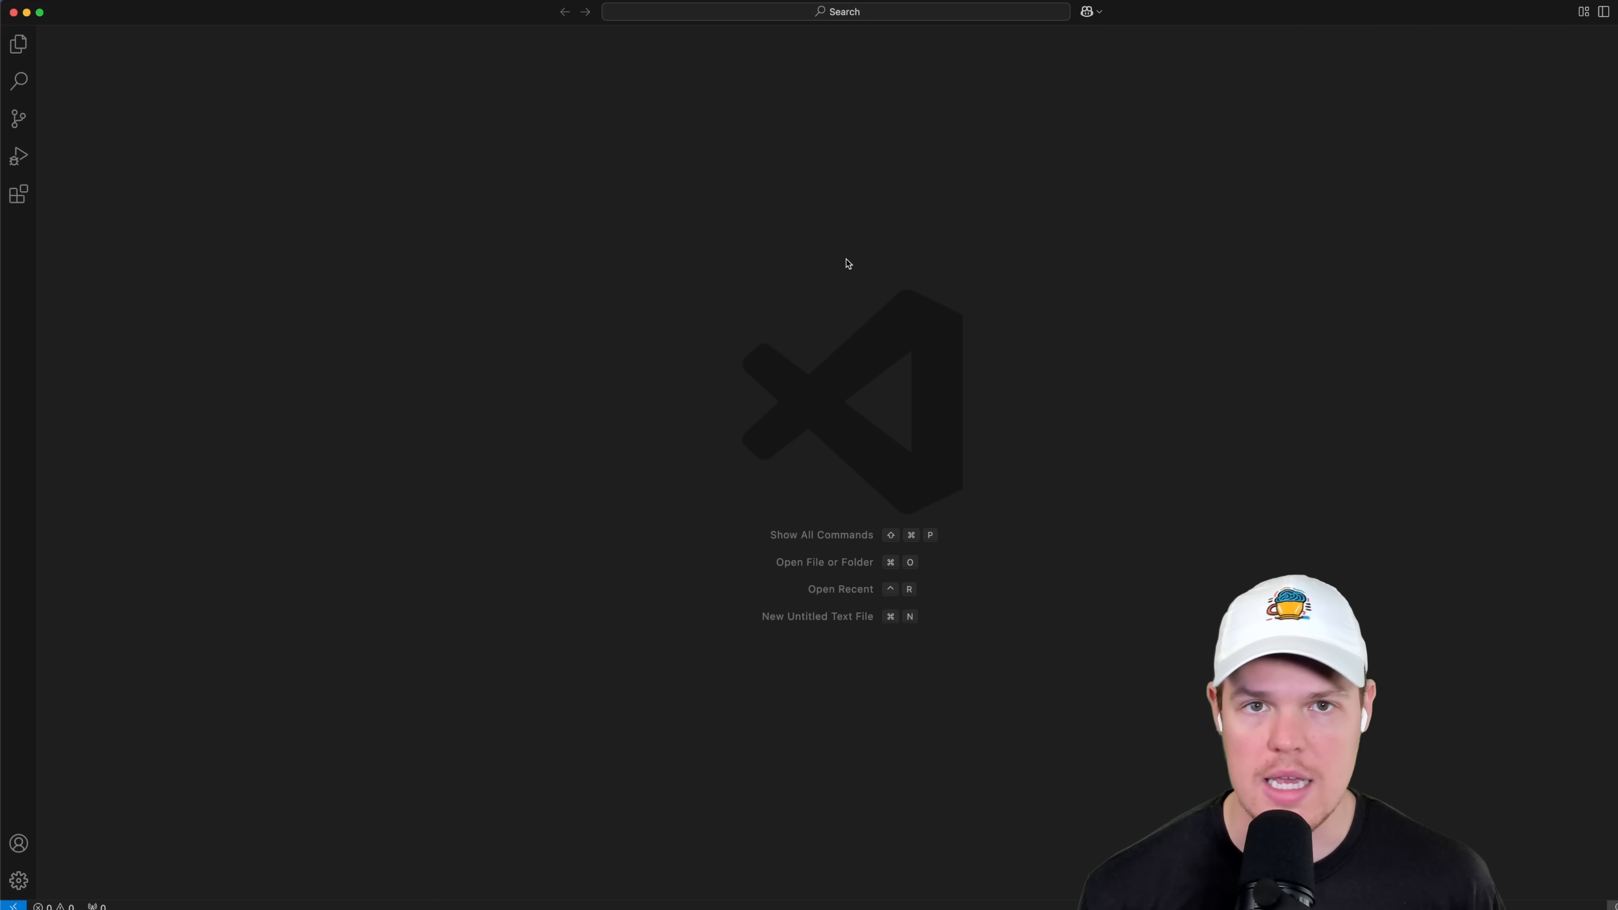
mouse_move(376, 258)
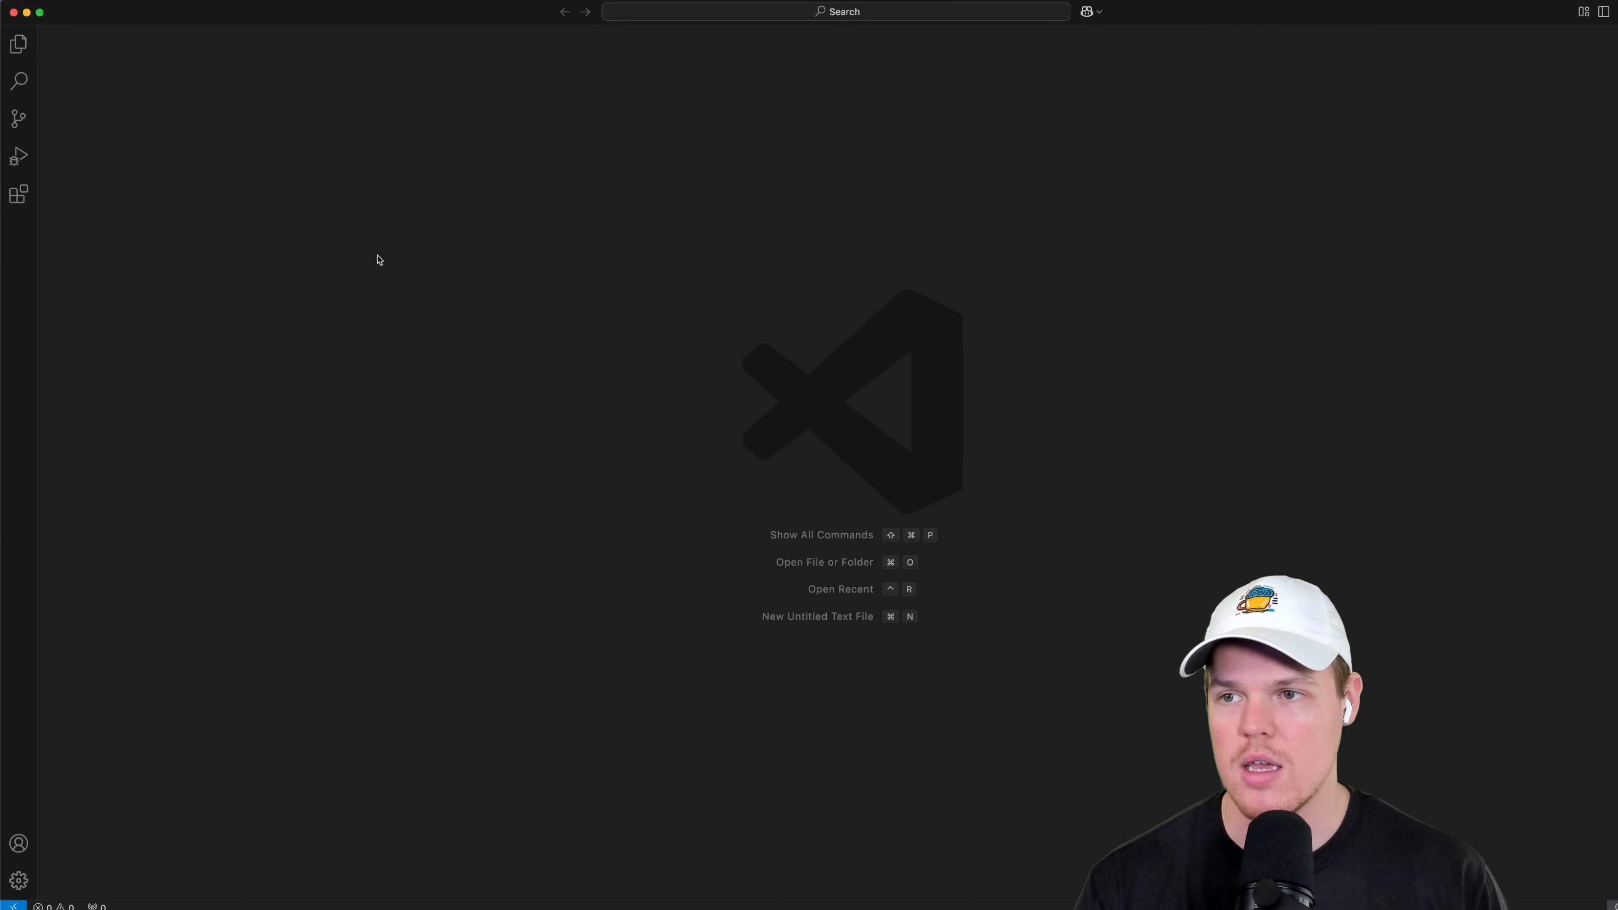
mouse_move(461, 234)
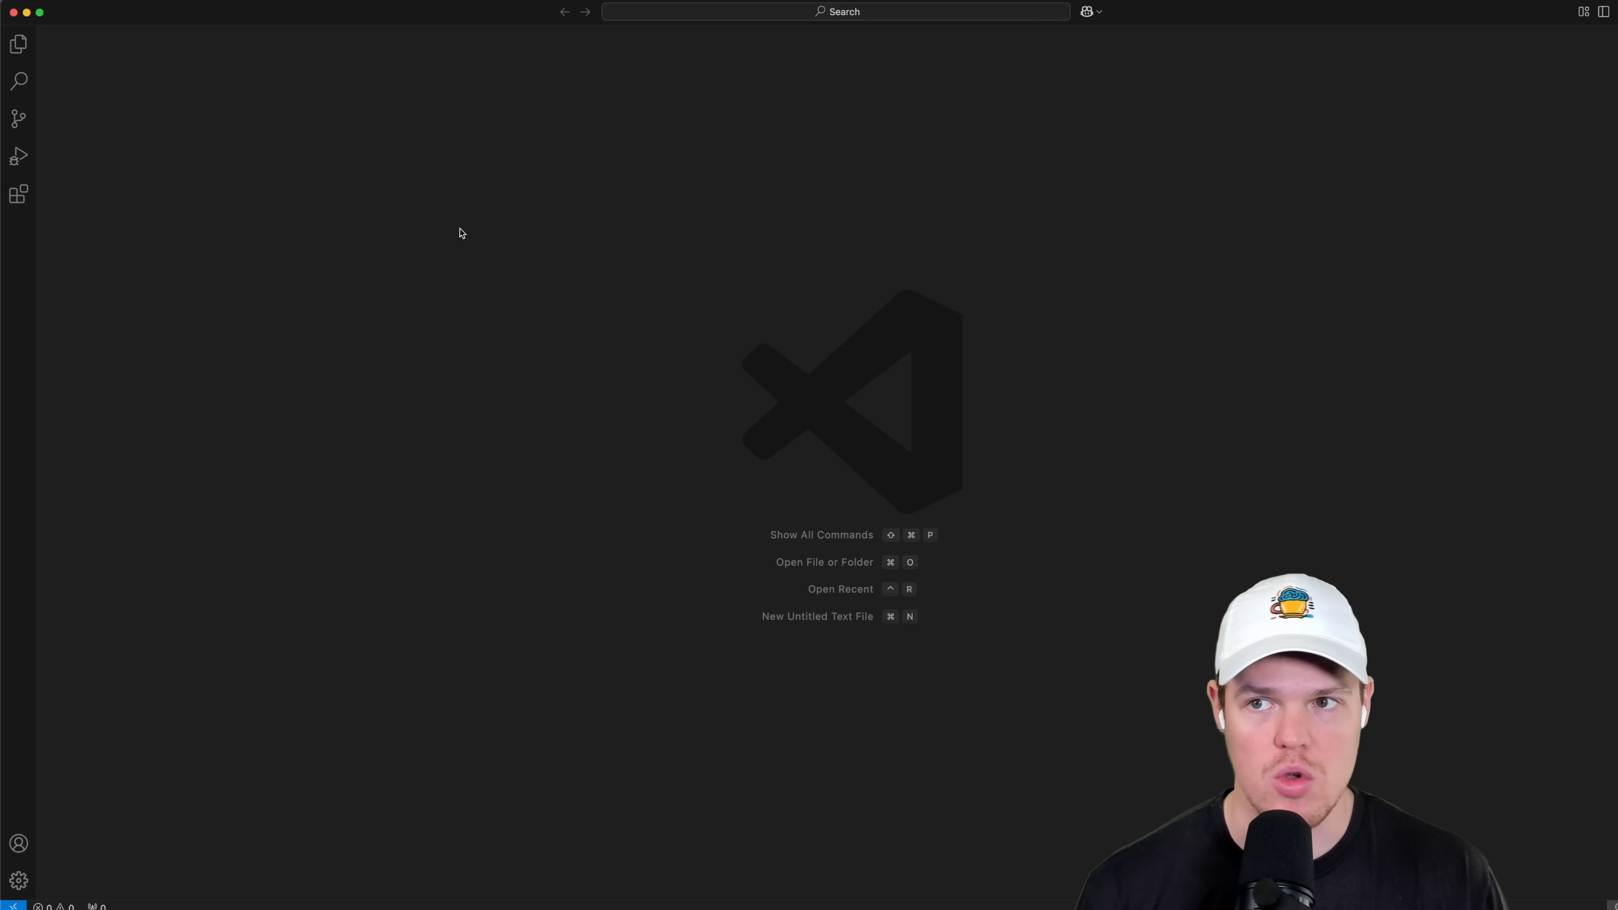
mouse_move(593, 242)
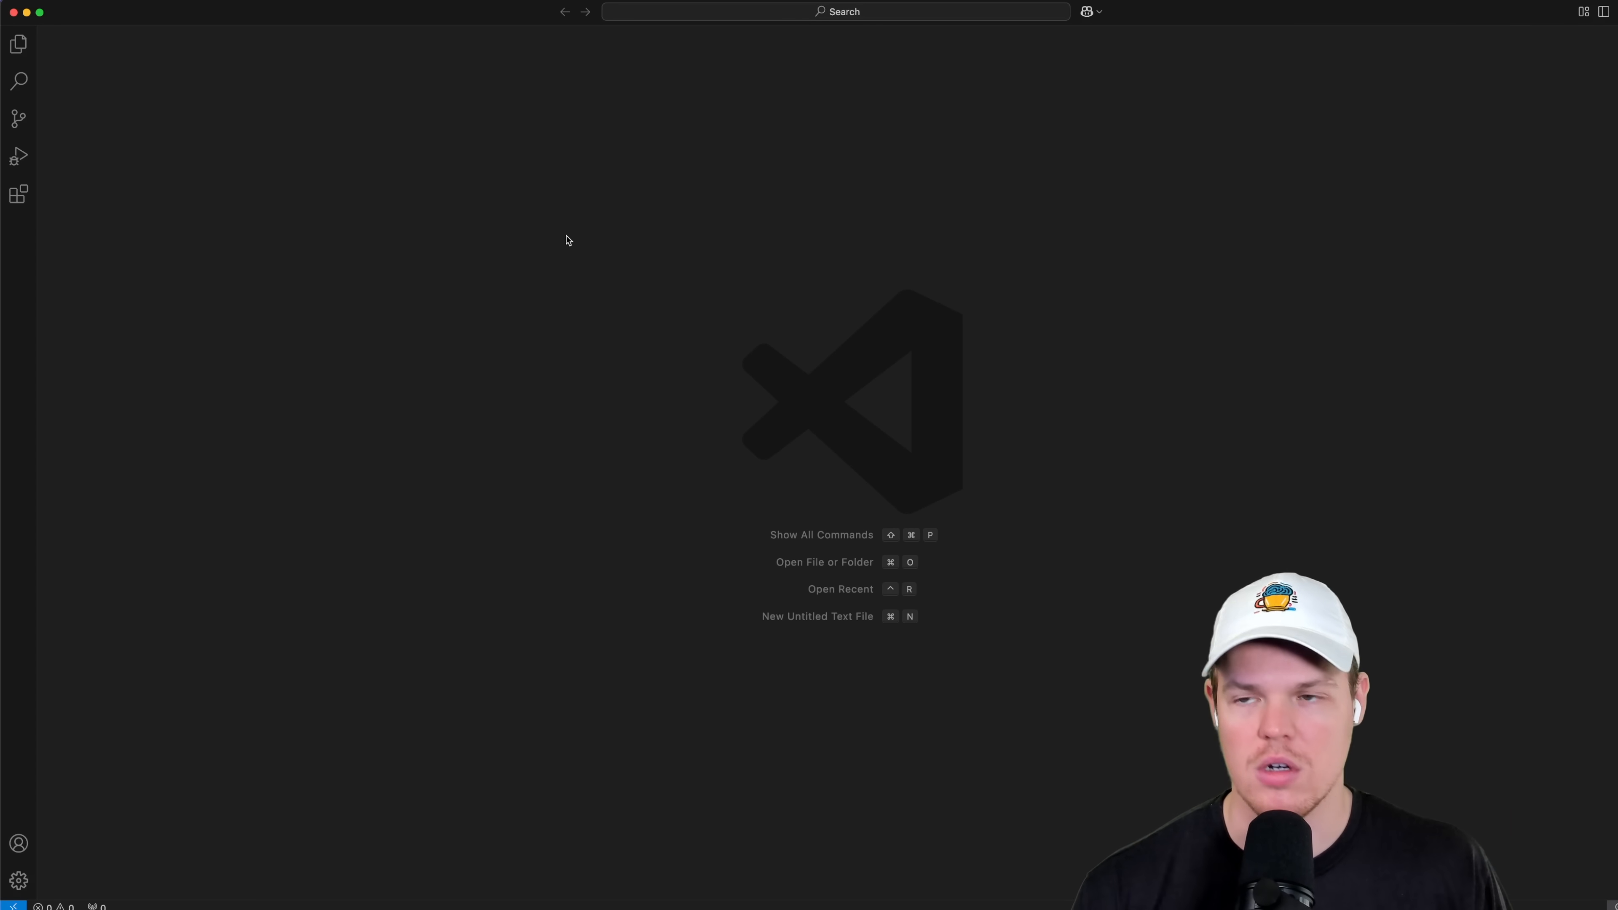
Use the File menu to bring the backend-app folder in as the VS Code workspace.
click(190, 18)
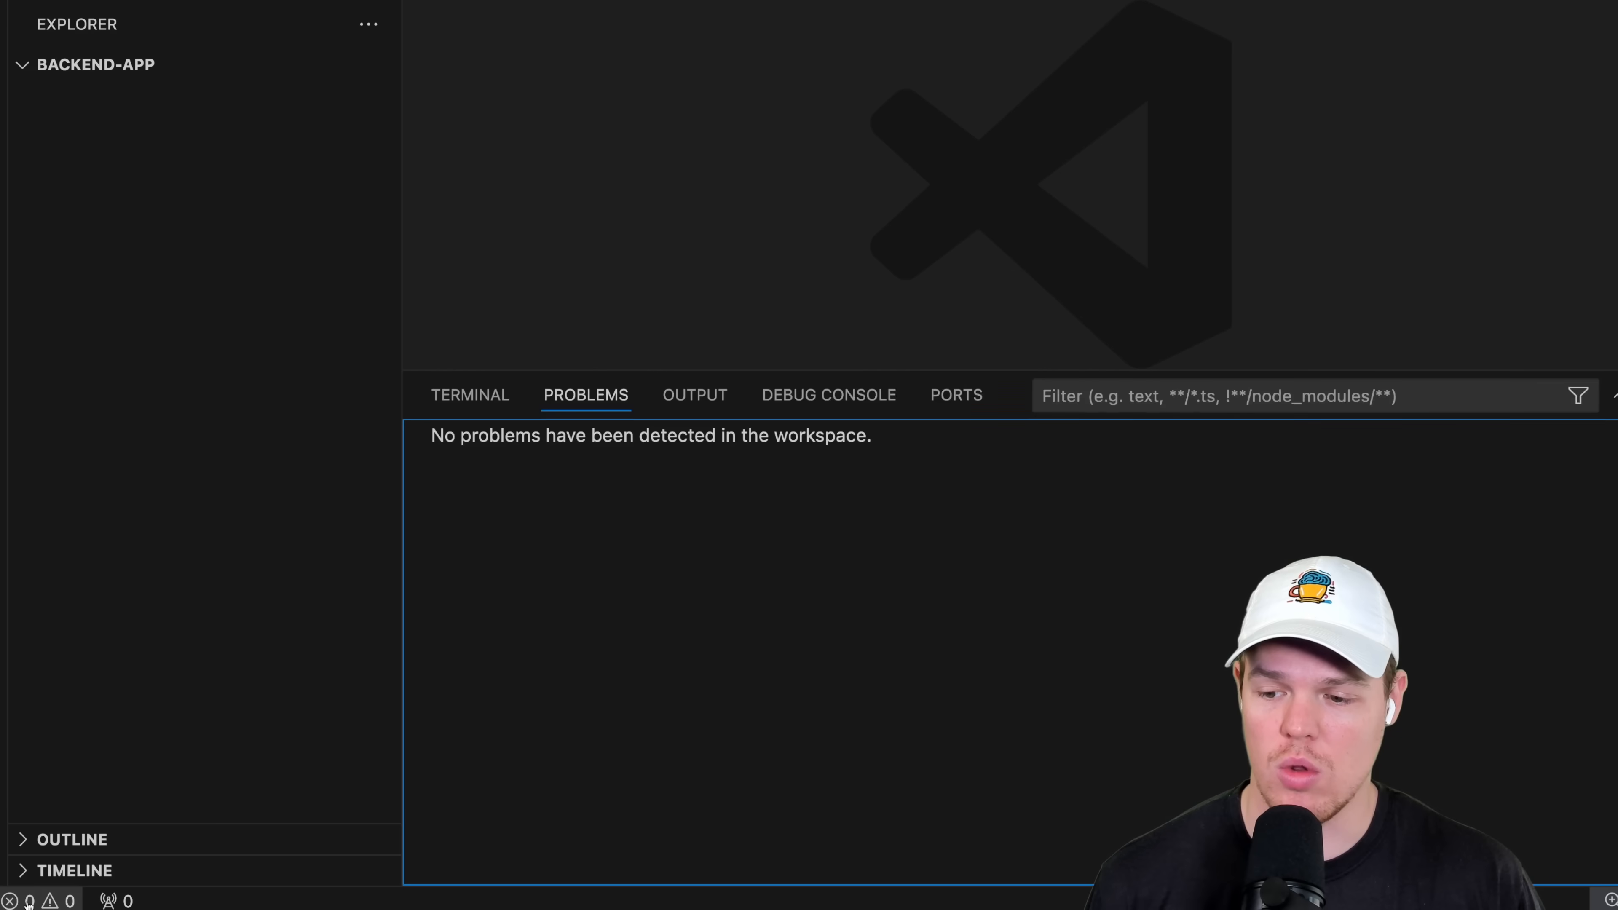
In the VS Code terminal, ensure git is installed and run git clone with the repository's HTTPS URL.
click(470, 395)
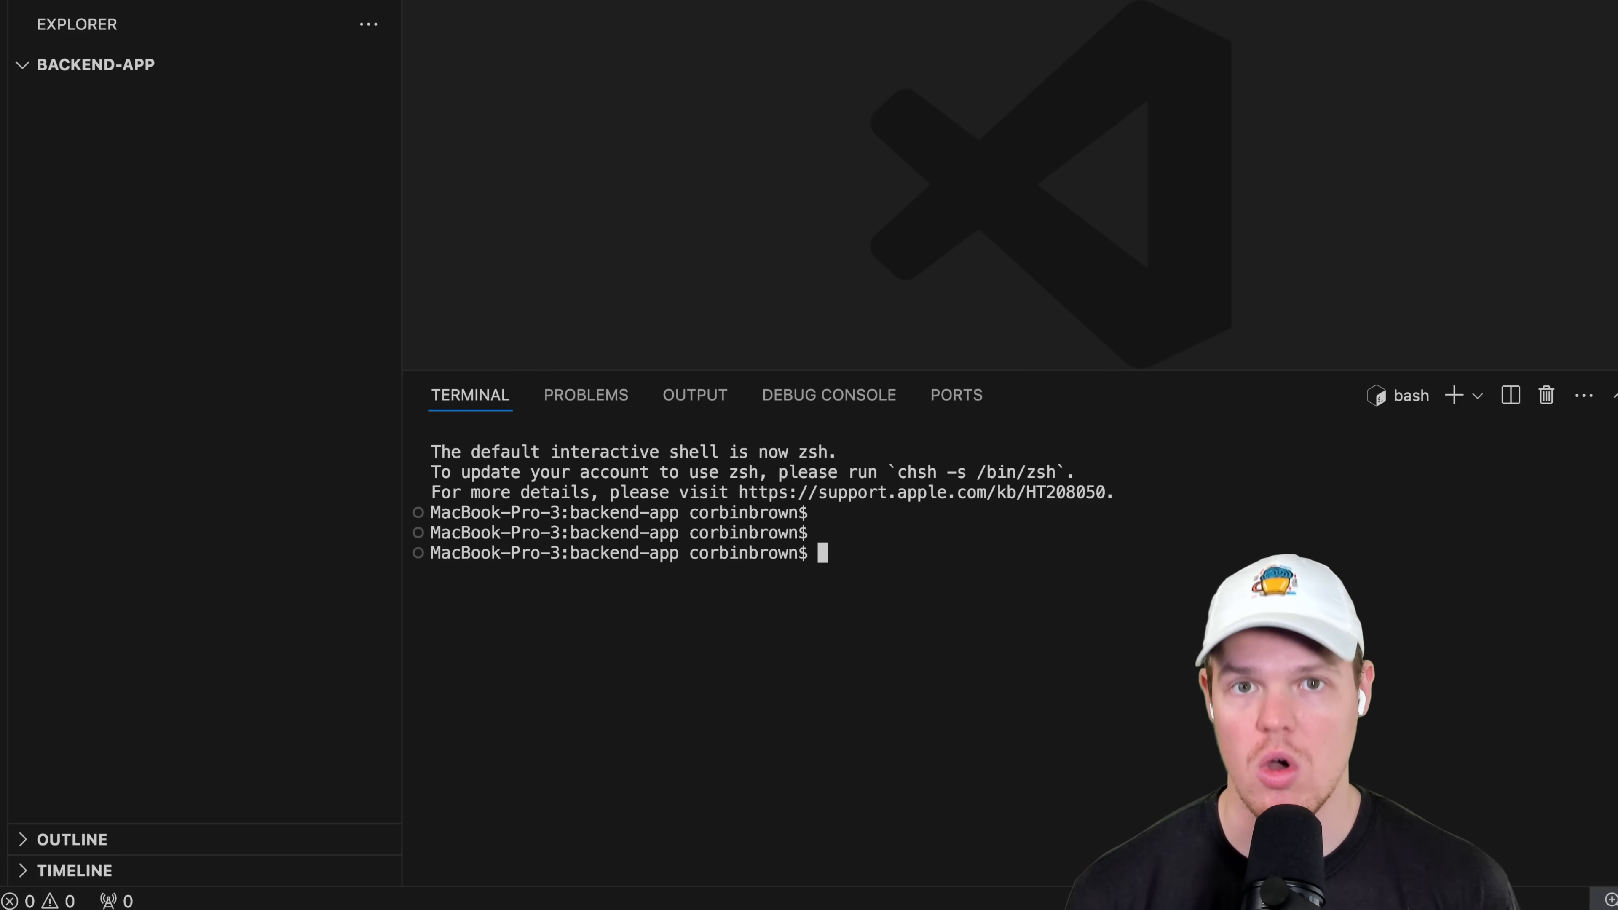
text(brew install git)
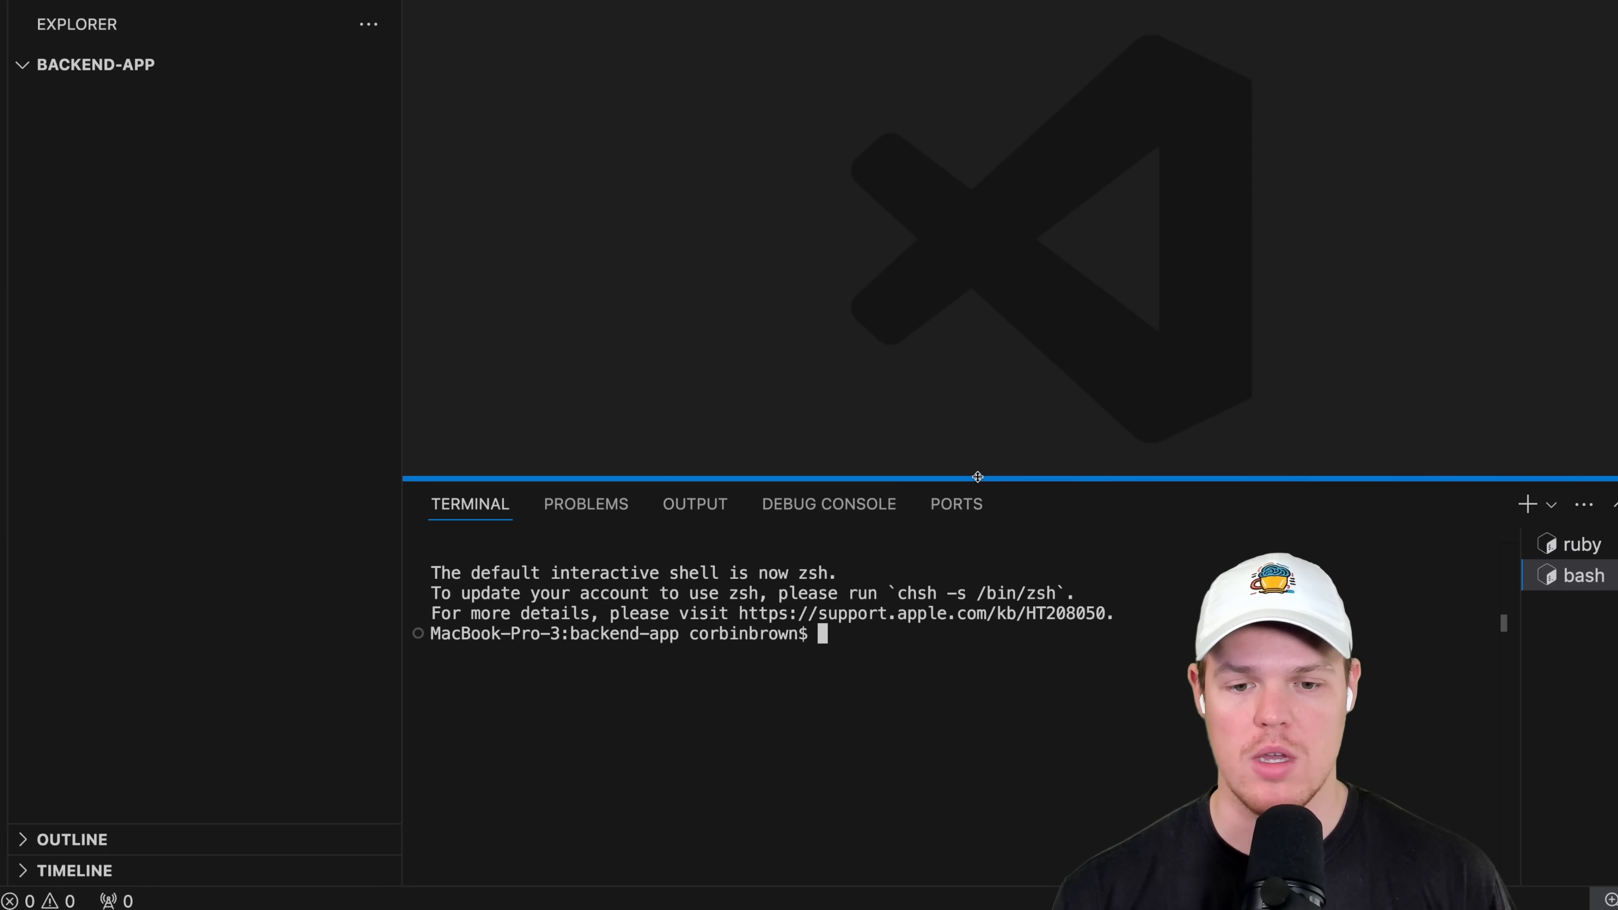
text(gi)
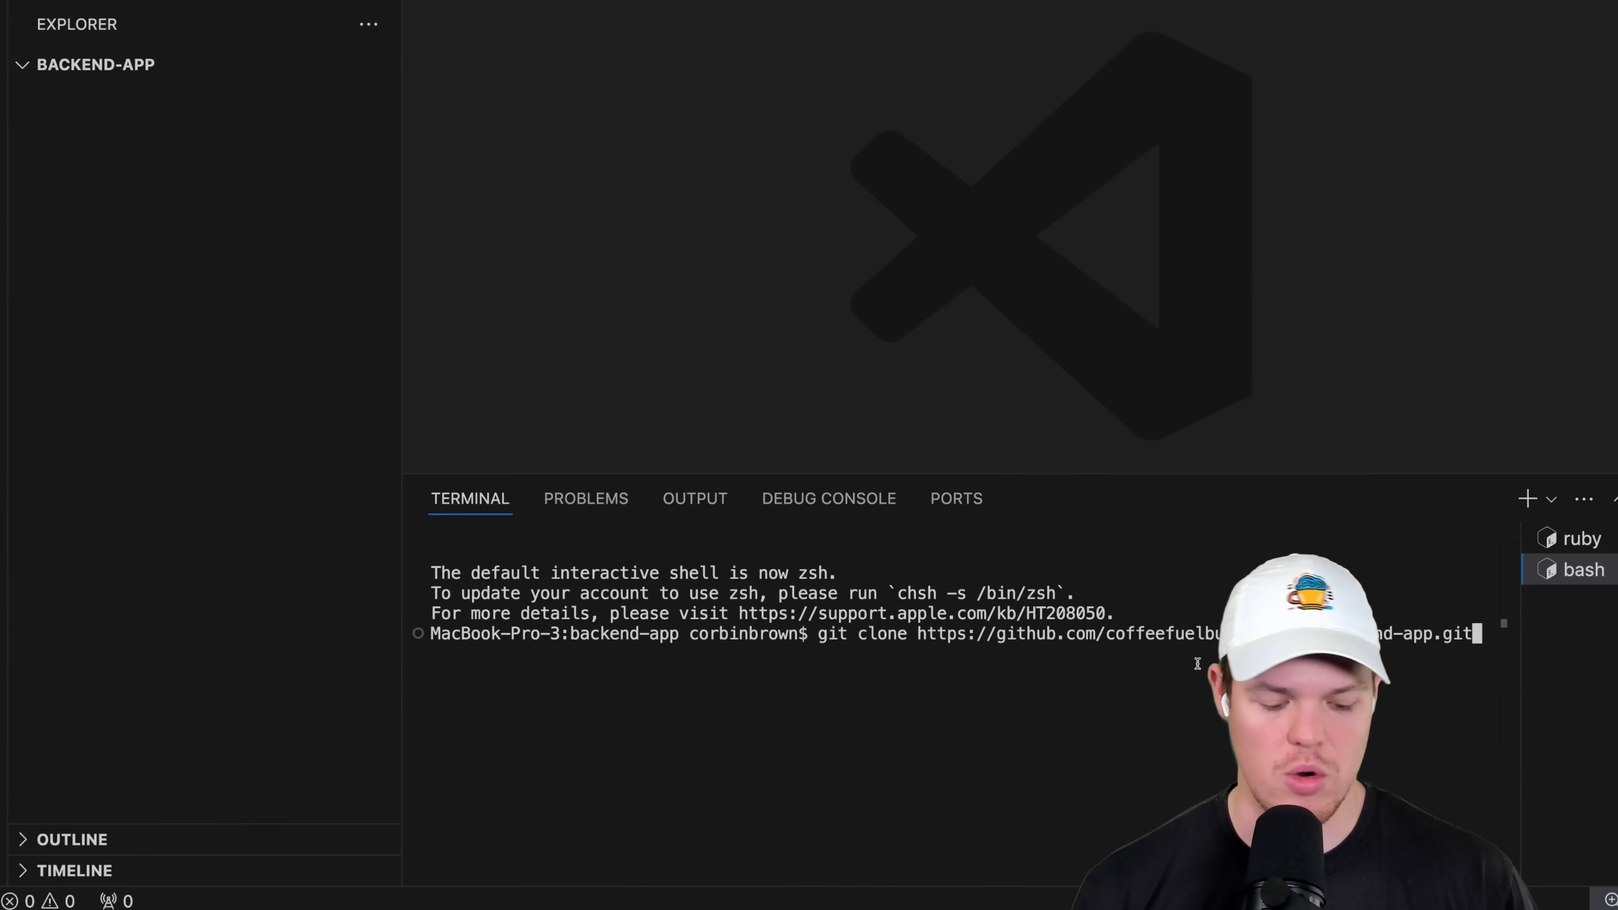
key(Return)
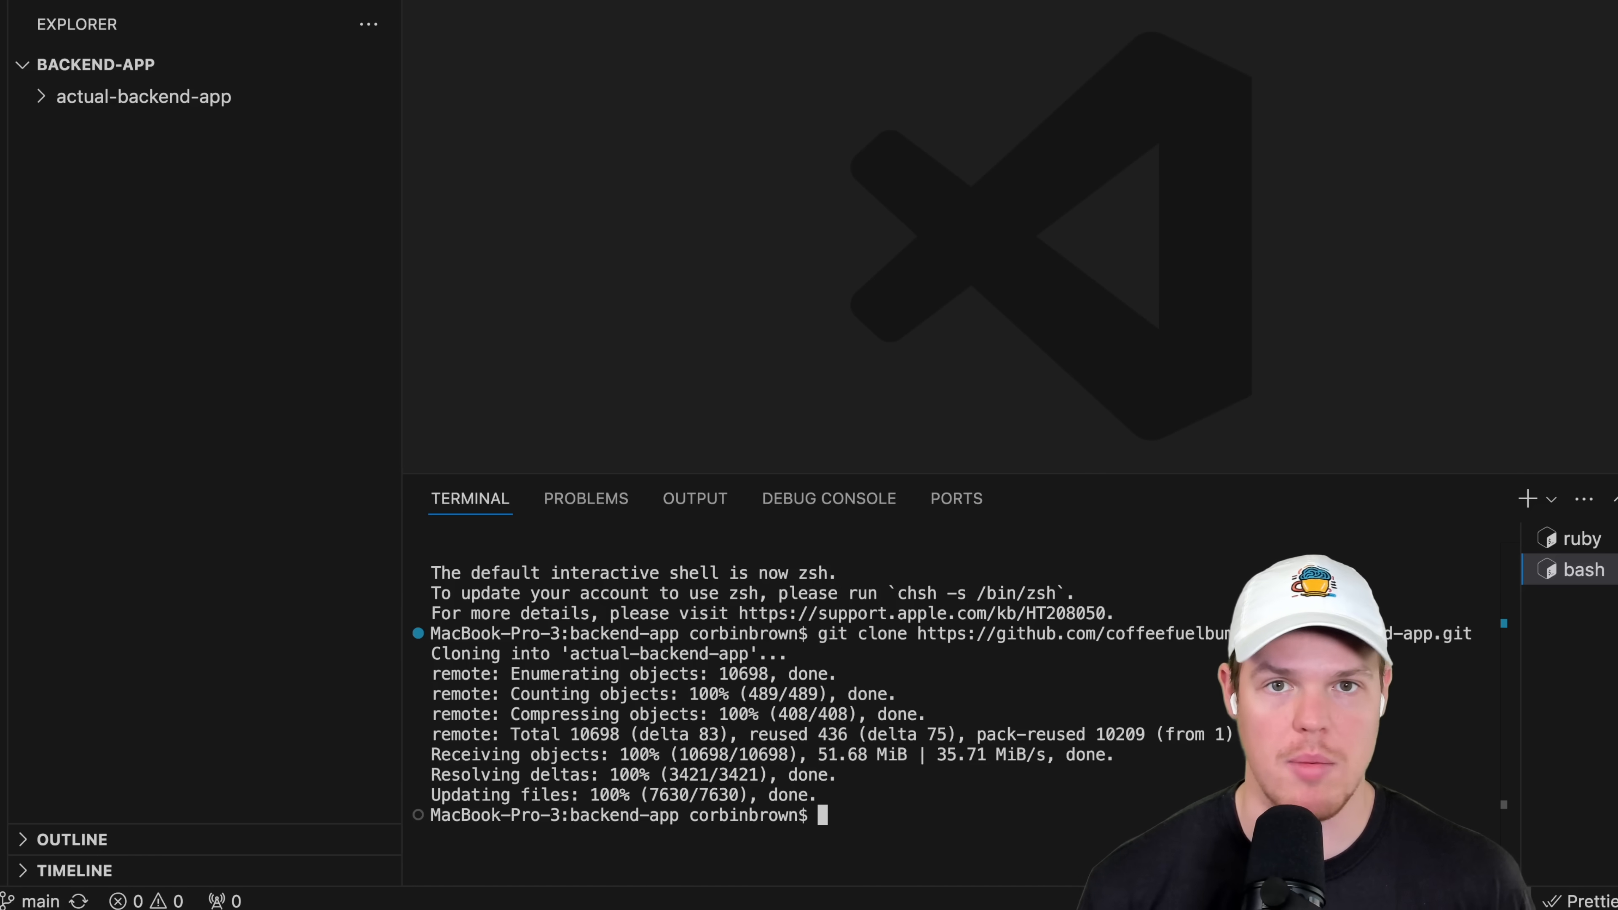
mouse_move(740, 318)
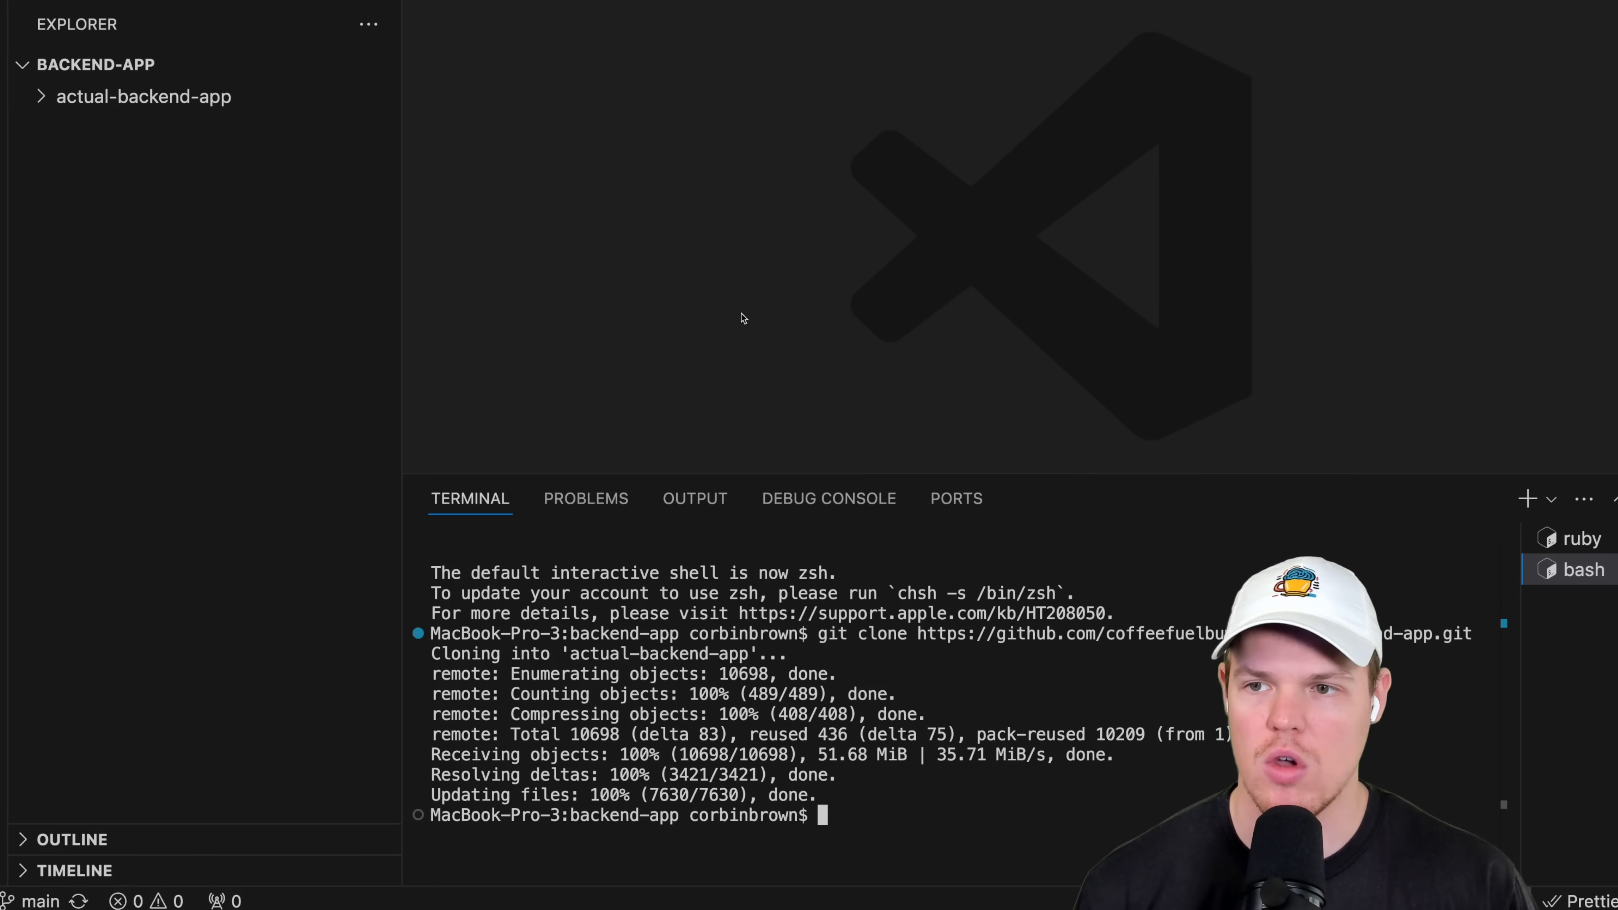
Expand actual-backend-app, collapse public, and expand src to reach unAuth/HomePage.js.
click(143, 96)
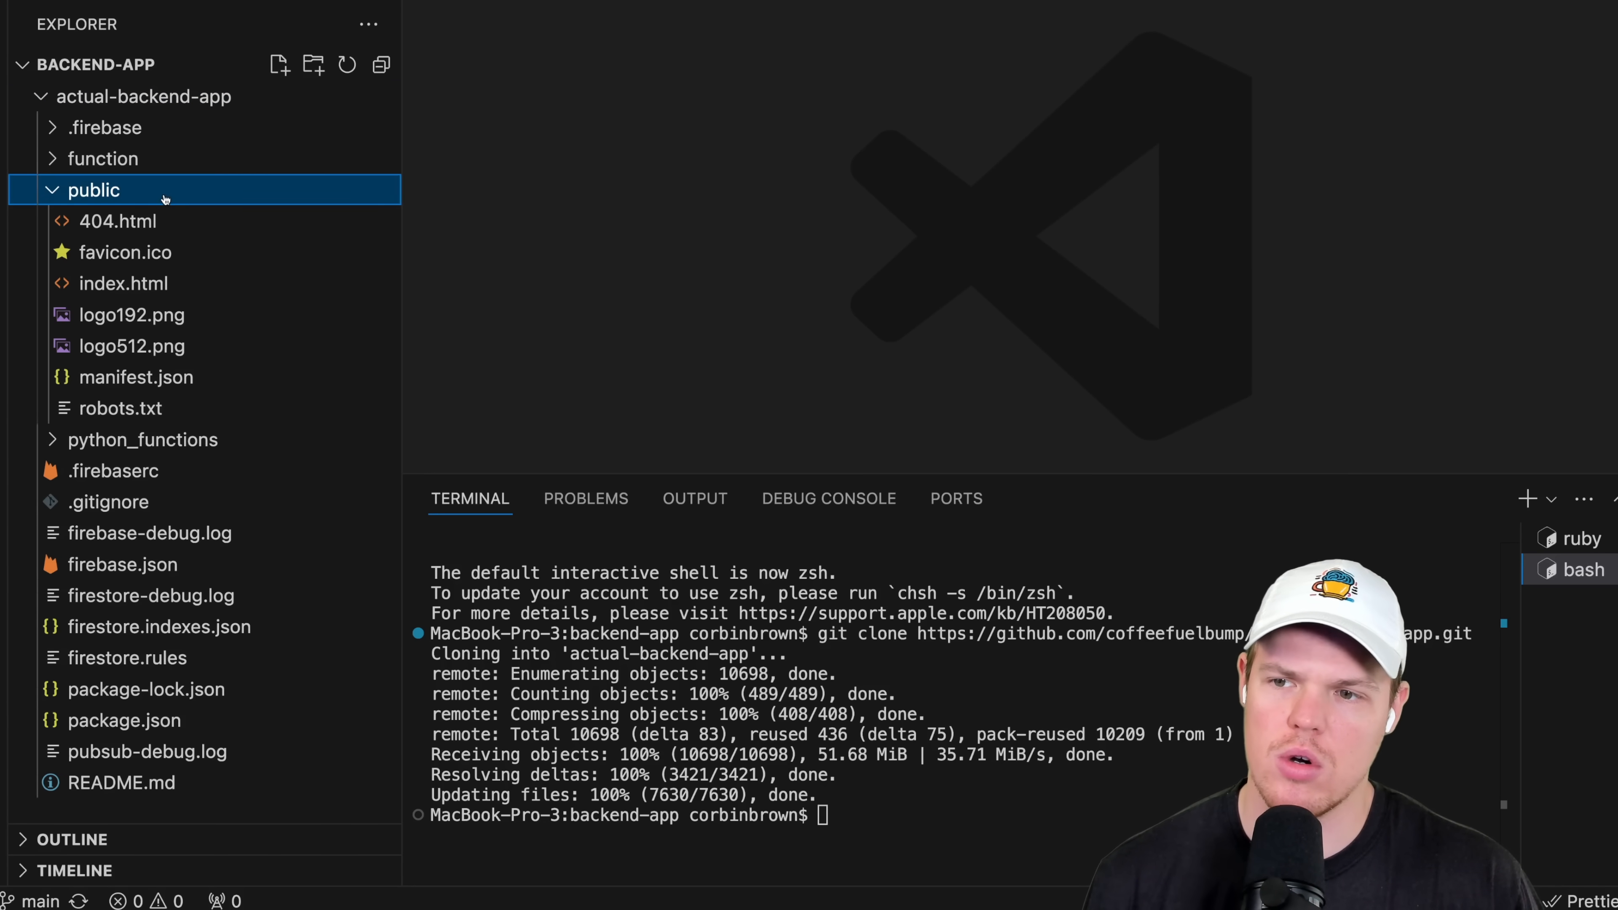
click(93, 190)
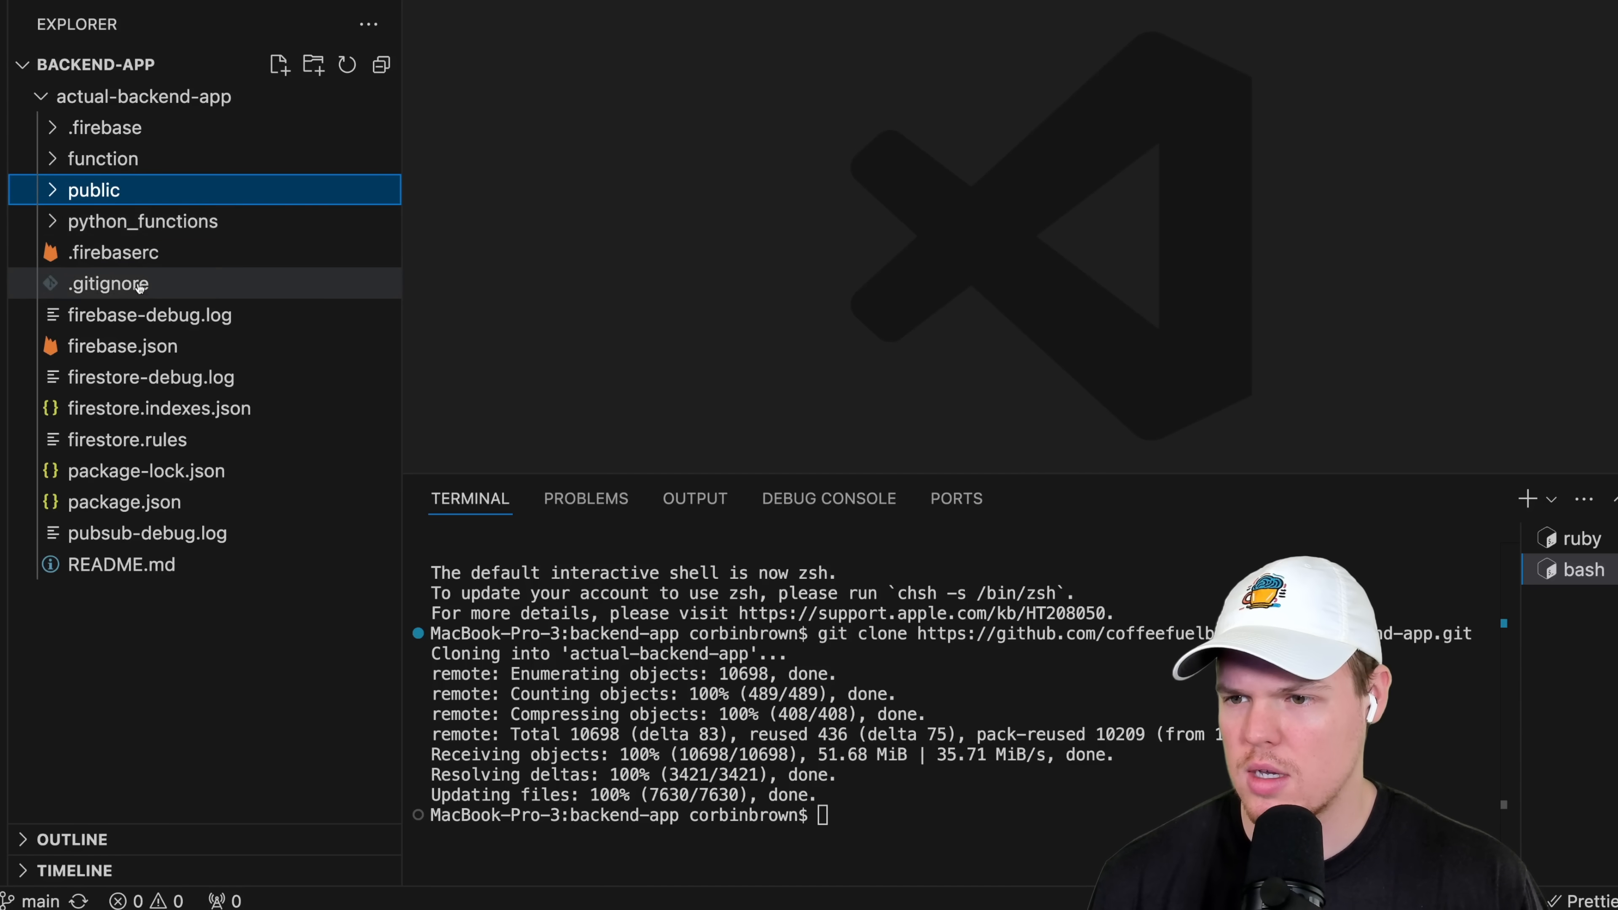
click(107, 128)
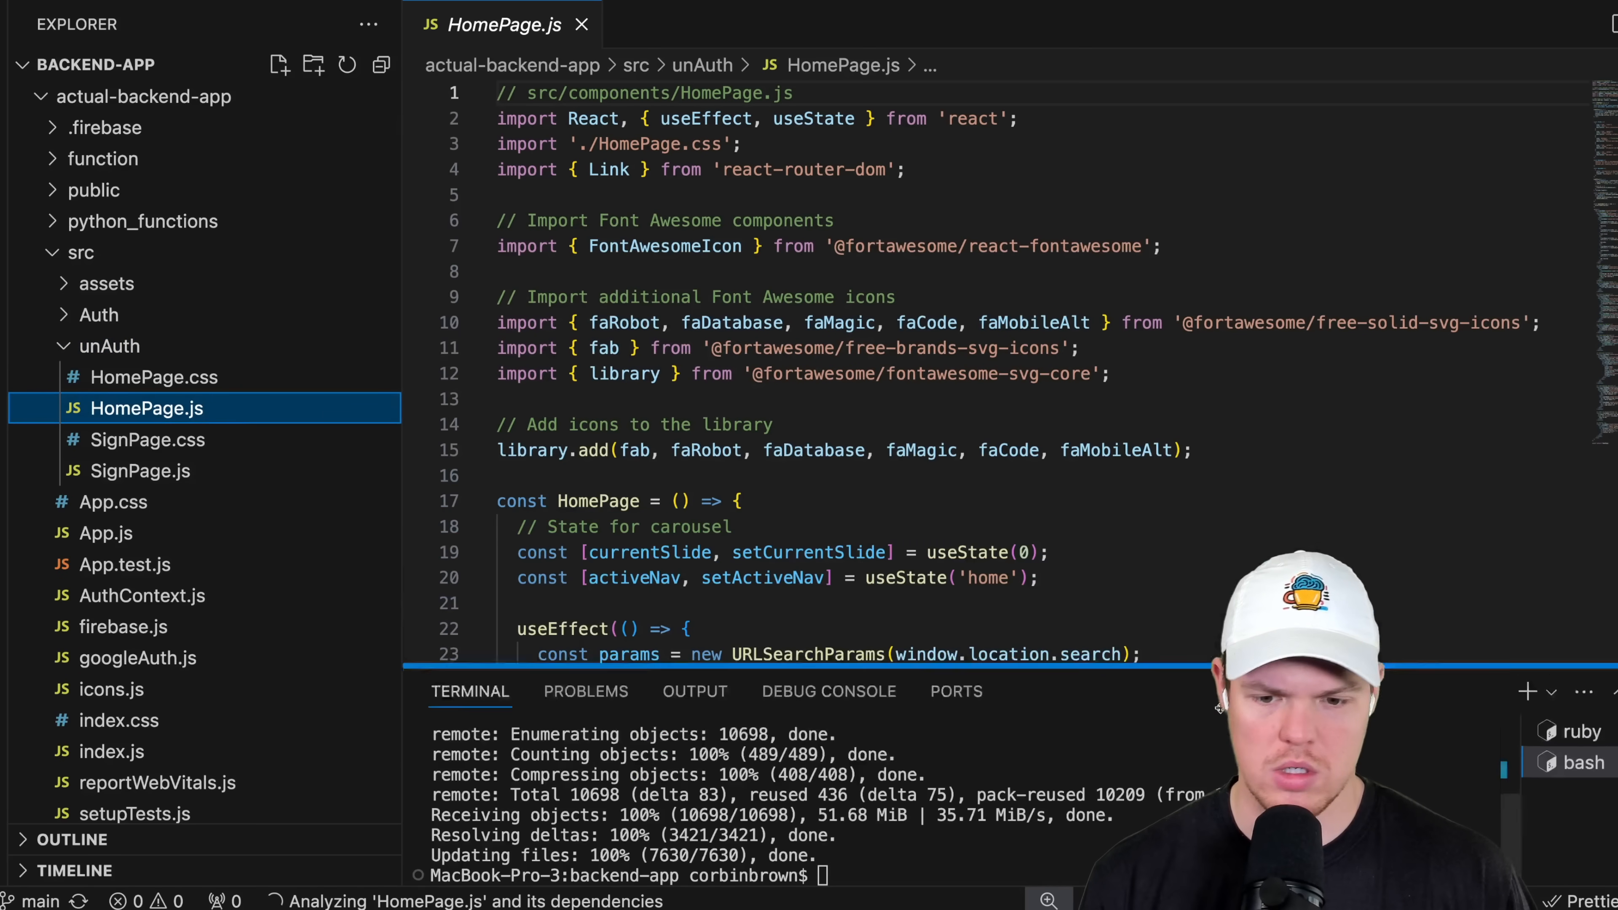
scroll(down, 3)
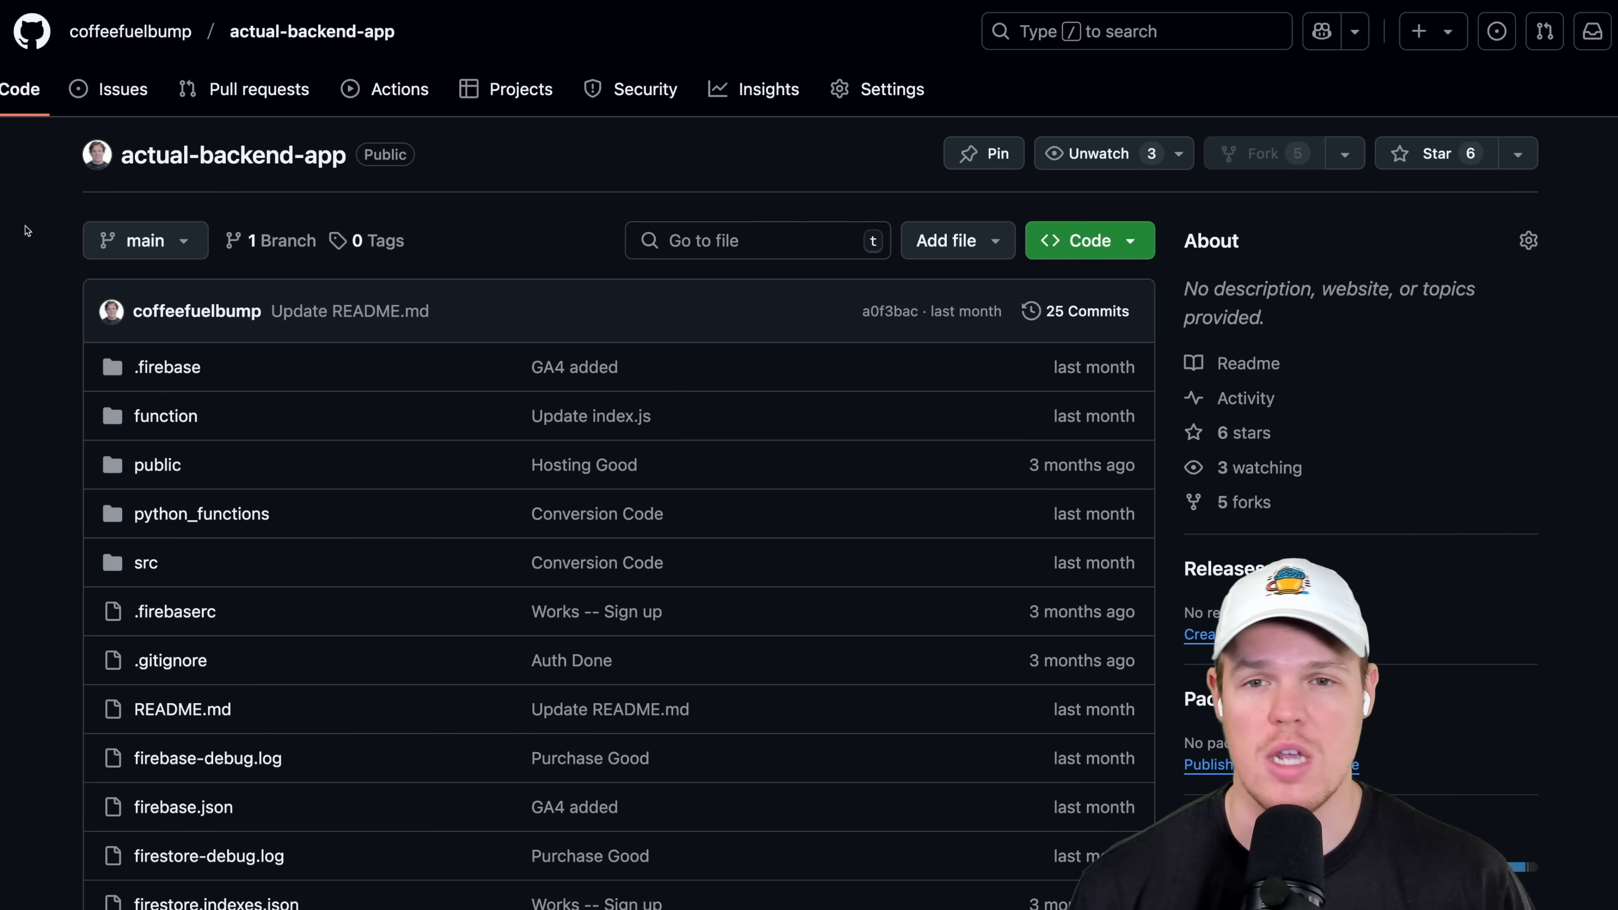
mouse_move(619, 112)
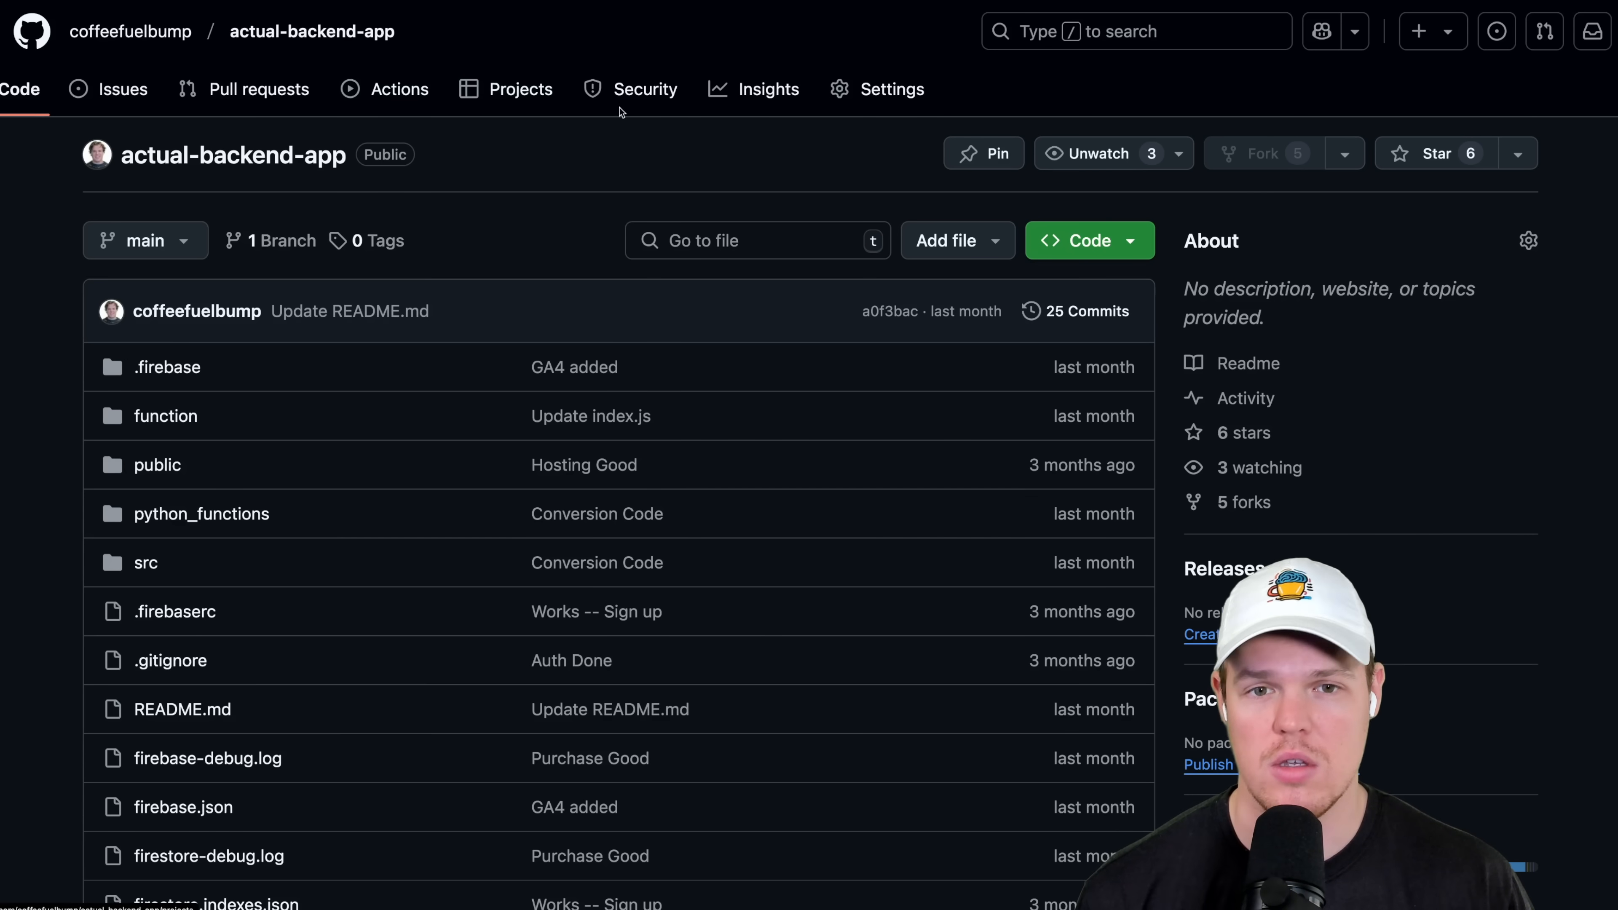
mouse_move(772, 112)
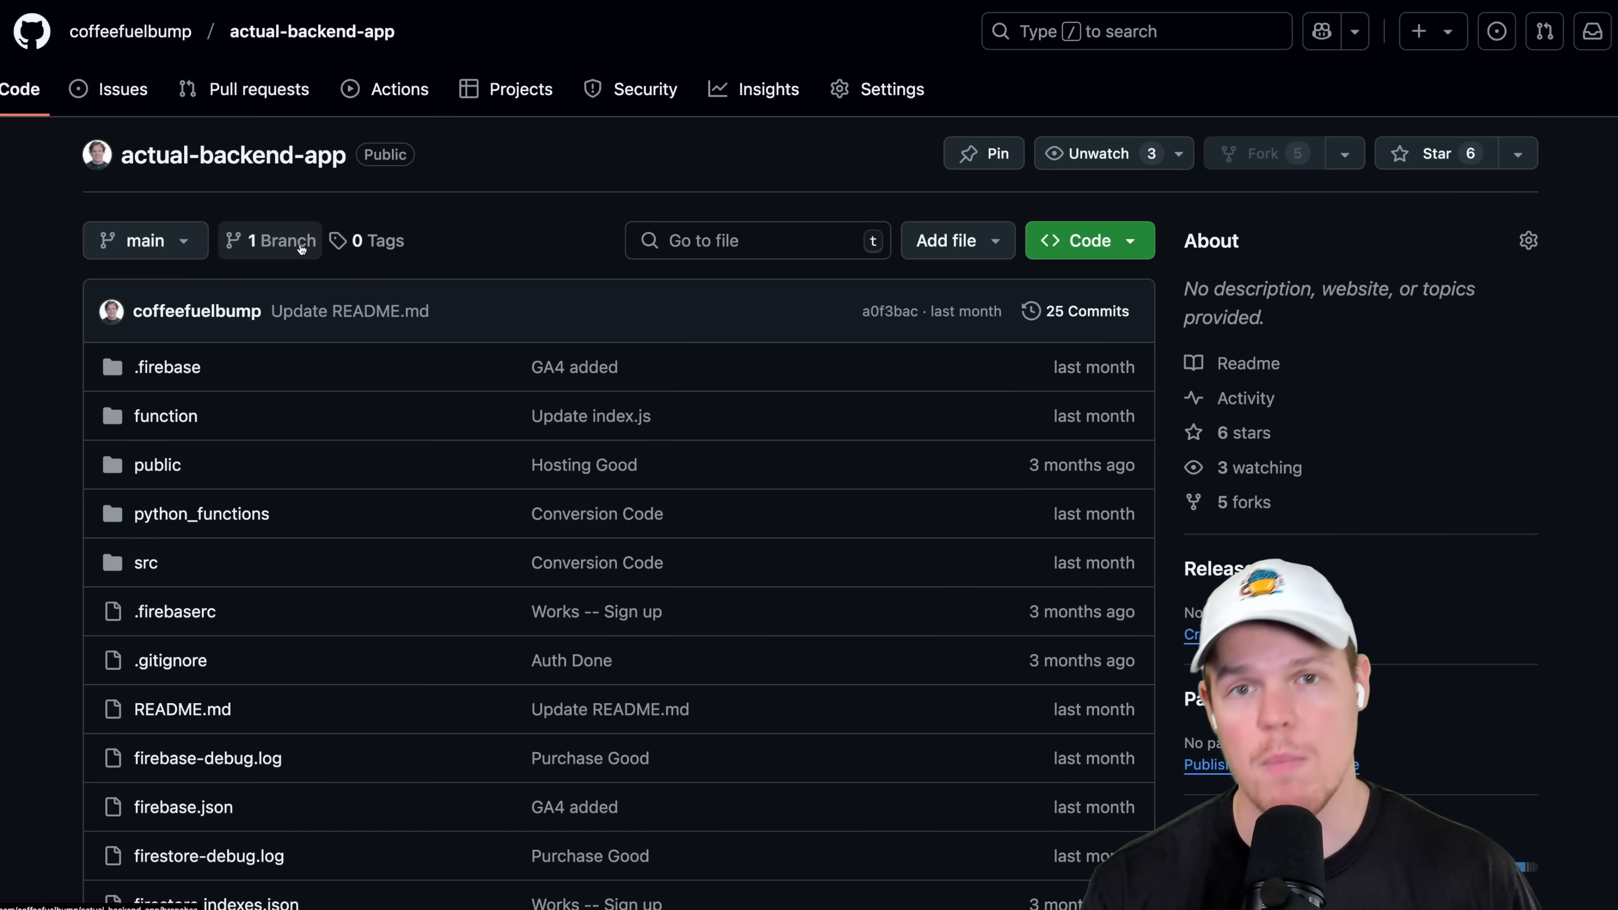
mouse_move(530, 217)
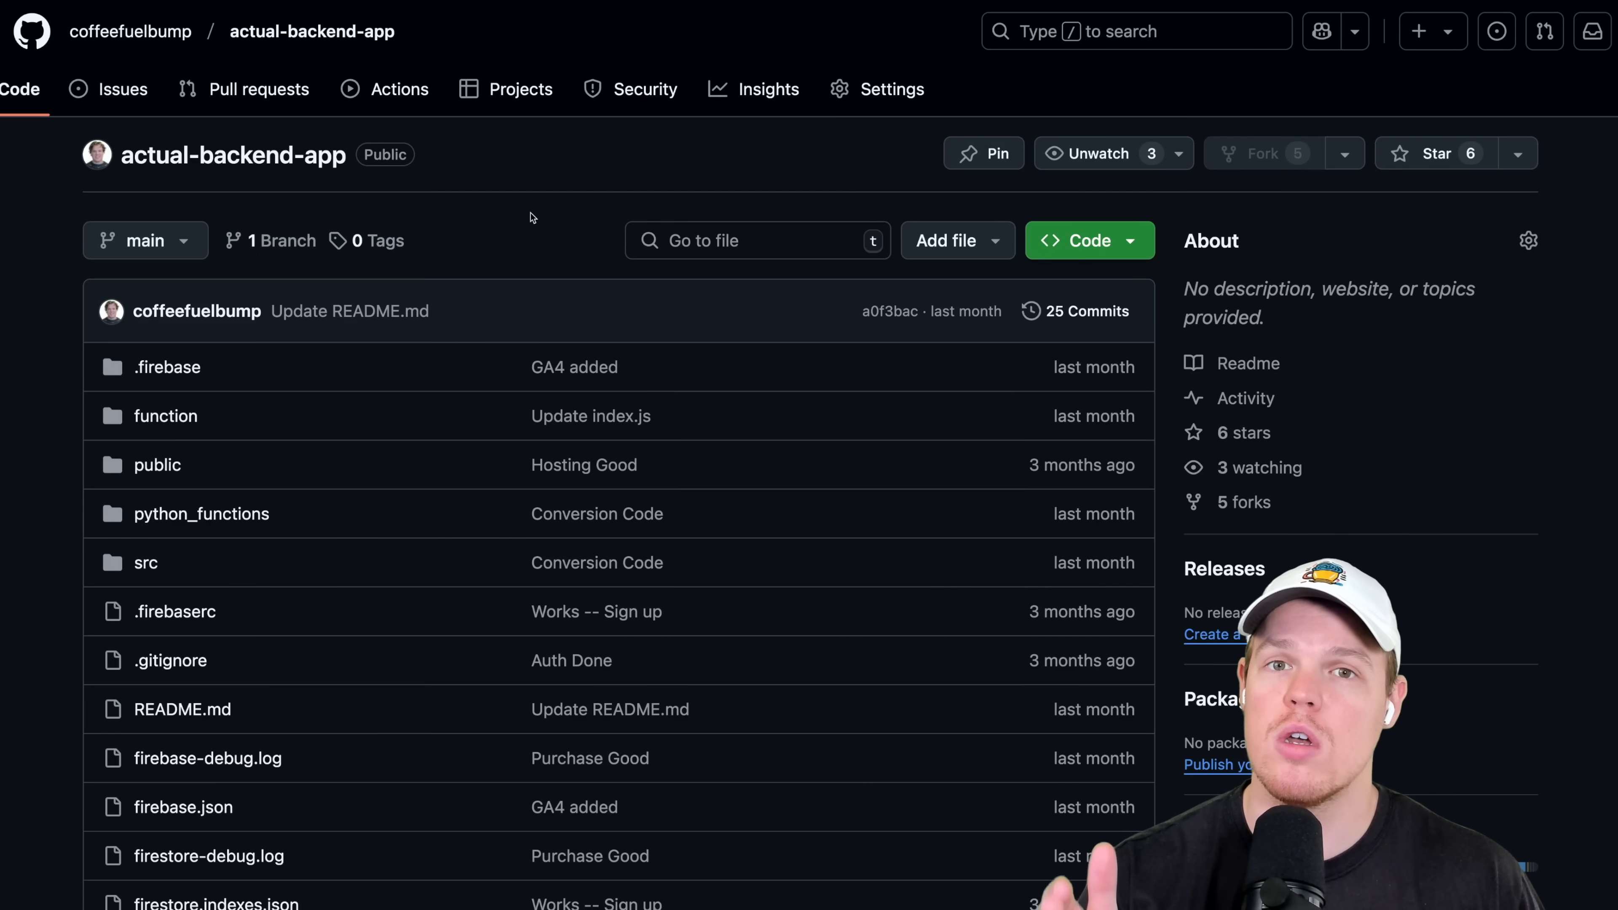
Show the actual-backend-app clone options with the HTTPS web URL under Local.
click(1079, 240)
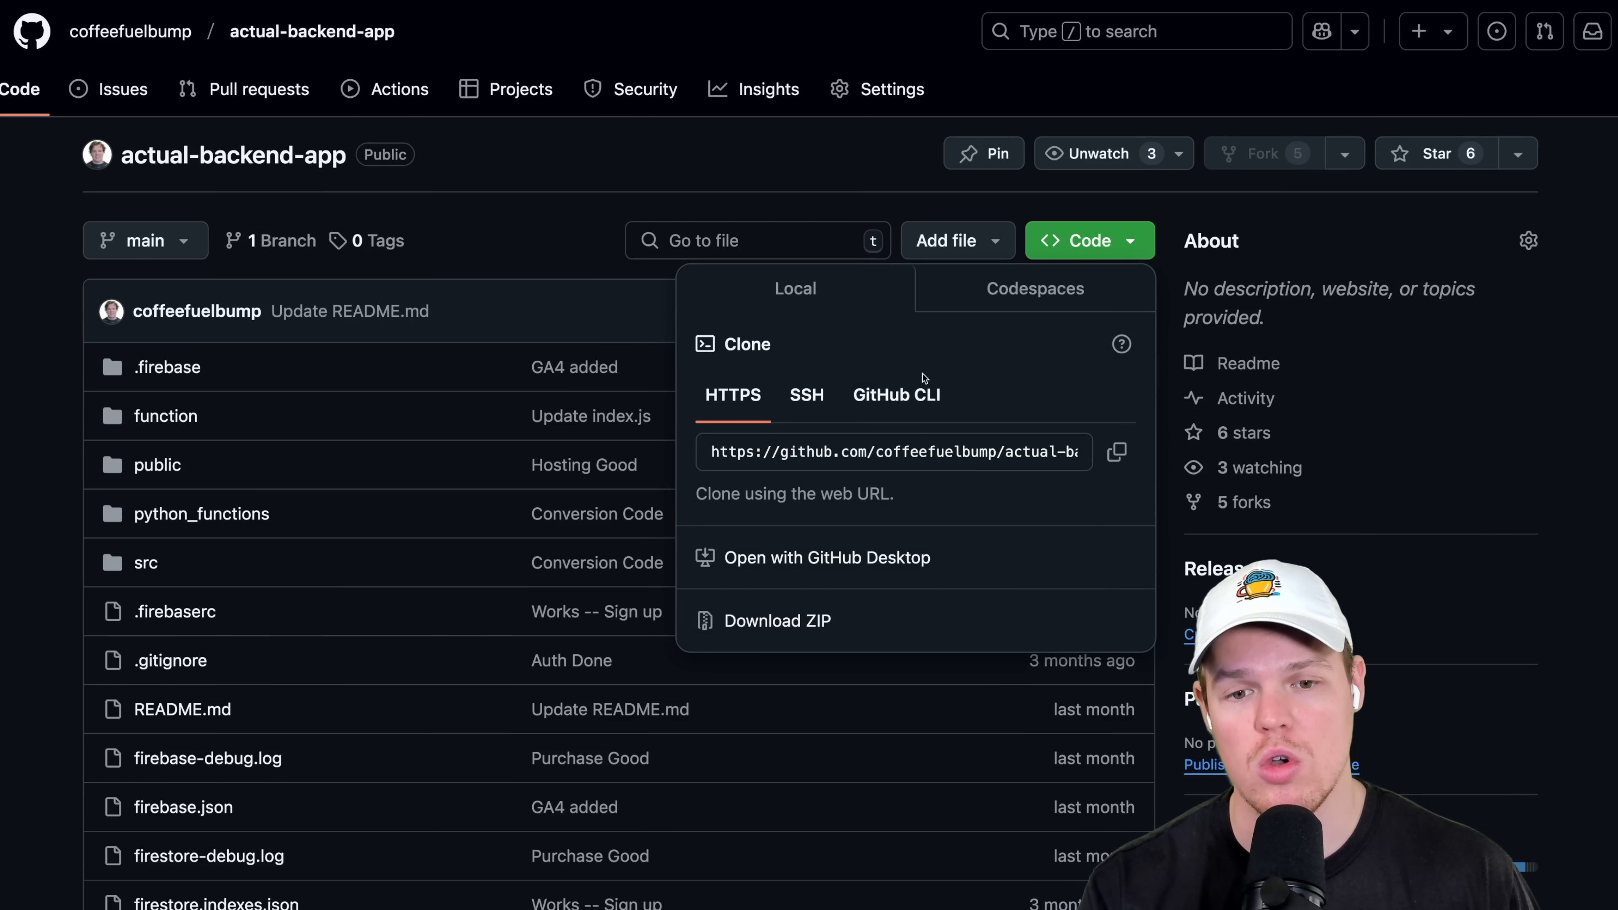
click(619, 193)
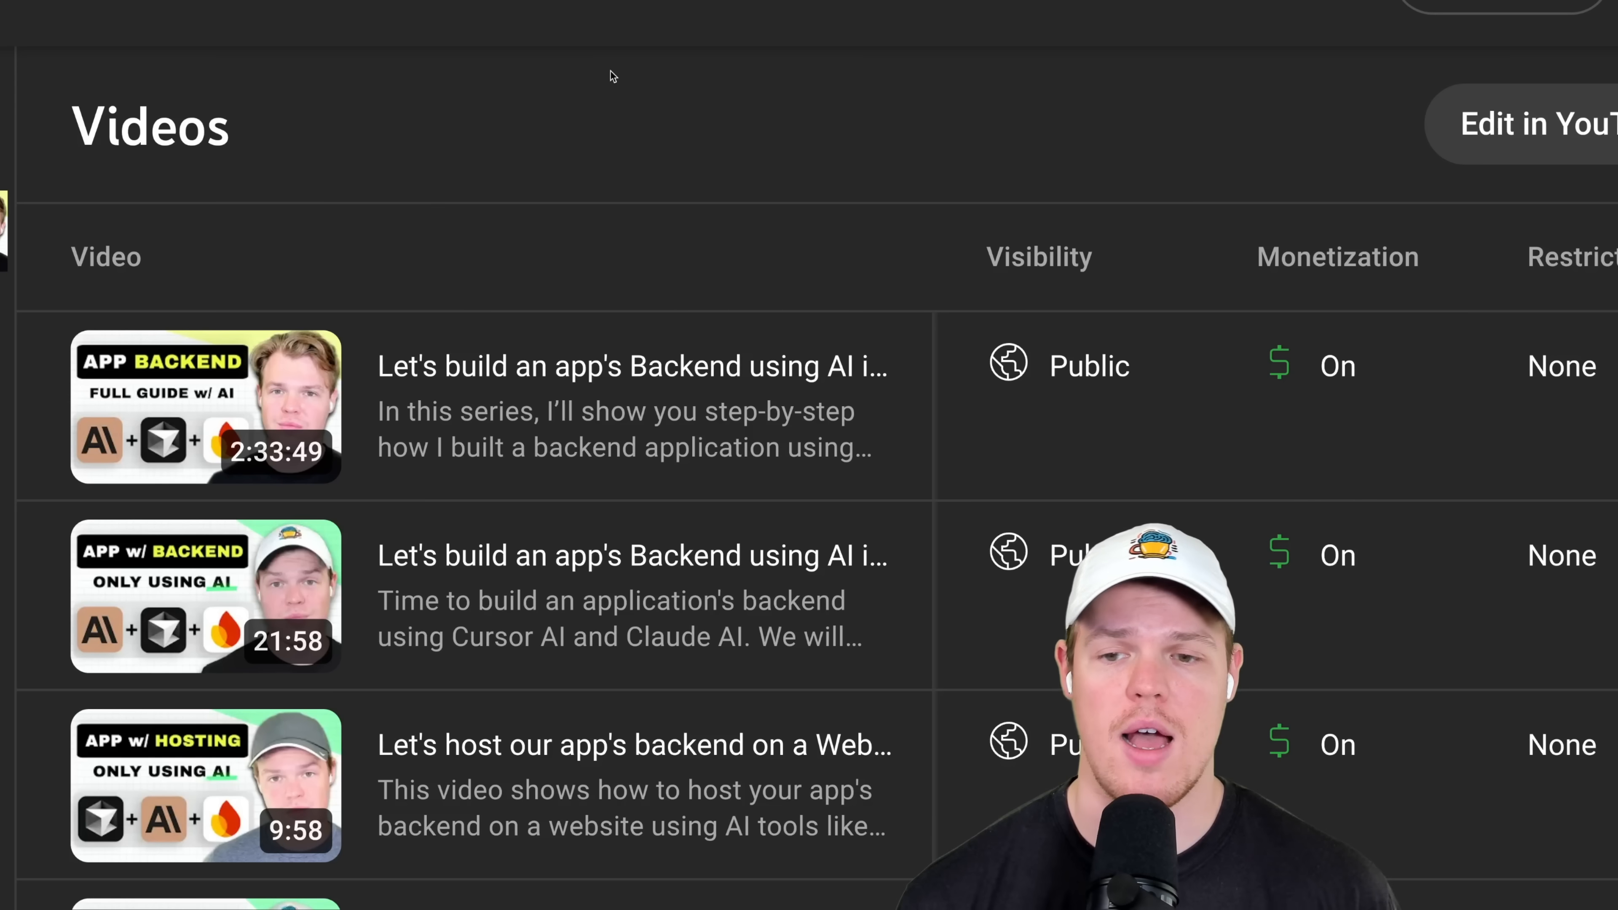
mouse_move(405, 443)
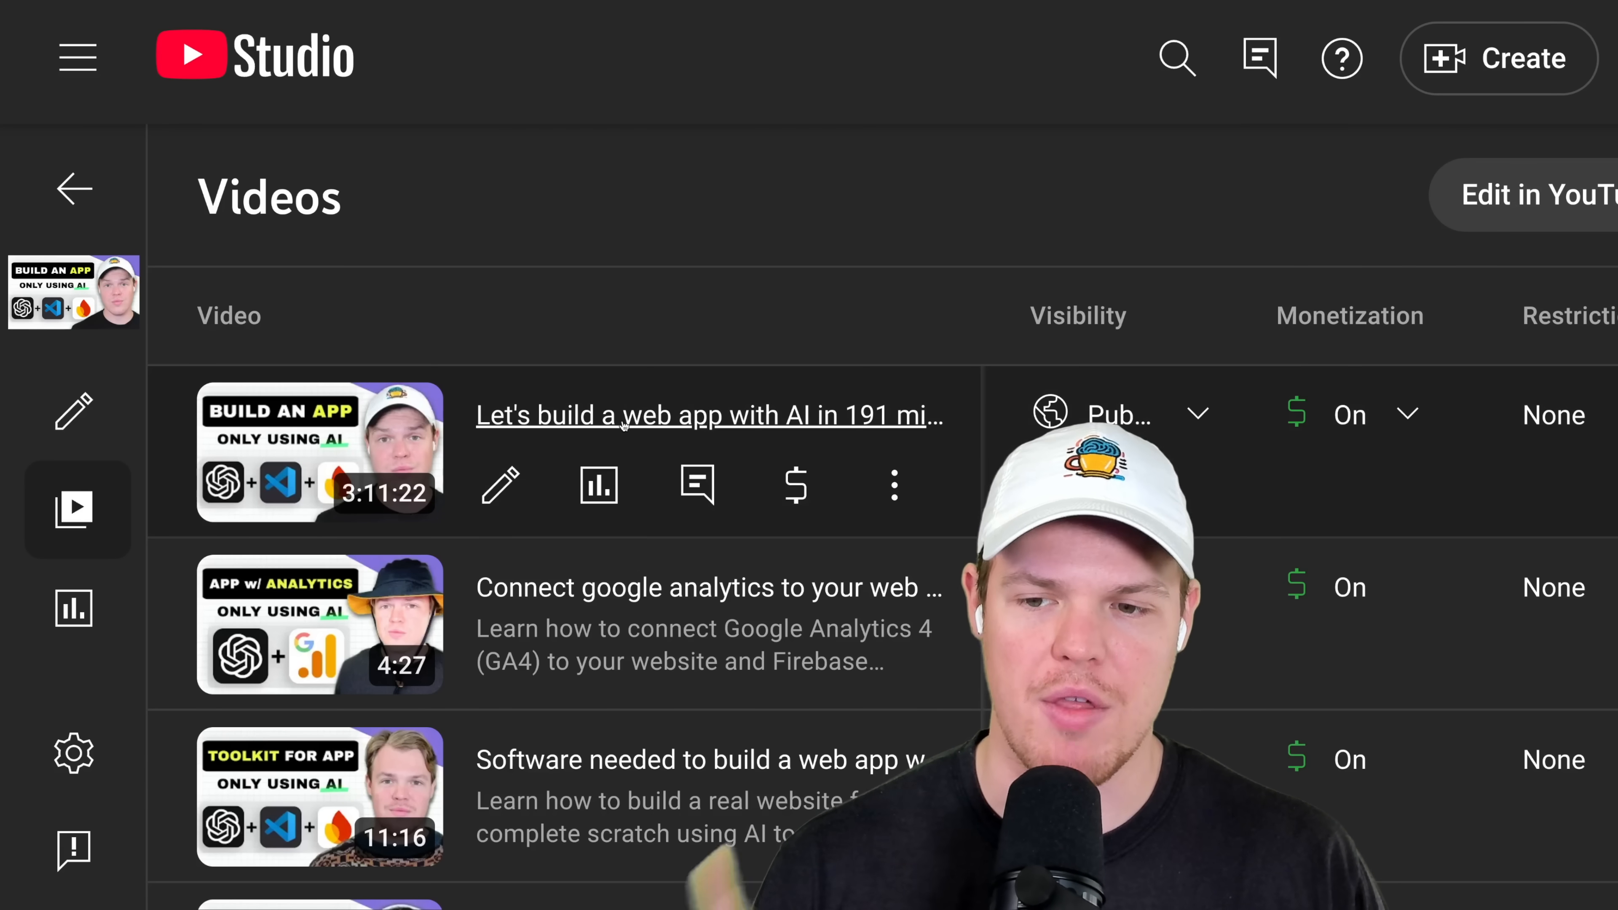
mouse_move(680, 185)
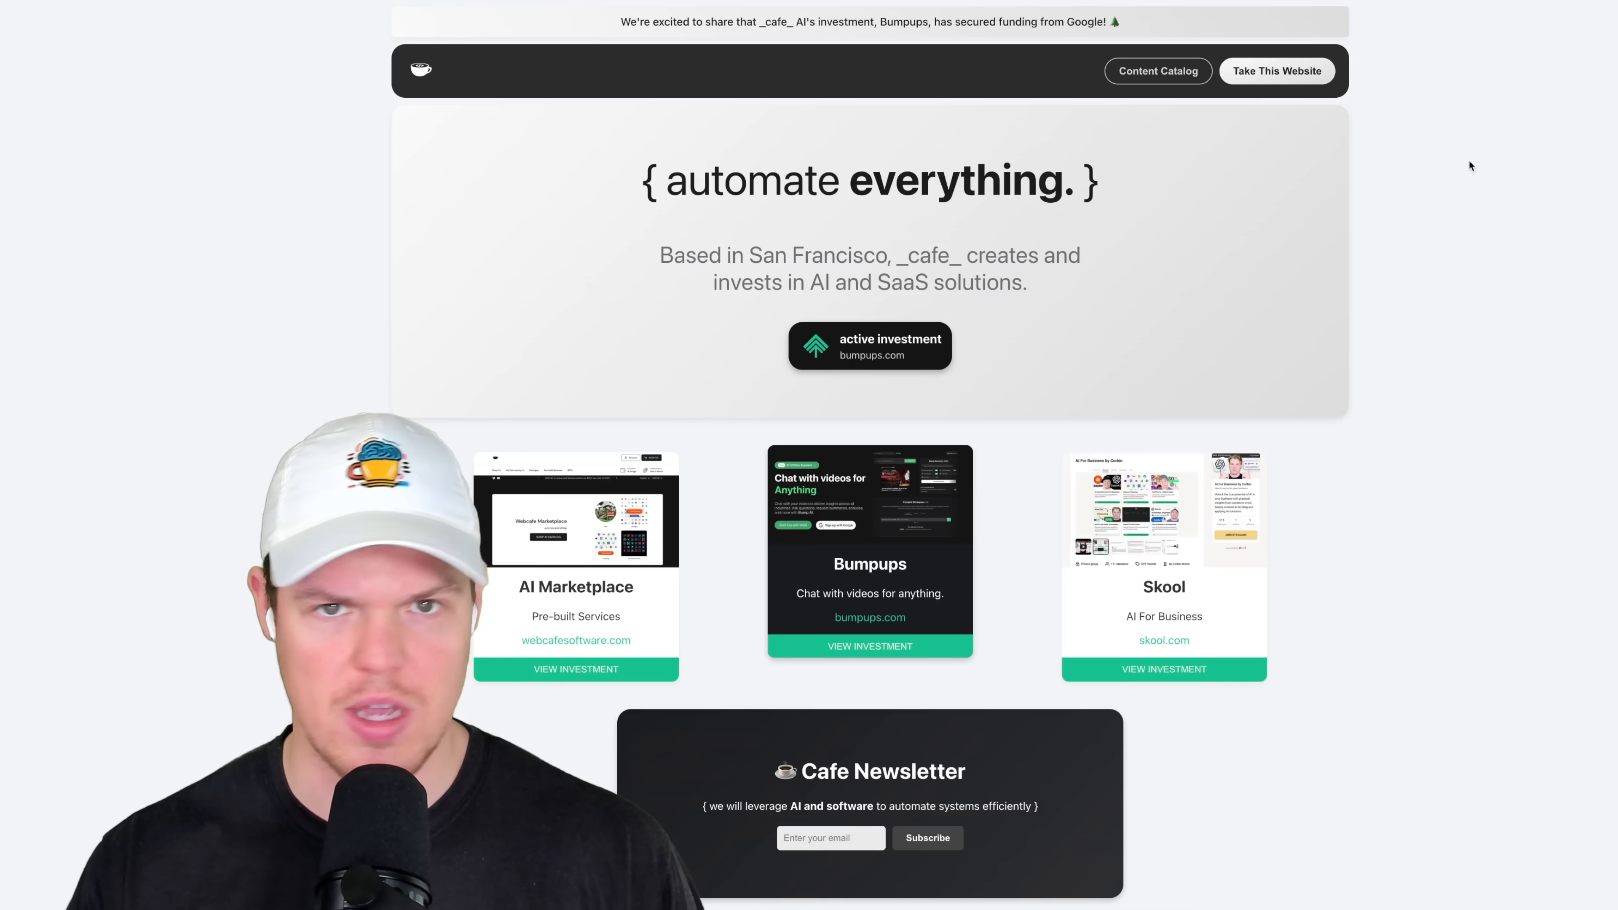
mouse_move(1358, 229)
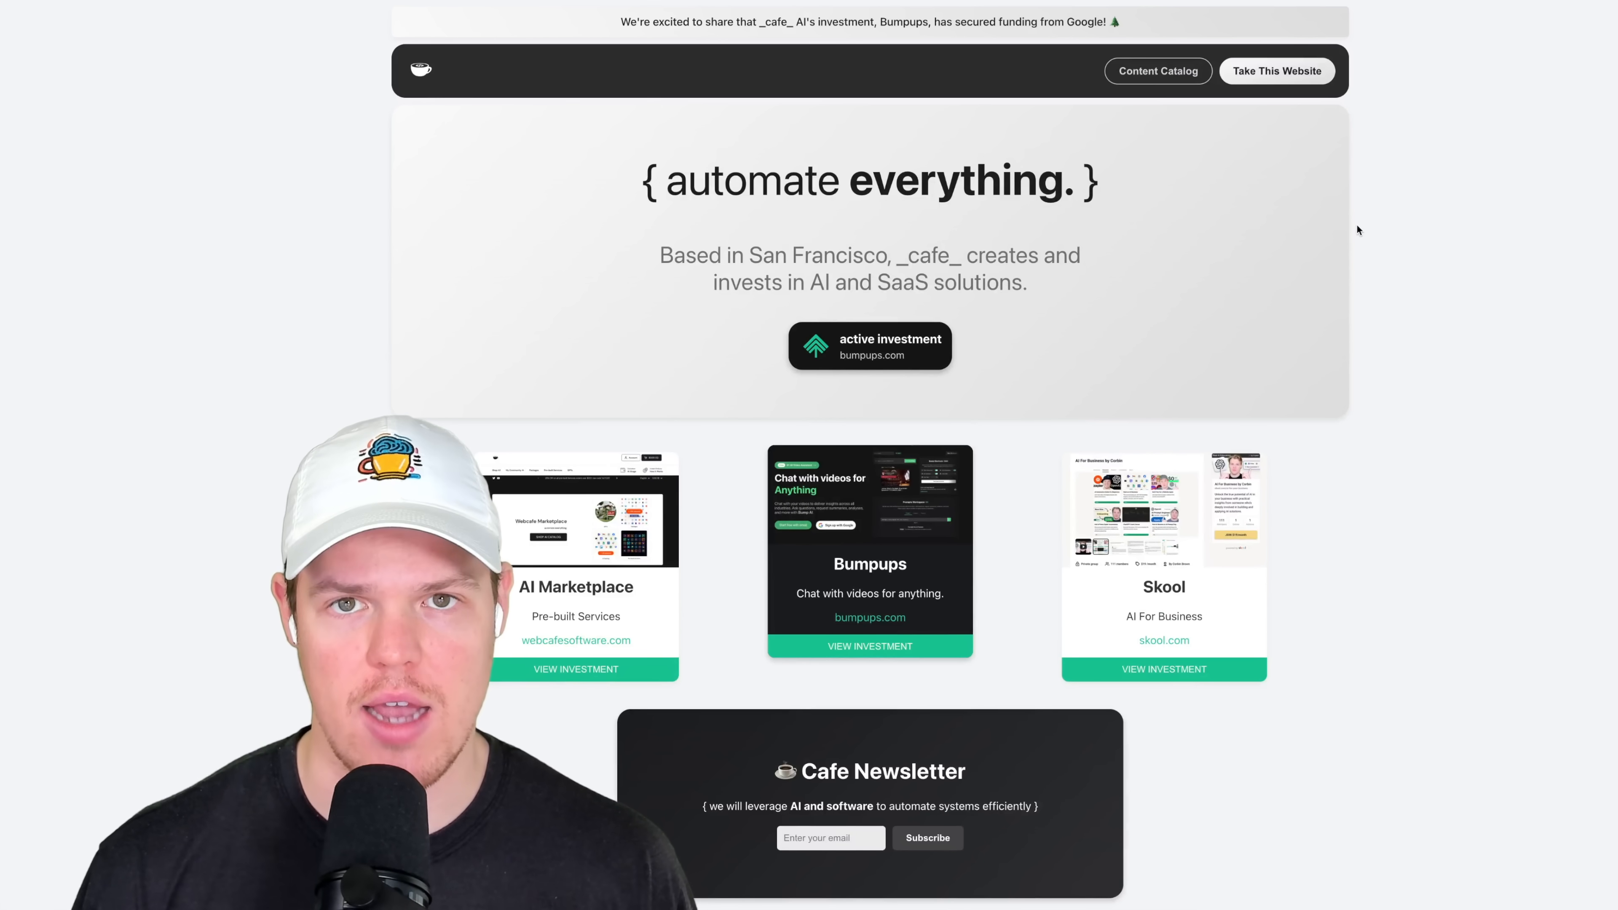
scroll(down, 3)
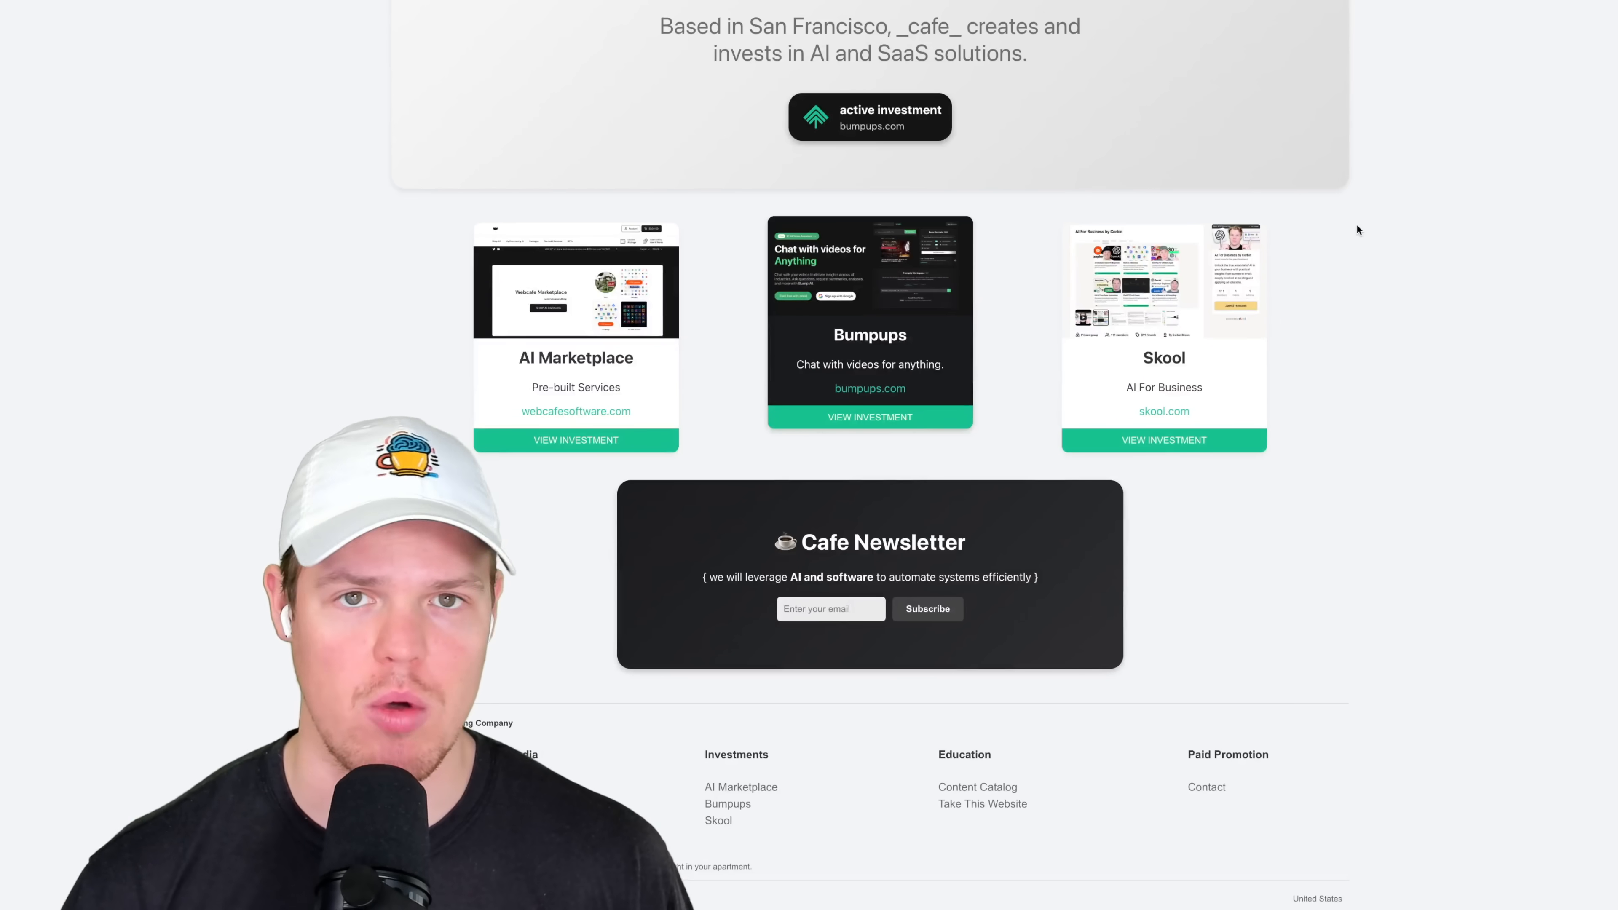
scroll(up, 3)
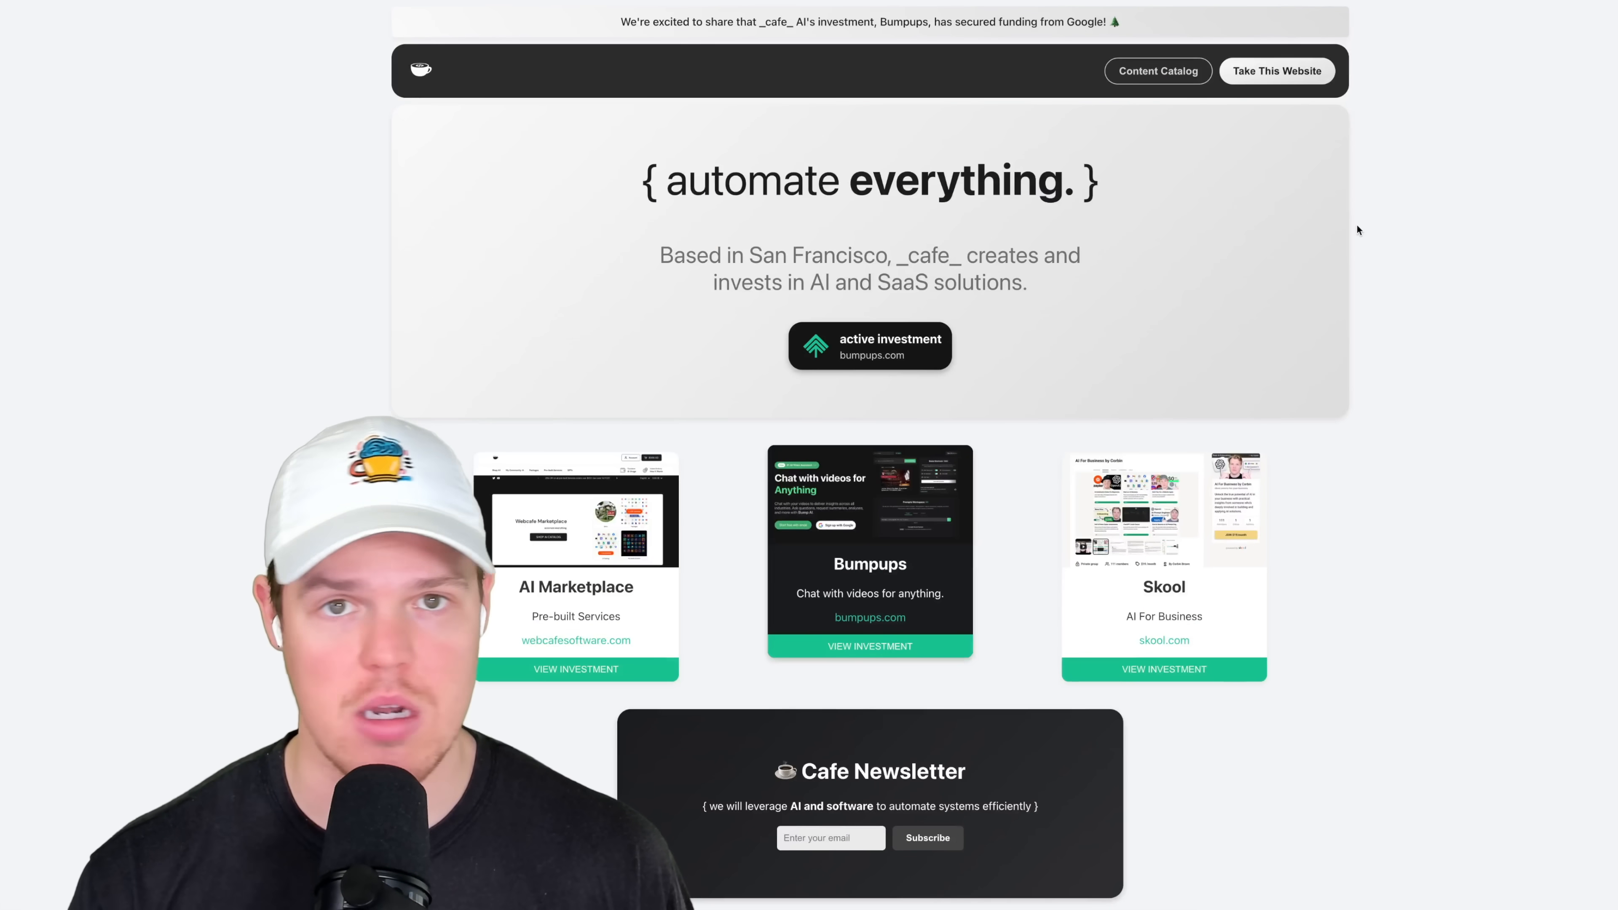